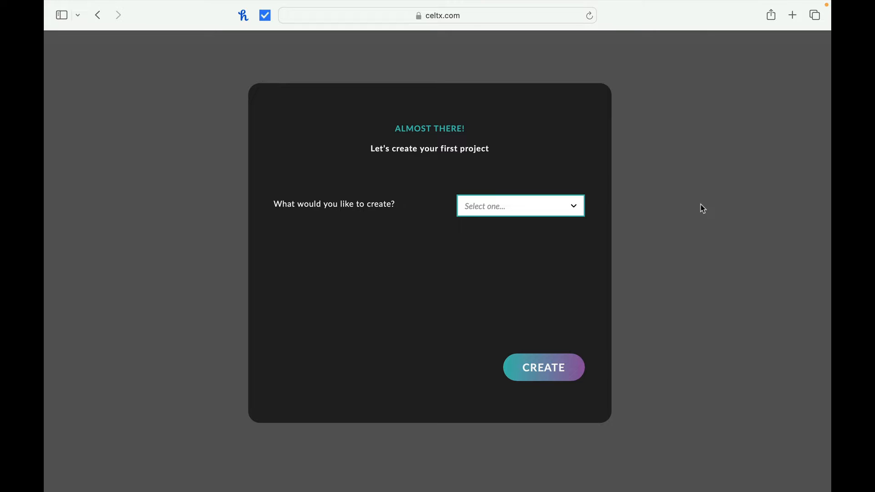
mouse_move(700, 209)
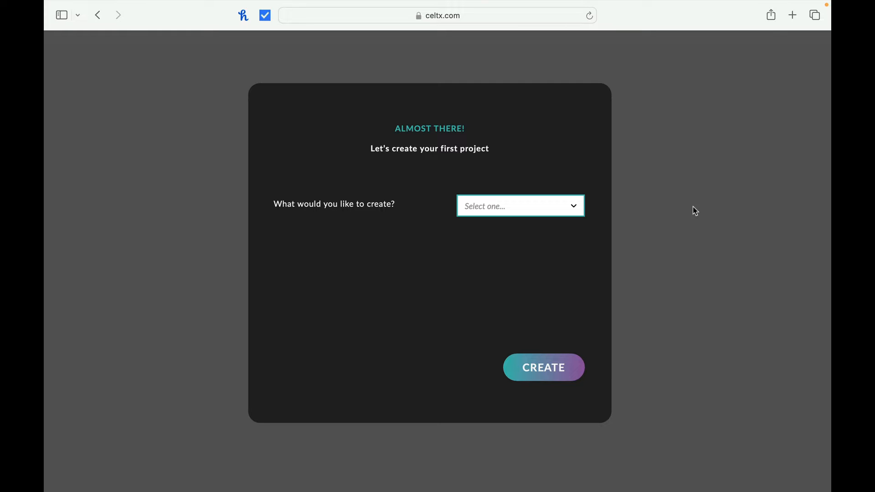
mouse_move(538, 177)
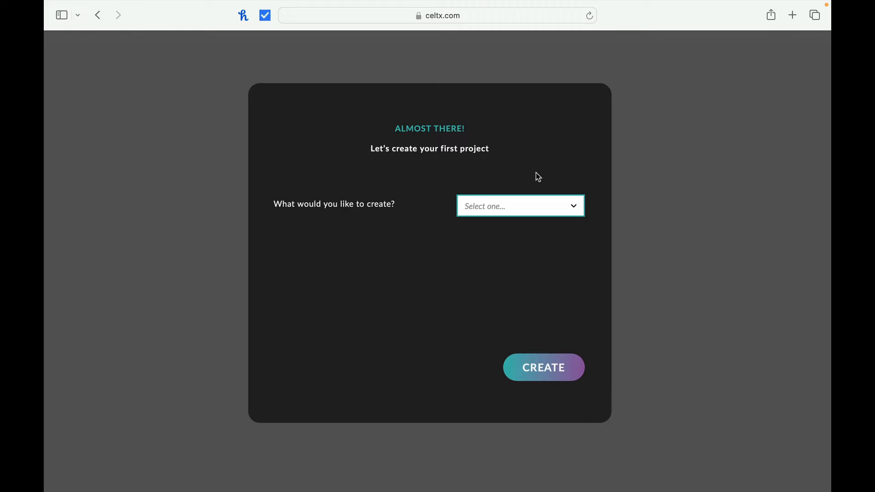
Create a new 'A screenplay / film script' project named Test123
click(518, 206)
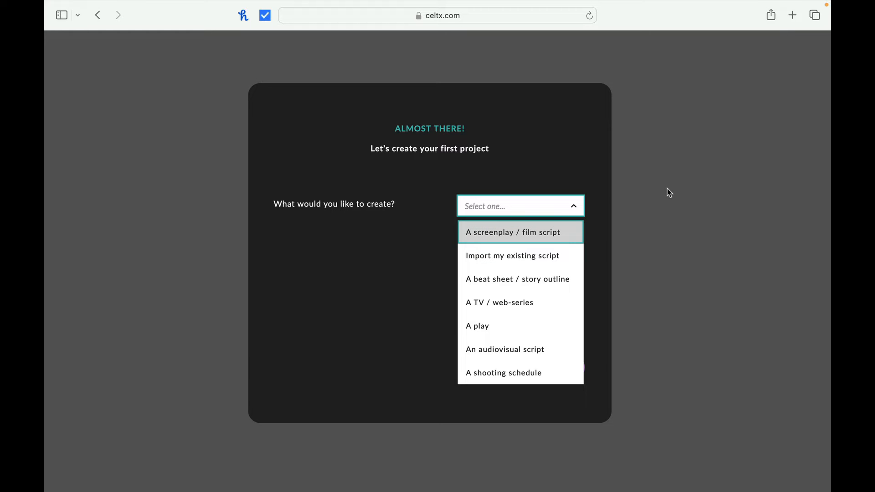
mouse_move(673, 190)
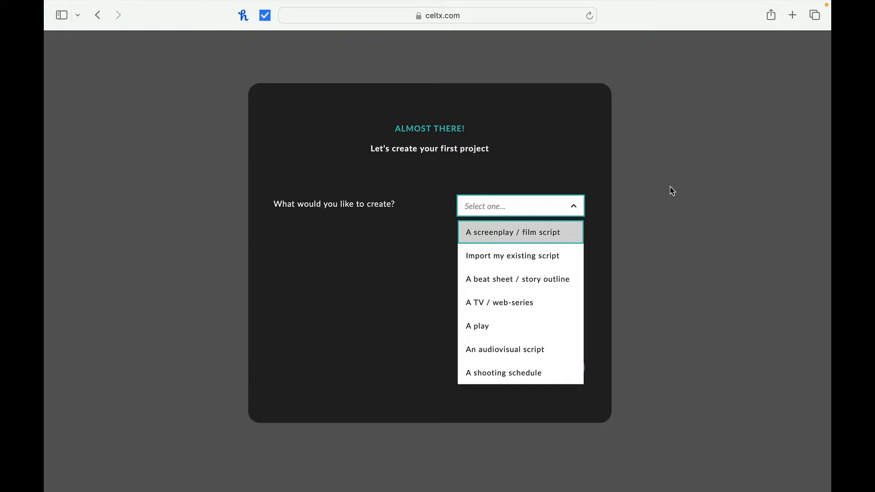
mouse_move(582, 259)
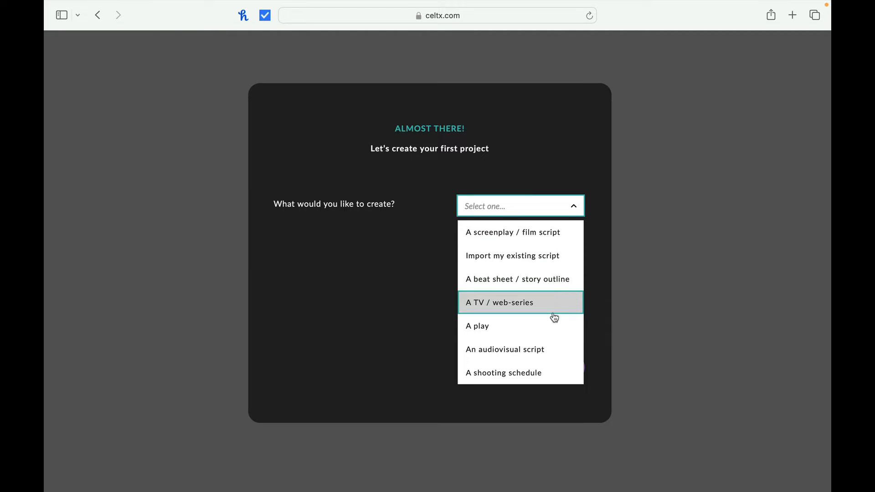
mouse_move(544, 383)
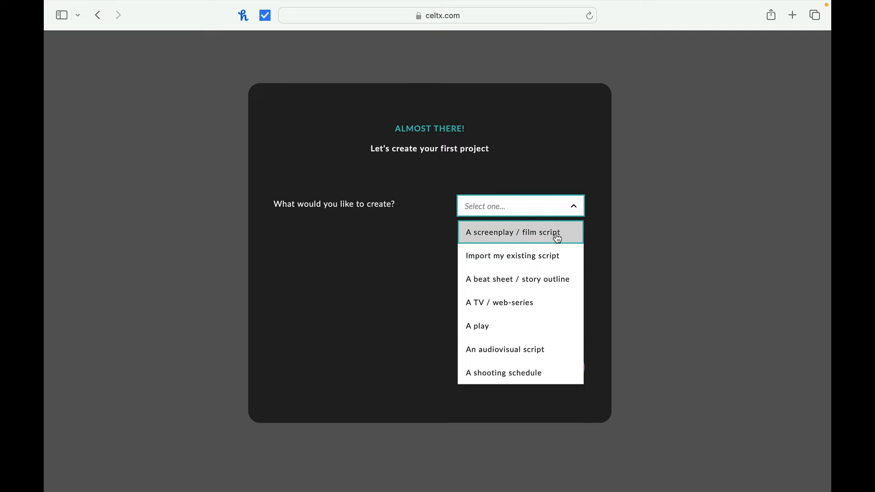
click(511, 233)
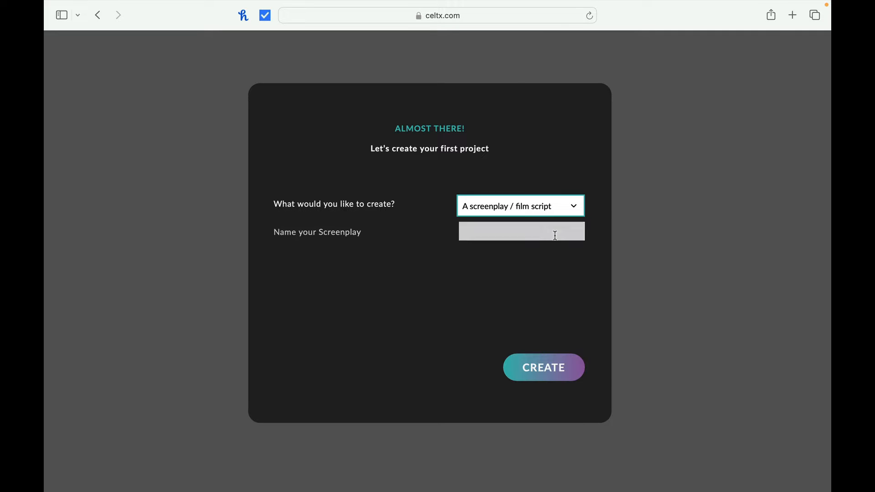
click(520, 238)
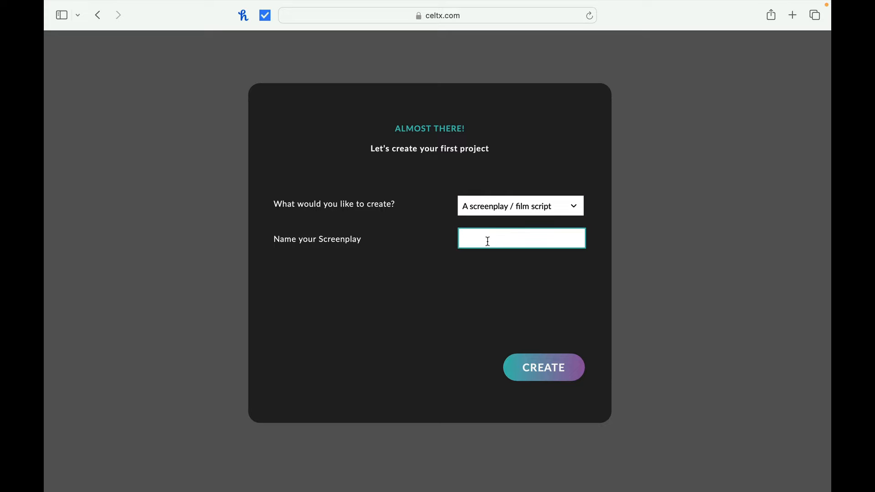
text(Te)
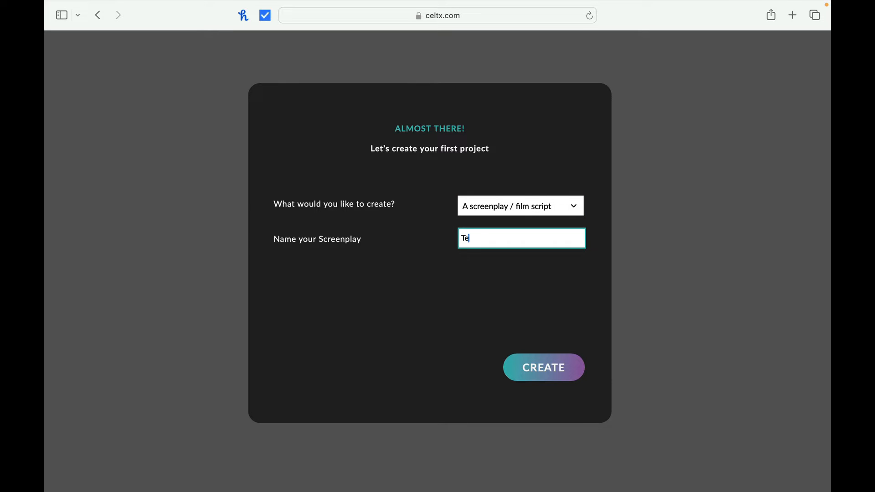
text(st123)
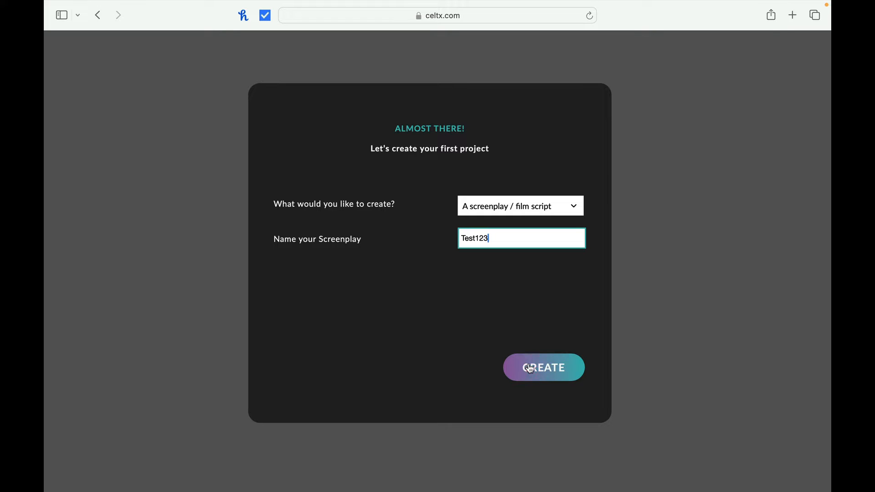
click(543, 368)
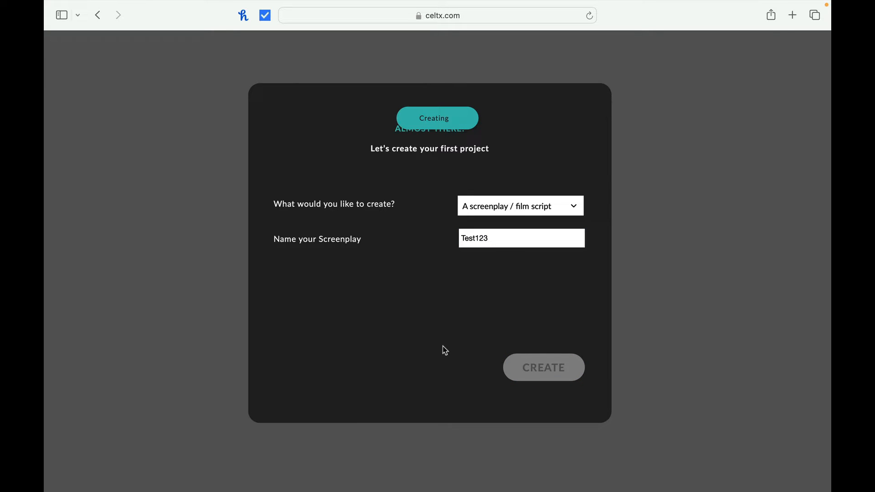
Play the 'Welcome to your Screenplay Project!' introduction video to its end
click(543, 367)
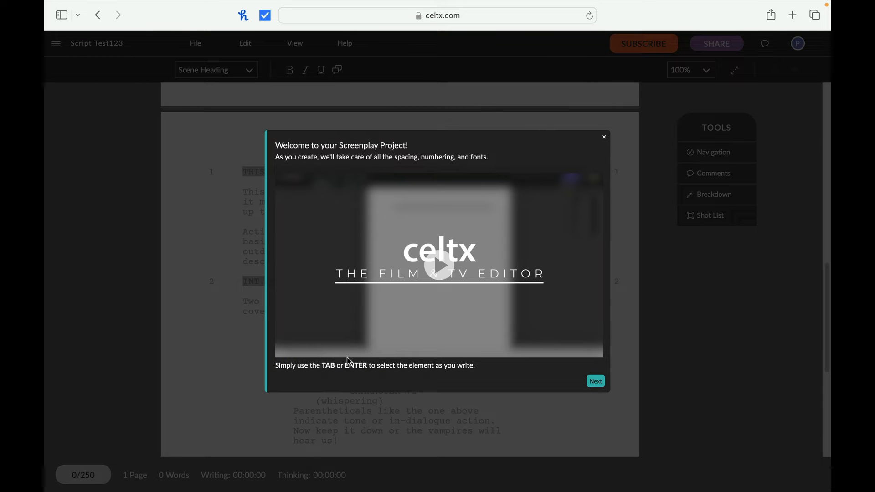
mouse_move(481, 304)
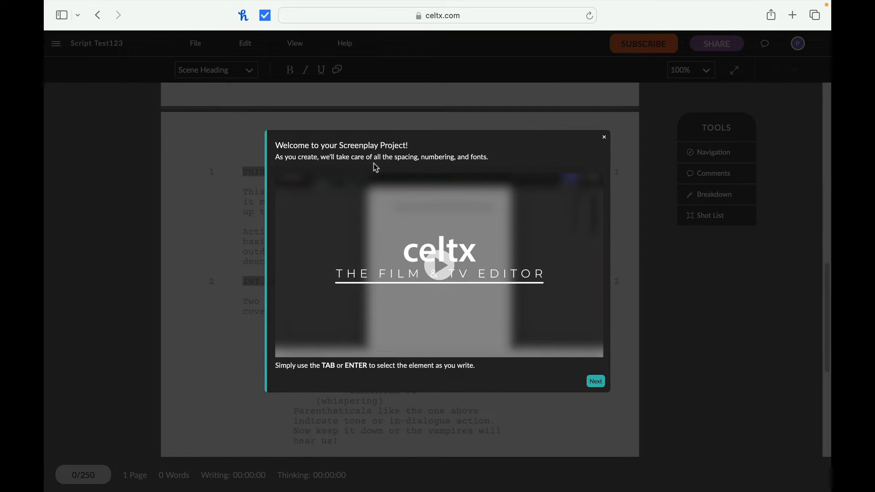
mouse_move(374, 284)
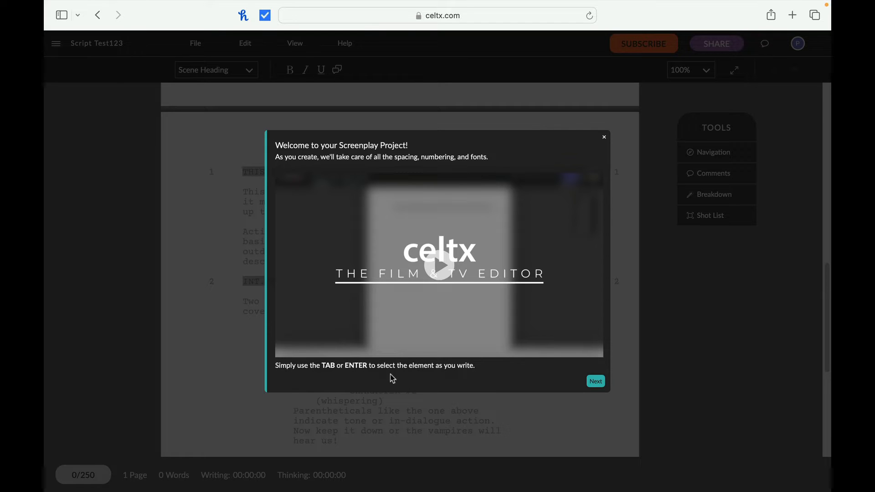
mouse_move(468, 277)
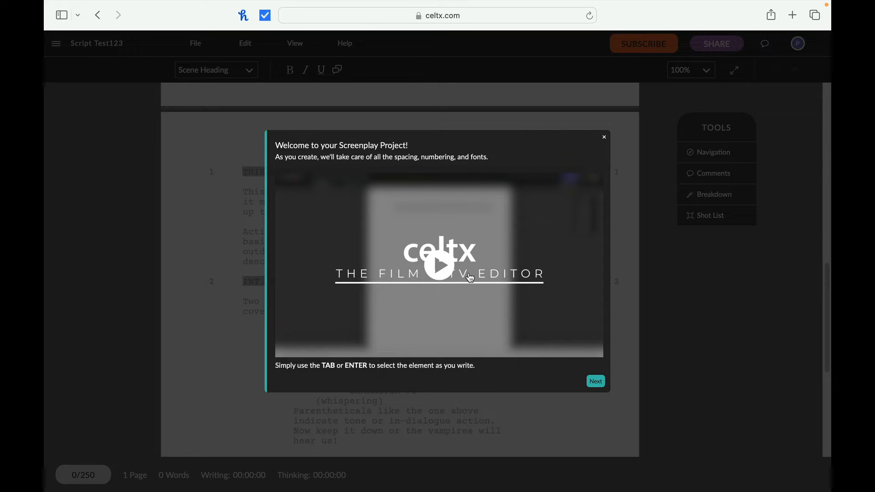
mouse_move(470, 277)
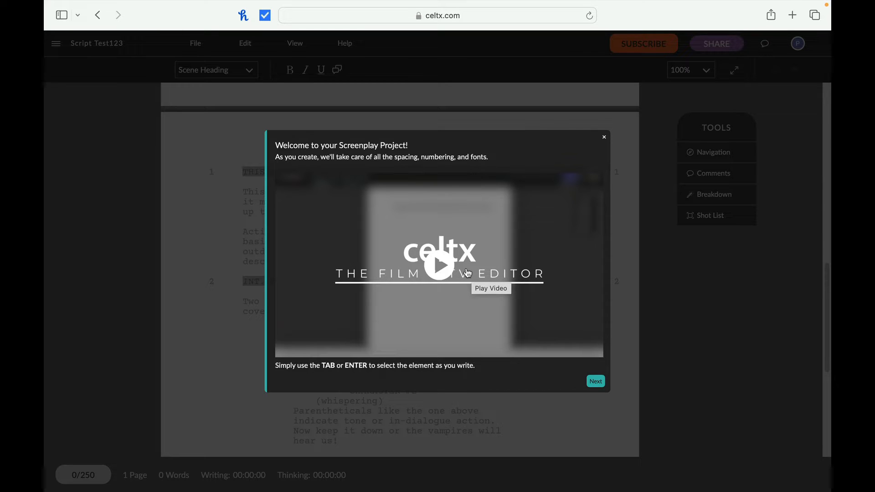
mouse_move(460, 270)
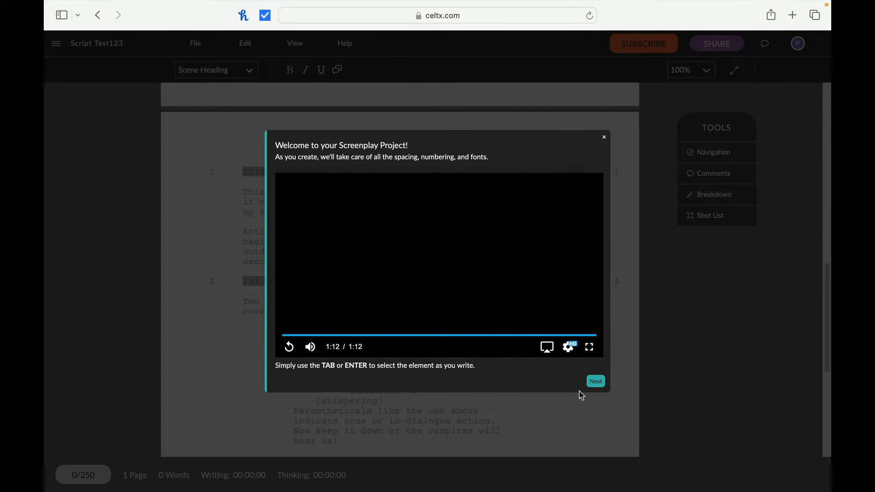
mouse_move(650, 262)
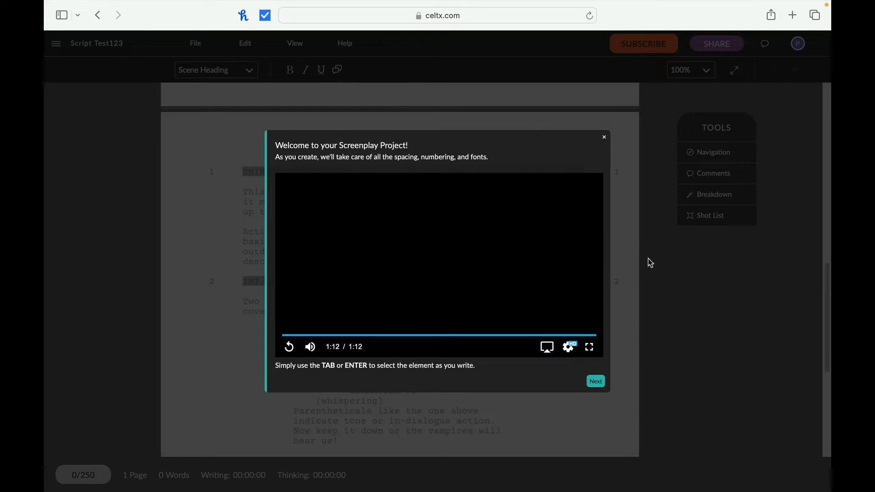
mouse_move(592, 146)
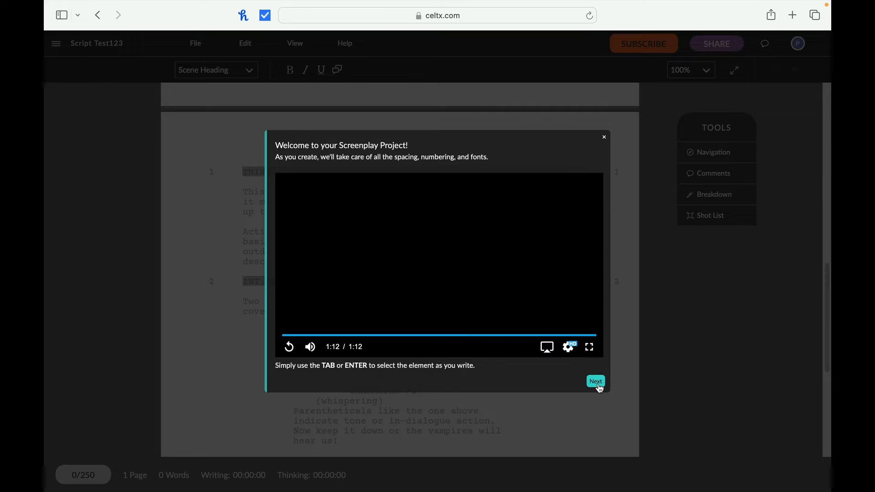
Advance the welcome tour past the Element Dropdown tip listing Act, Scene Heading, Dialogue
click(595, 380)
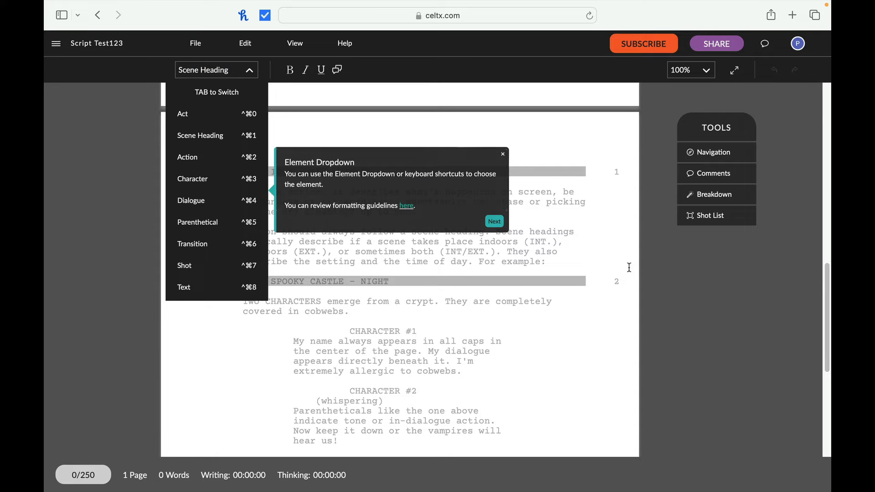
mouse_move(493, 102)
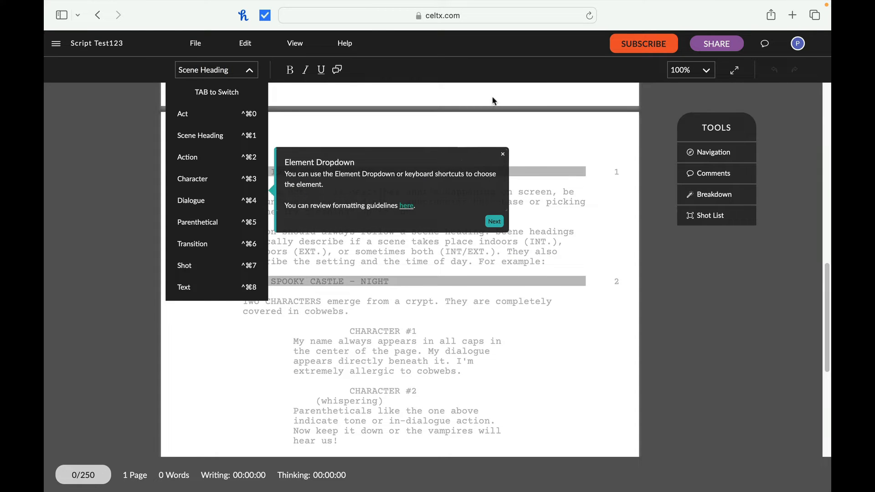
mouse_move(389, 126)
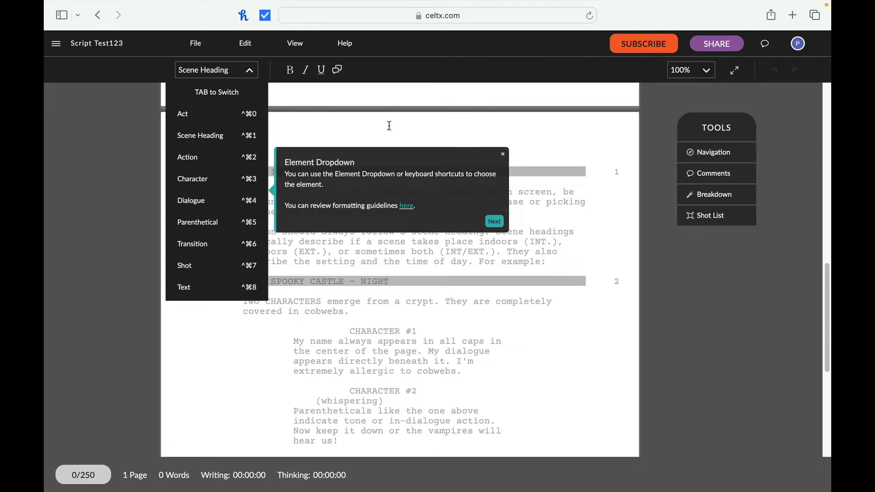
mouse_move(378, 128)
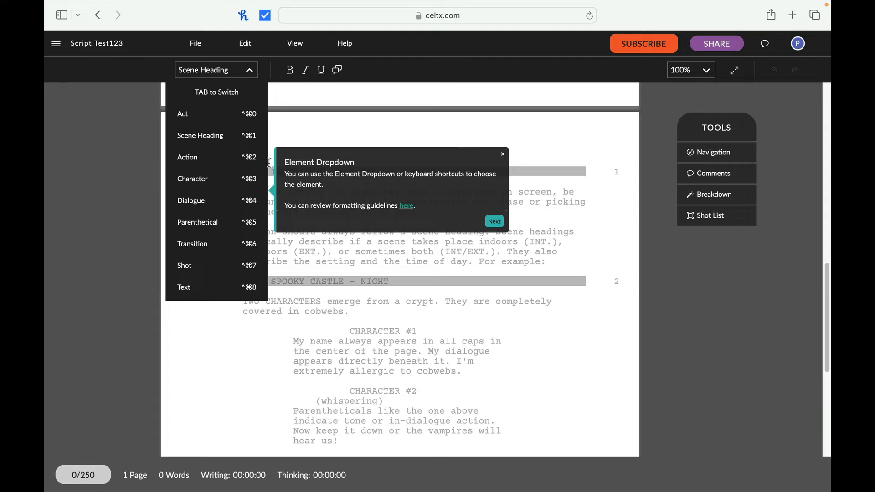
mouse_move(212, 157)
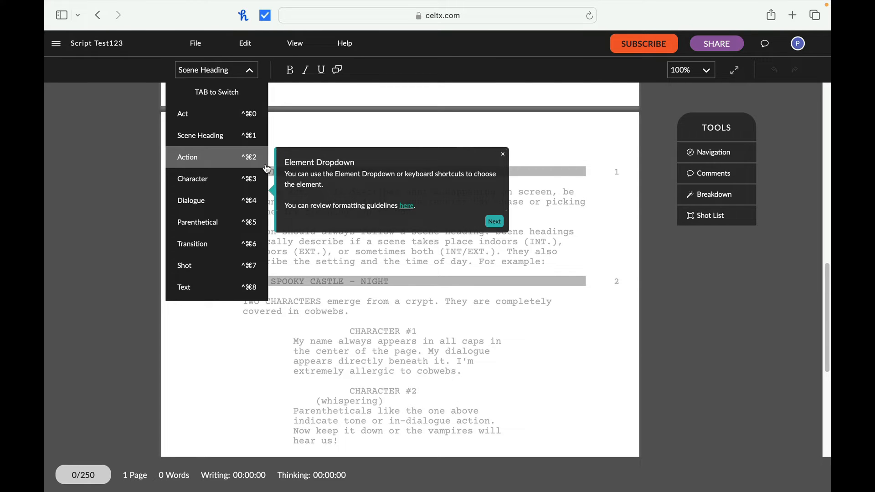
mouse_move(264, 170)
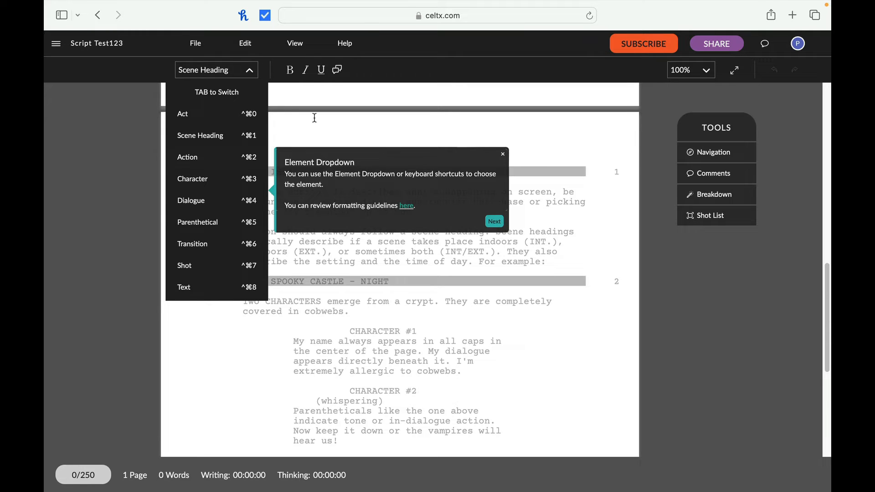
mouse_move(257, 89)
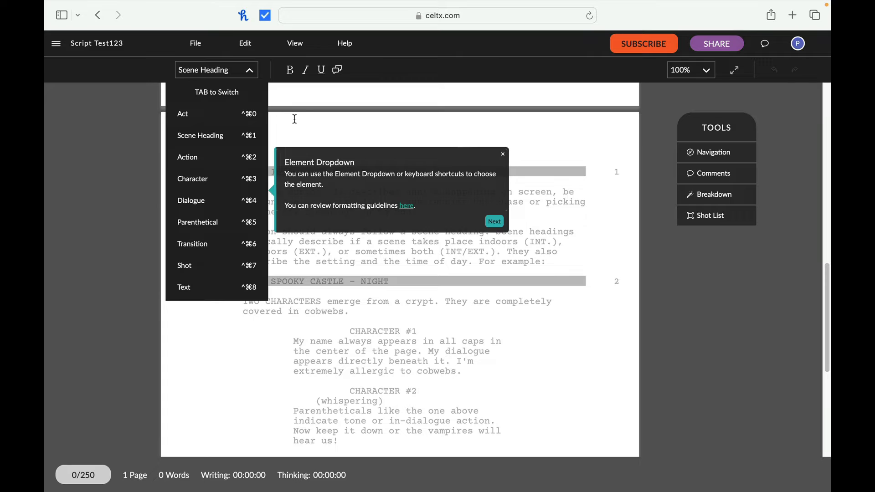
mouse_move(314, 179)
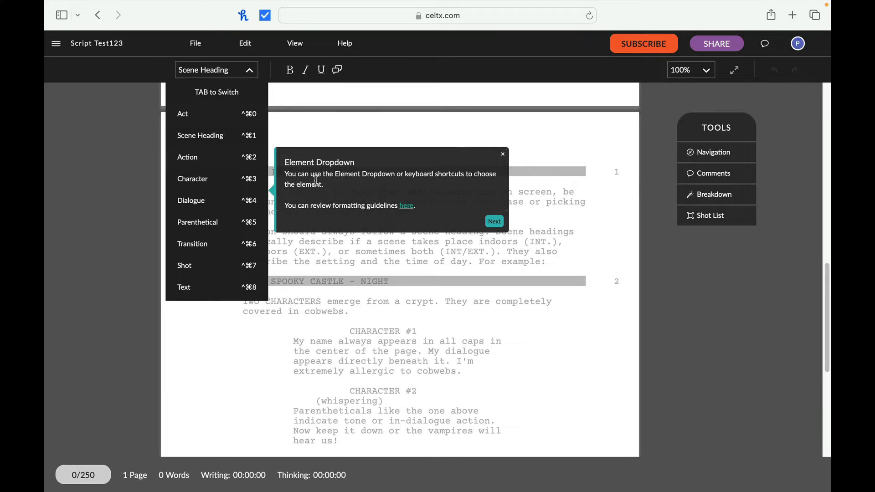
mouse_move(379, 178)
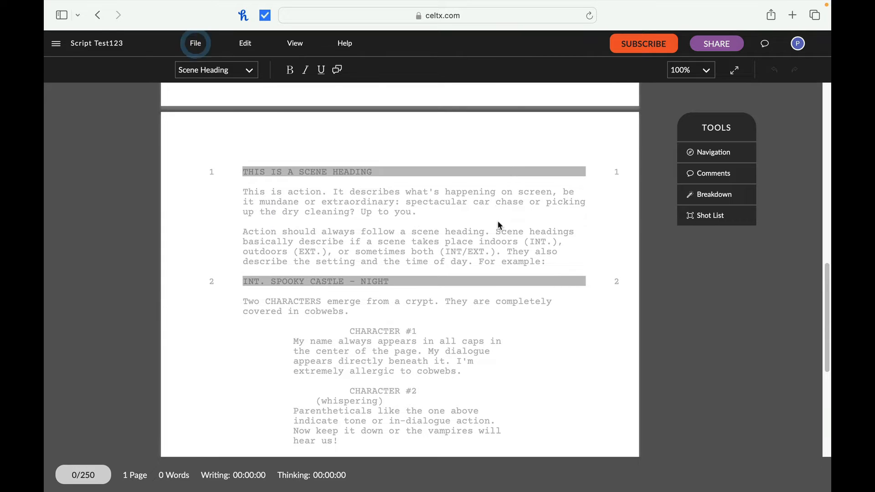
Advance the tour through the File menu's History tip to the Drafts explanation
click(195, 43)
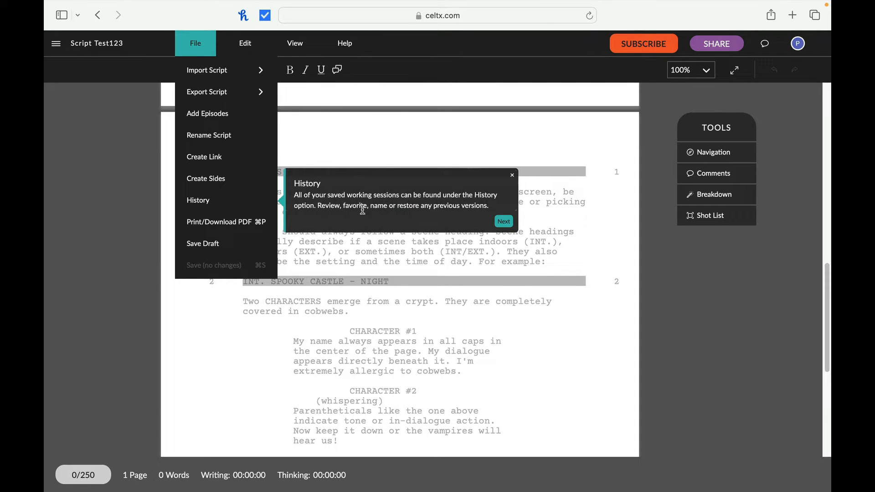
mouse_move(424, 213)
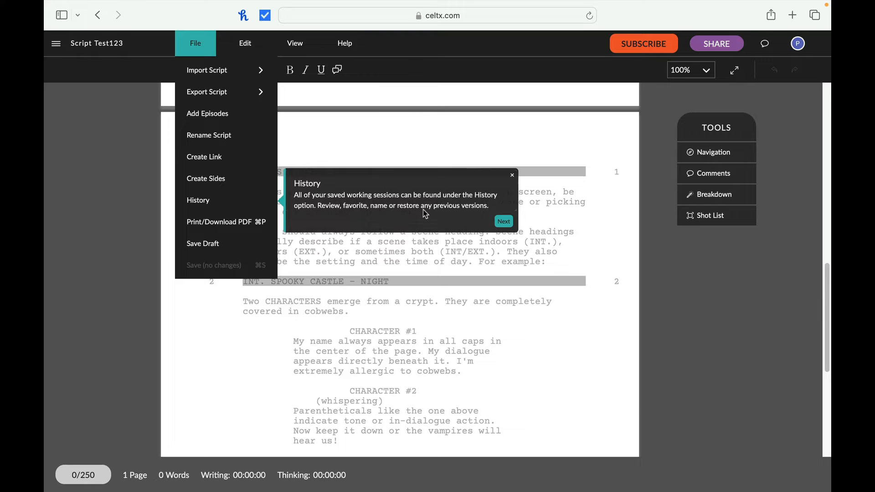
mouse_move(399, 215)
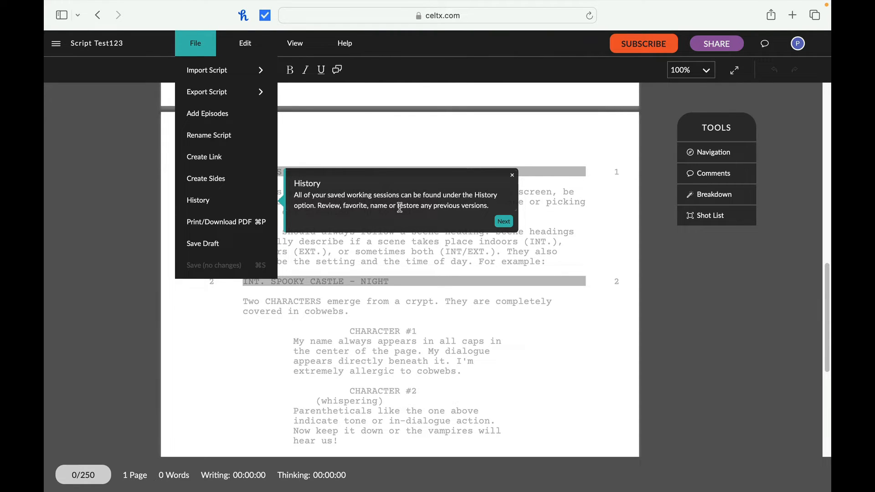
mouse_move(327, 106)
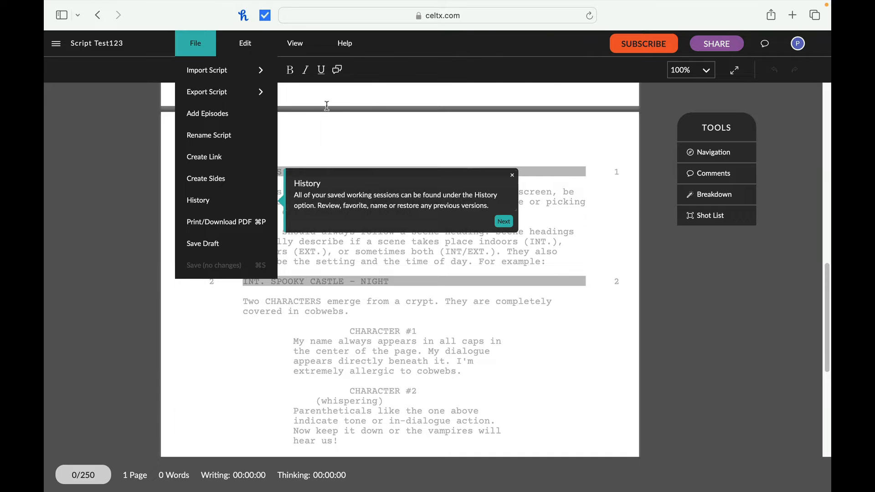
mouse_move(346, 147)
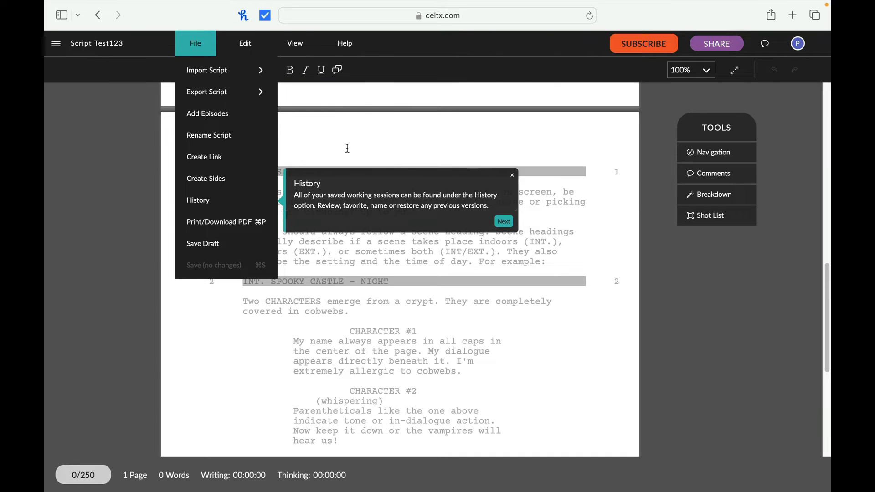
click(503, 221)
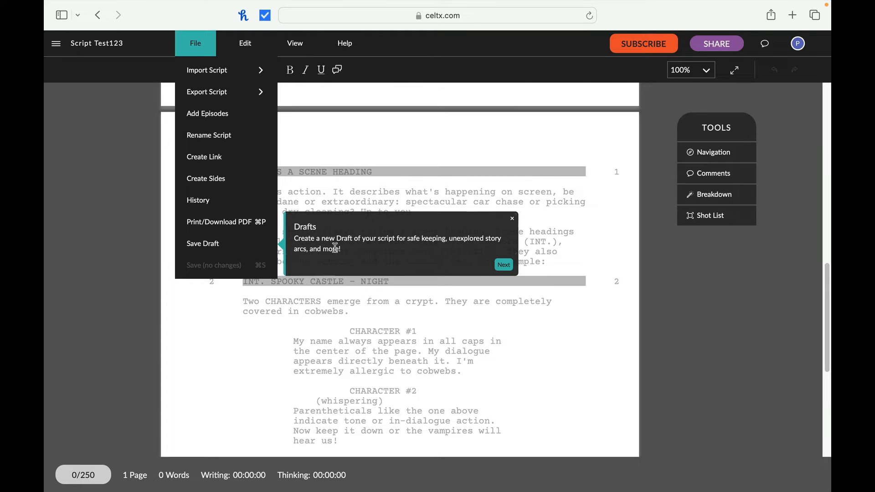
mouse_move(202, 243)
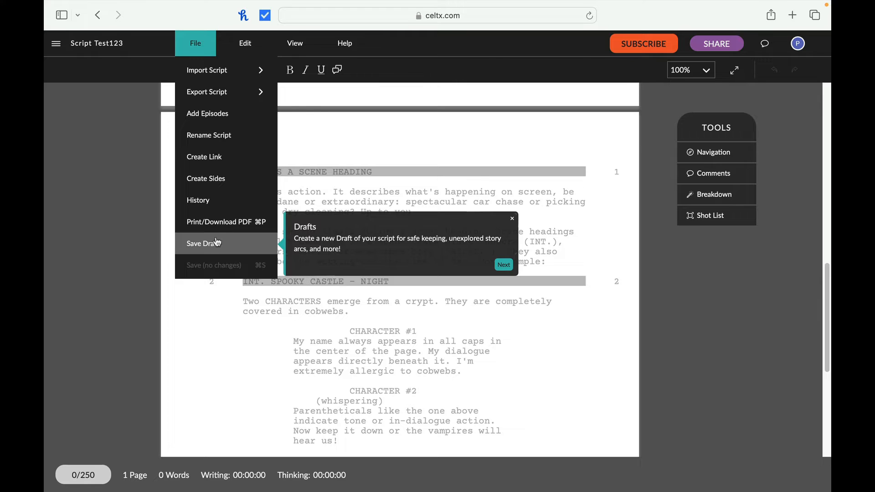
Advance the tour to the Edit menu's Format submenu and Script Settings tip
click(244, 43)
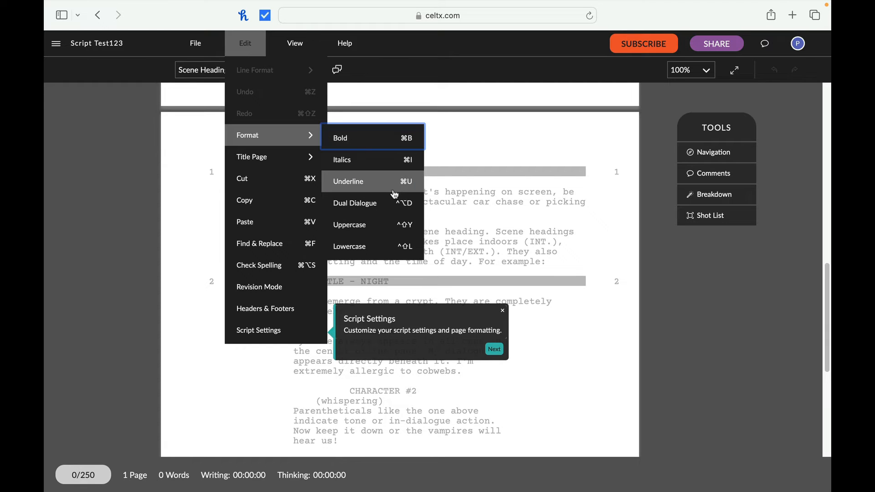
mouse_move(394, 199)
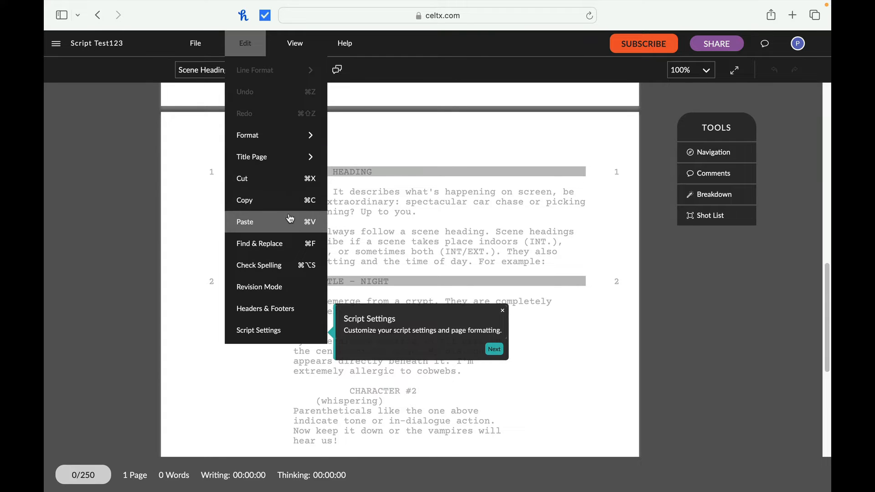
mouse_move(259, 286)
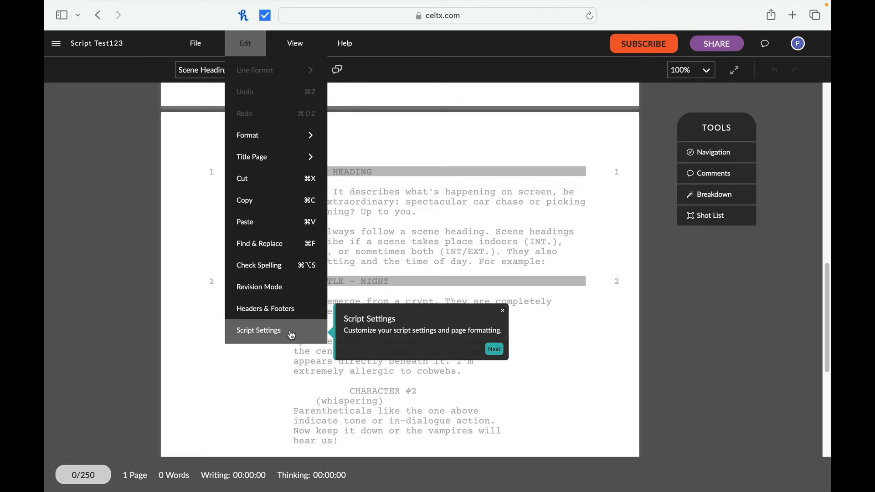
mouse_move(455, 341)
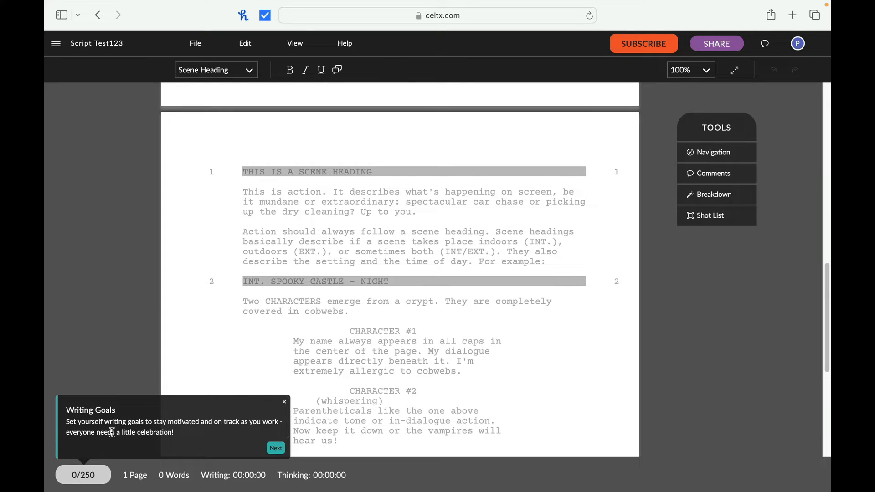
mouse_move(96, 441)
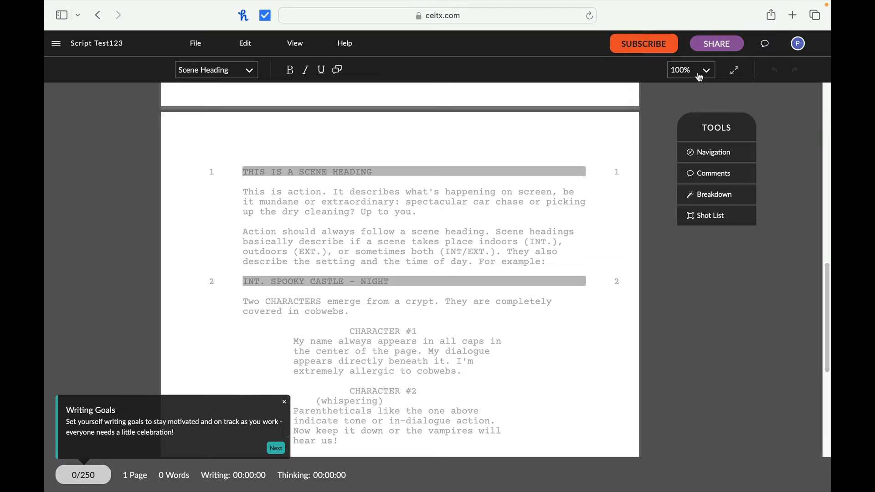
mouse_move(323, 354)
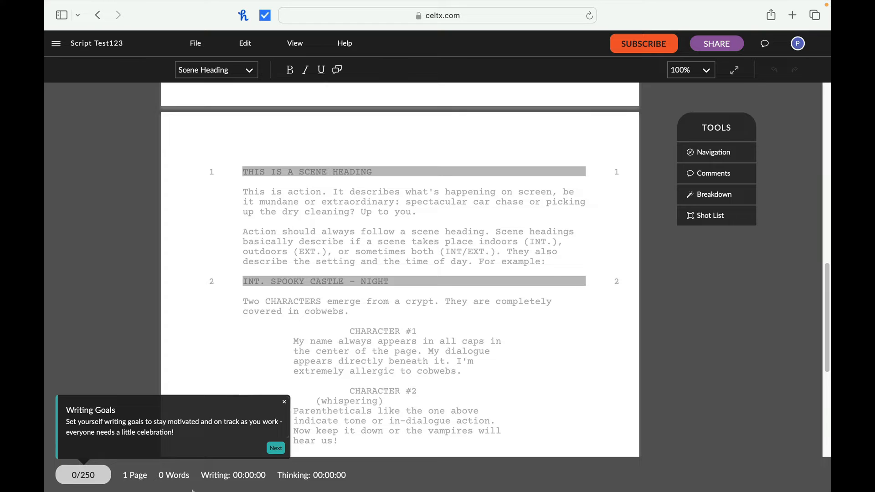
mouse_move(275, 448)
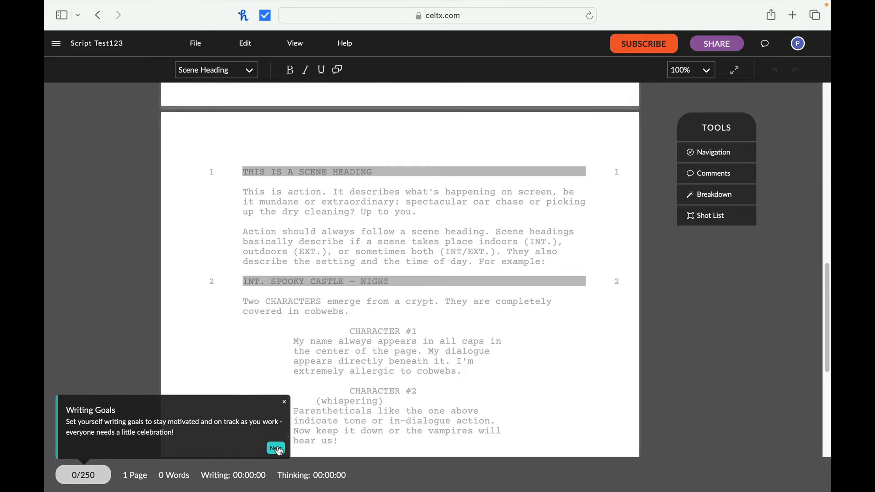
Advance the tour to the Goals panel showing today's 250-word writing goal
click(276, 449)
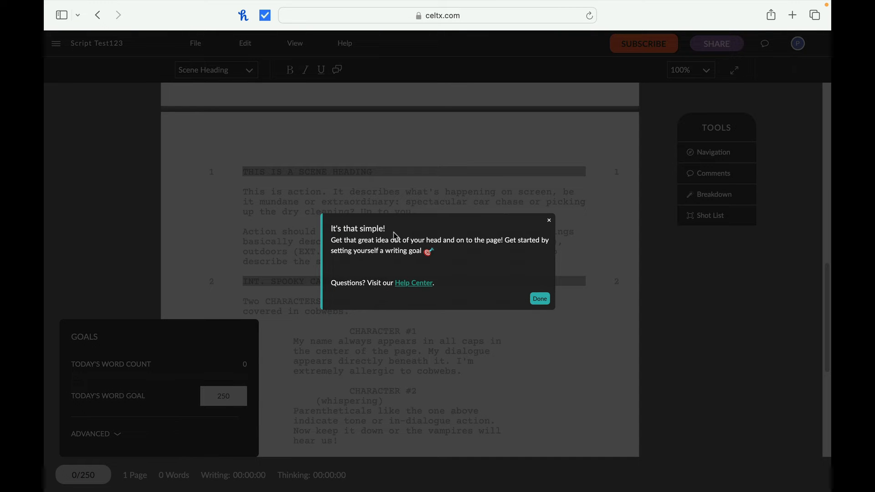
mouse_move(391, 234)
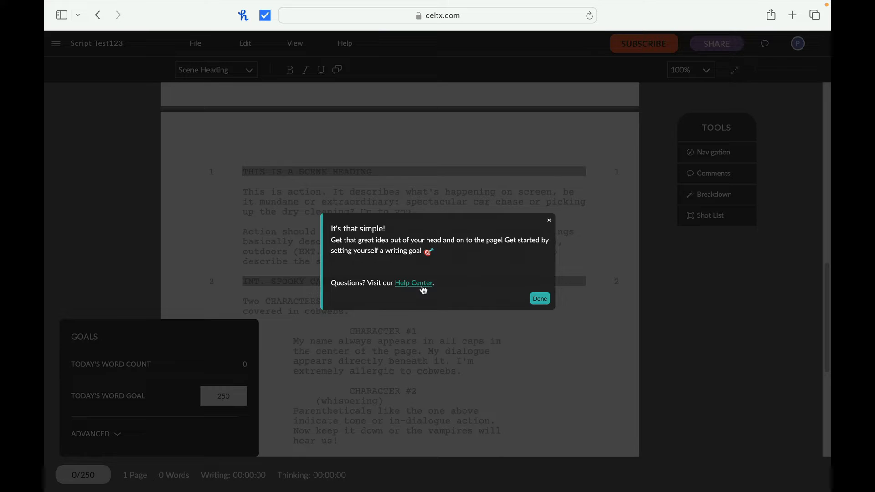
mouse_move(417, 283)
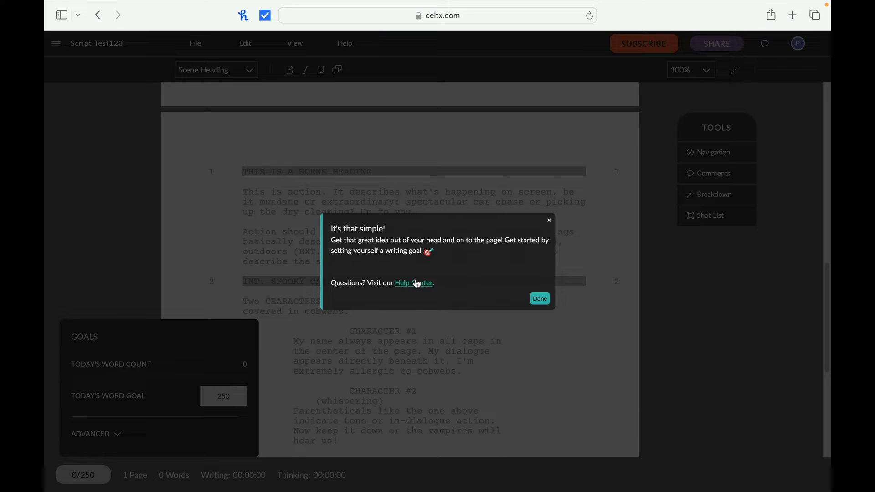
Finish the tour and expand the Goals panel's Advanced total word goal and deadline options
click(539, 299)
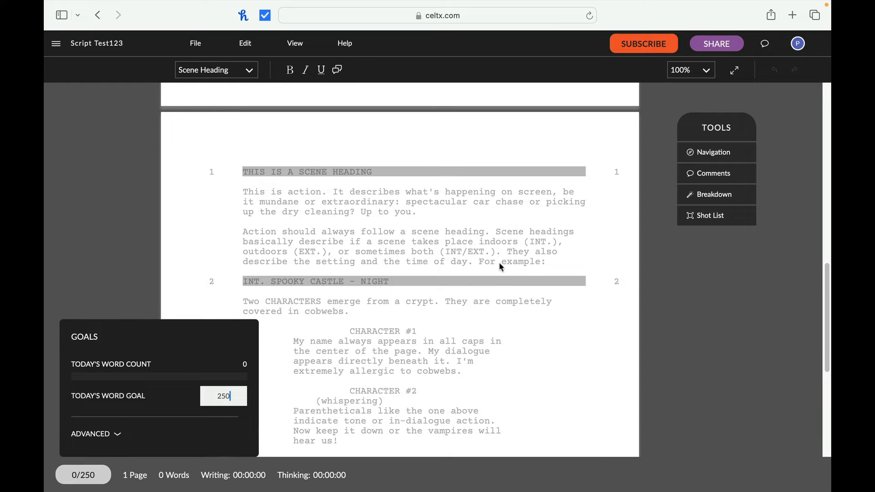
mouse_move(712, 152)
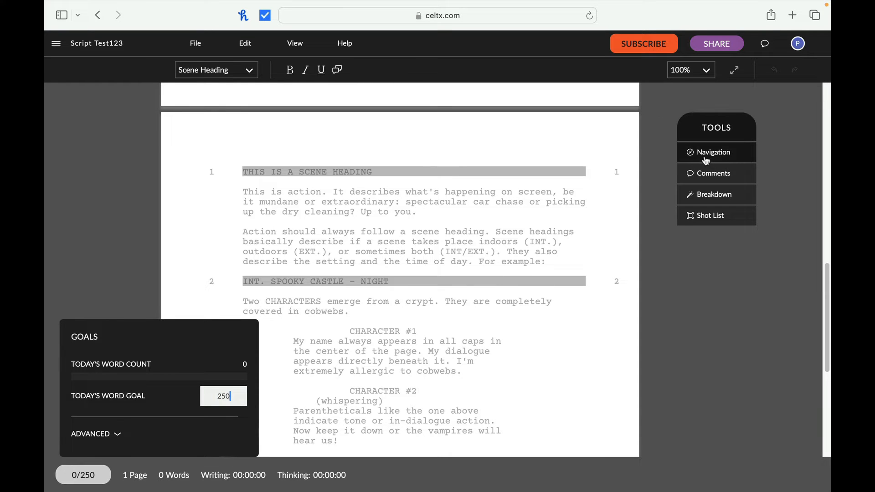
mouse_move(714, 218)
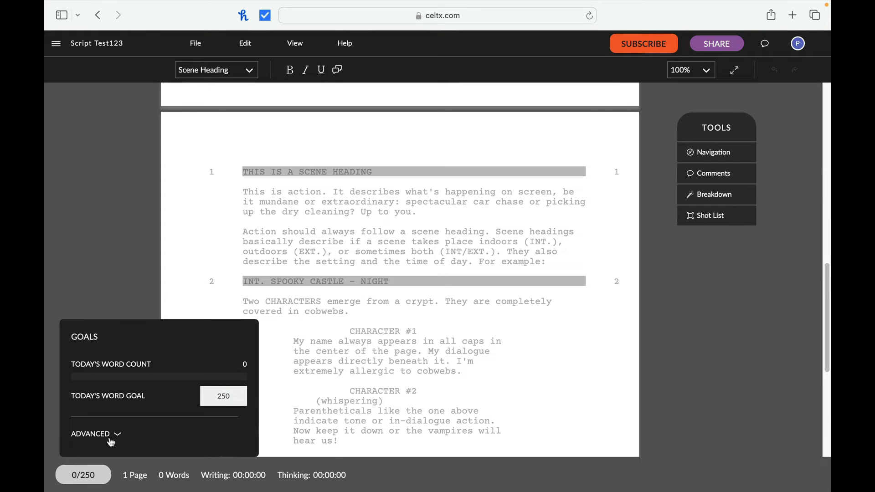
click(223, 396)
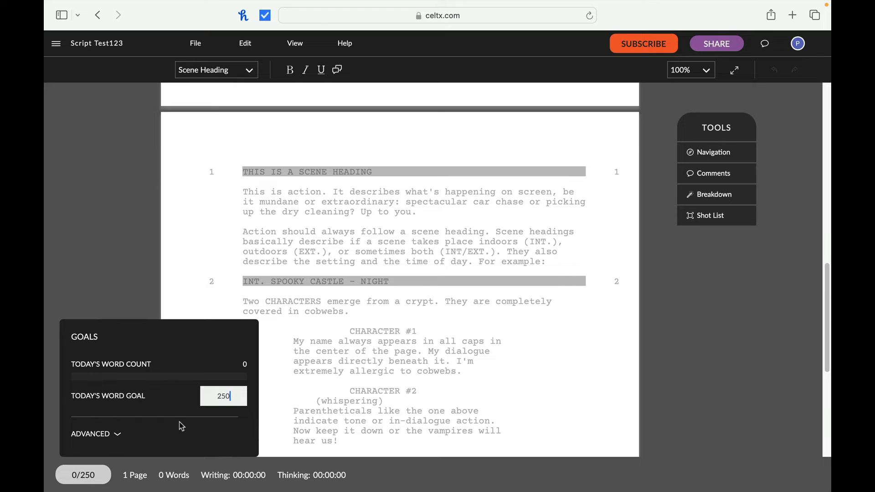
click(96, 433)
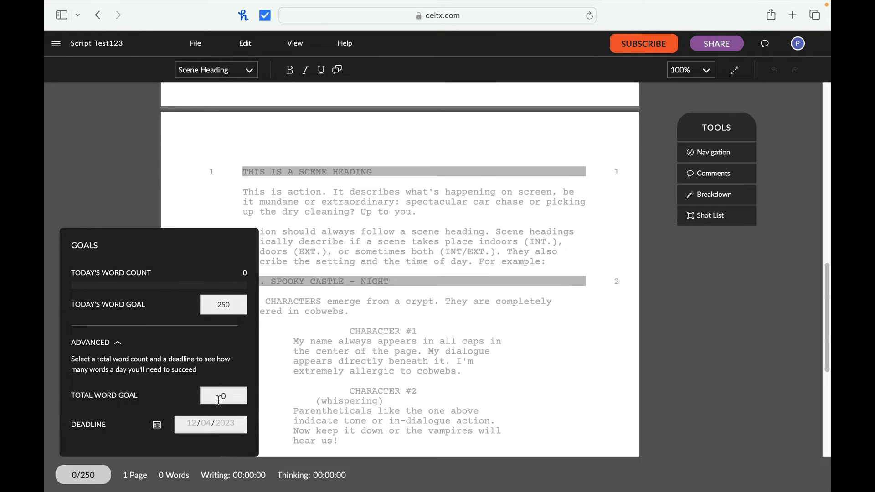
mouse_move(208, 352)
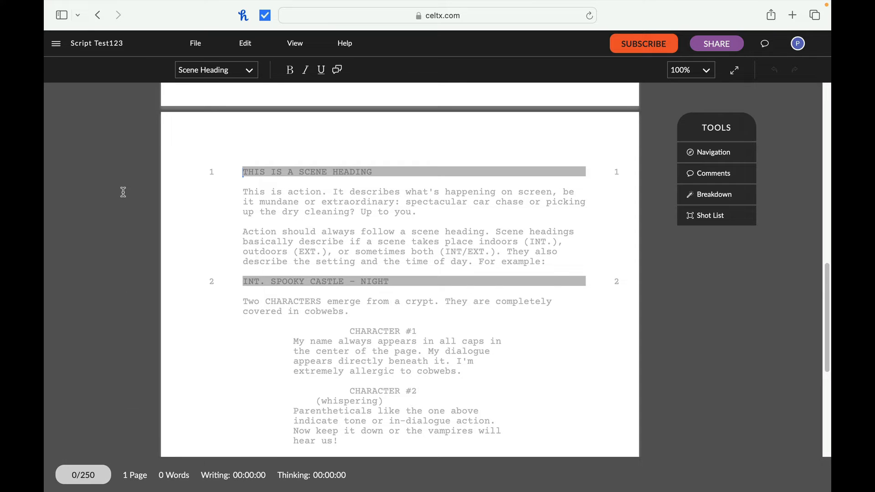
mouse_move(716, 215)
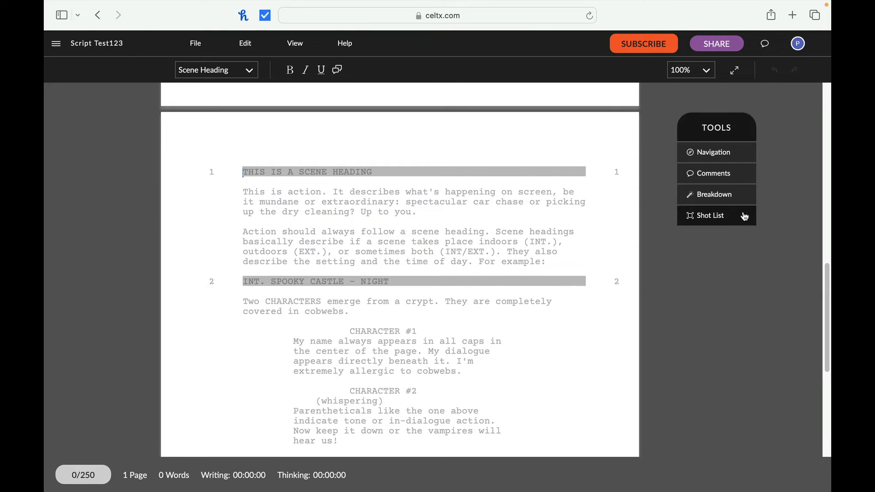
mouse_move(735, 186)
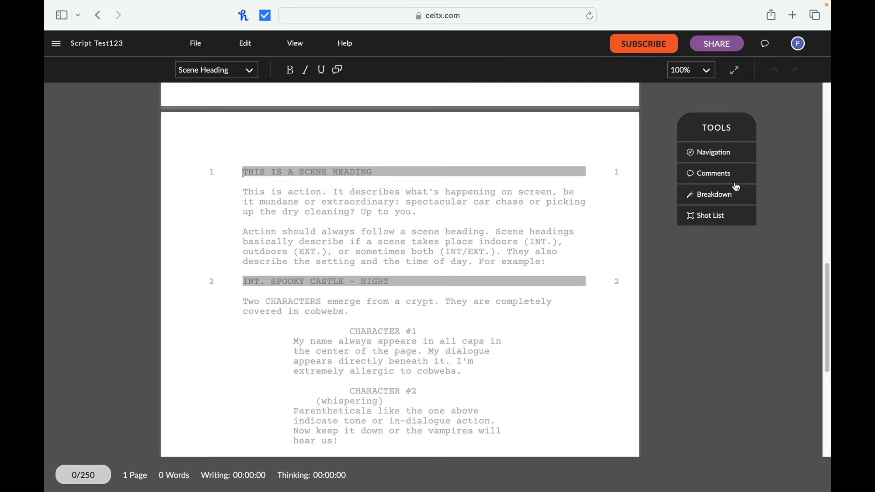
mouse_move(716, 152)
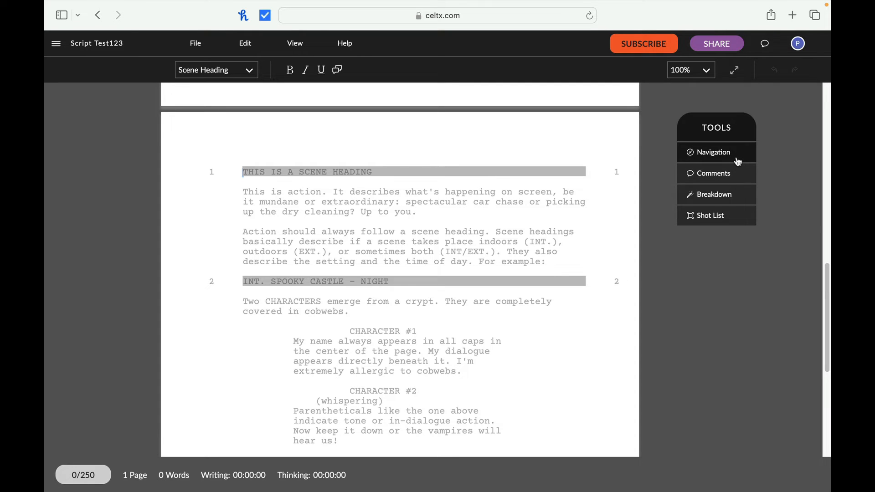
mouse_move(260, 90)
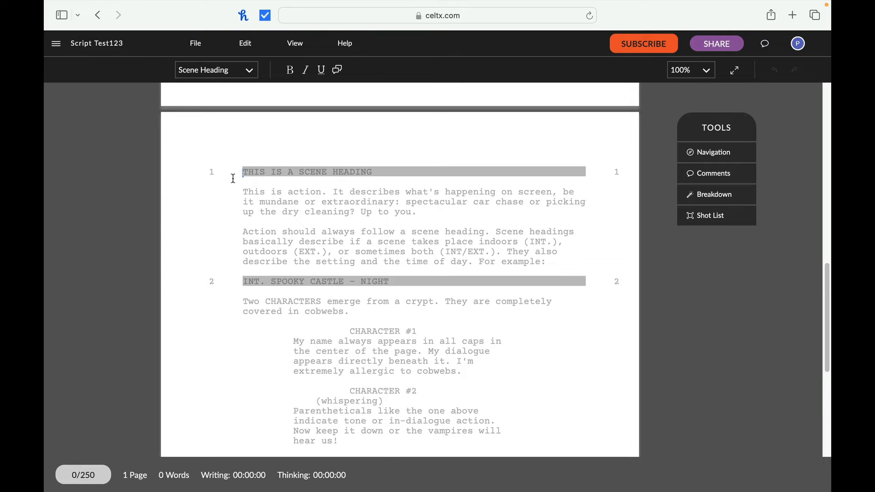
mouse_move(259, 184)
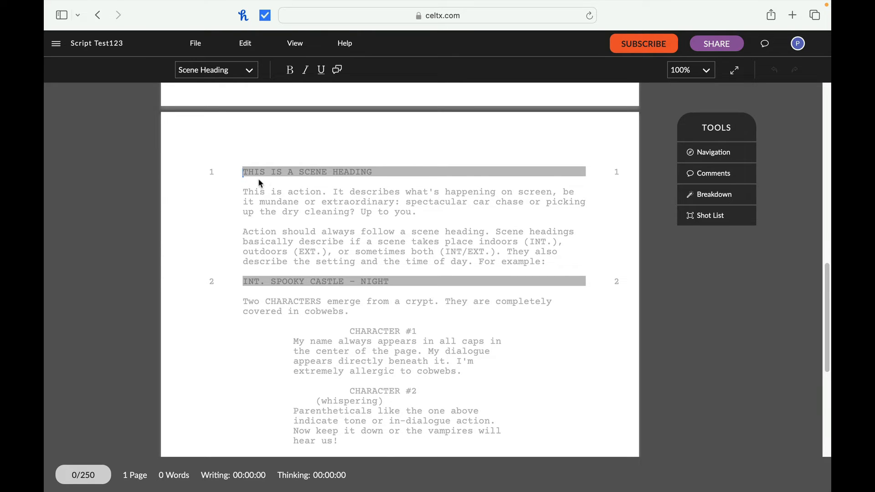
mouse_move(349, 187)
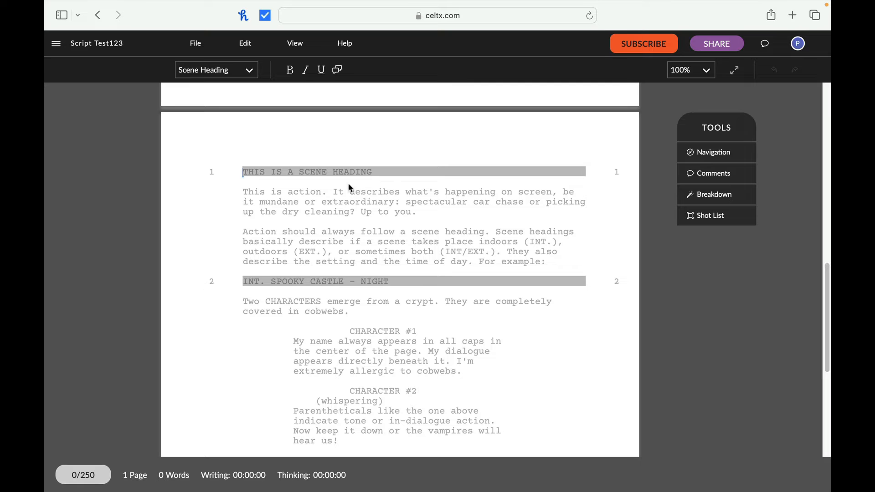
mouse_move(396, 293)
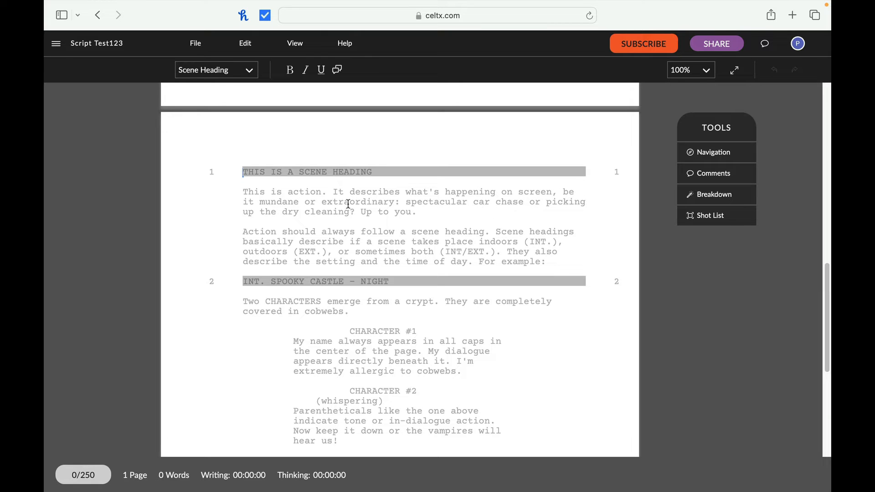
mouse_move(399, 212)
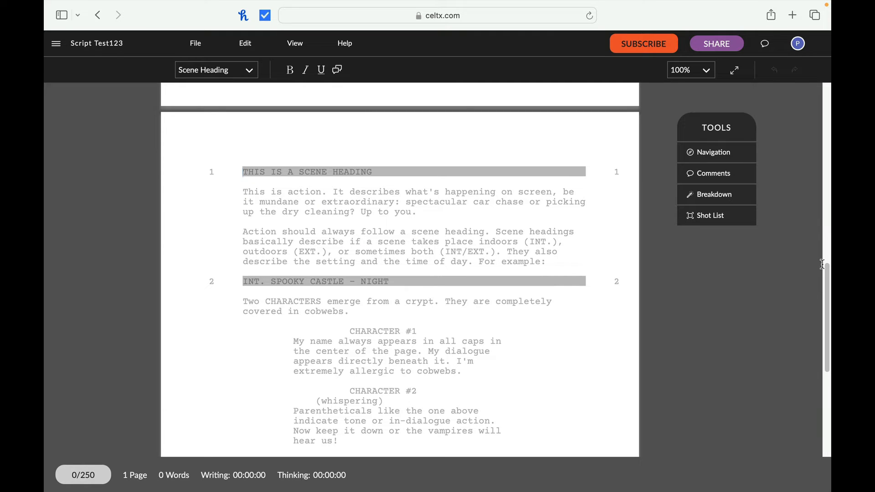
scroll(down, 3)
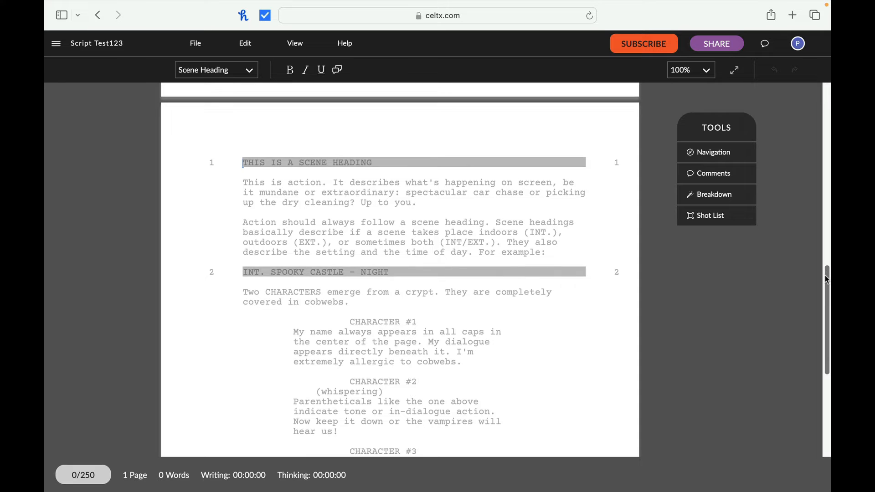
scroll(down, 3)
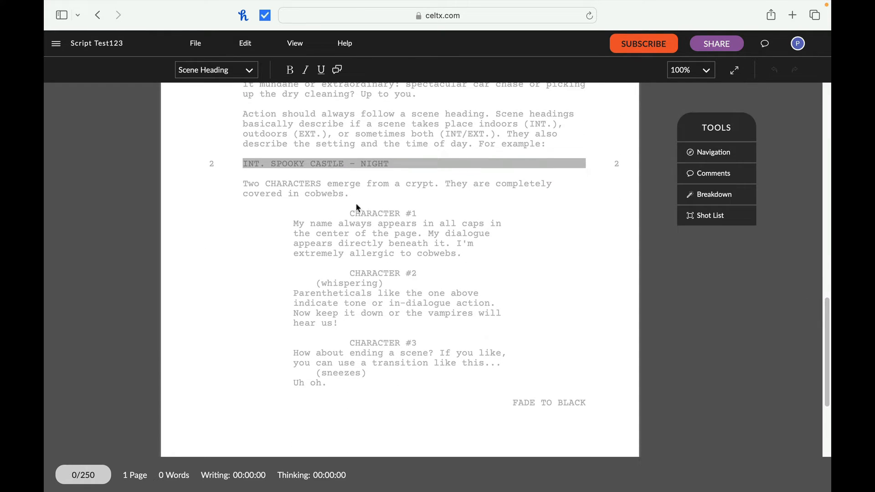
mouse_move(295, 234)
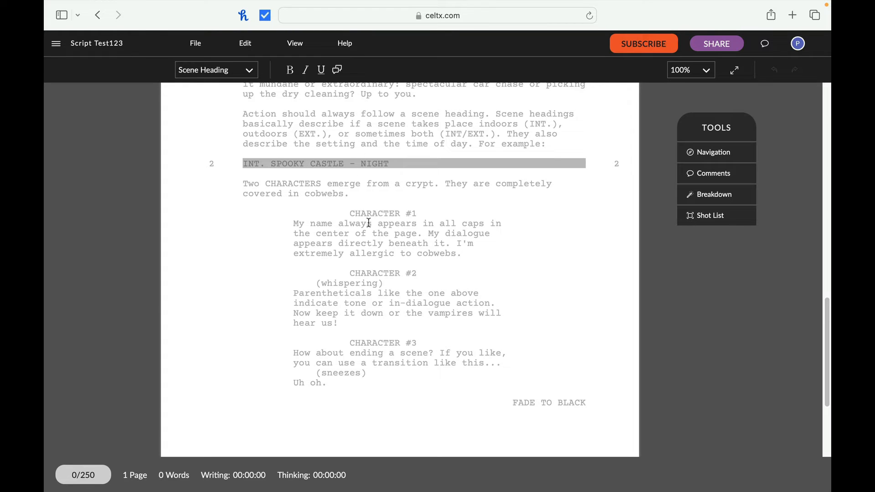
mouse_move(466, 265)
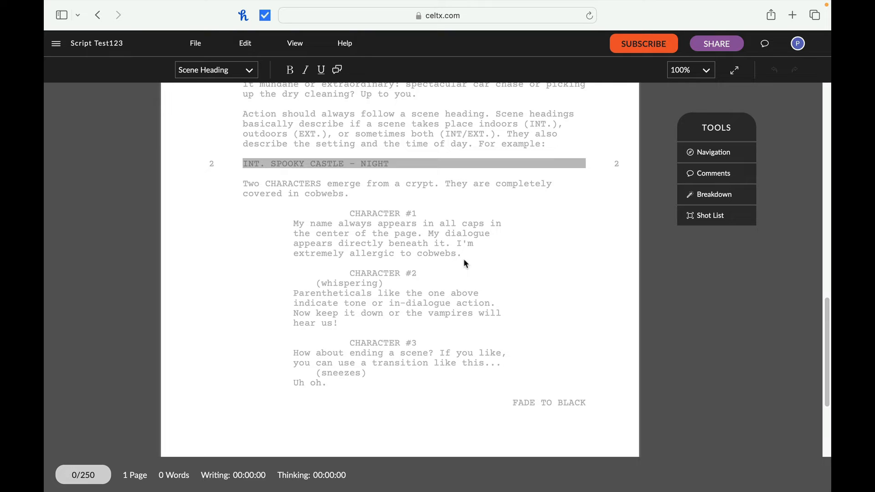
mouse_move(465, 261)
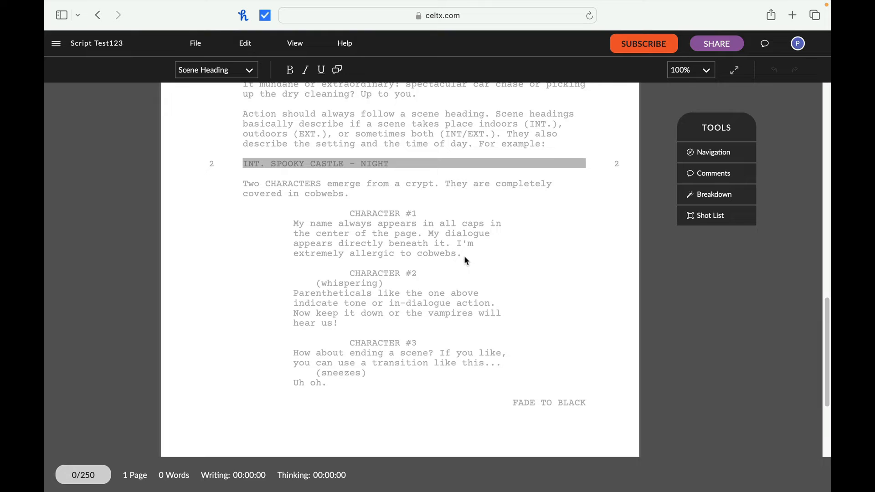
mouse_move(463, 258)
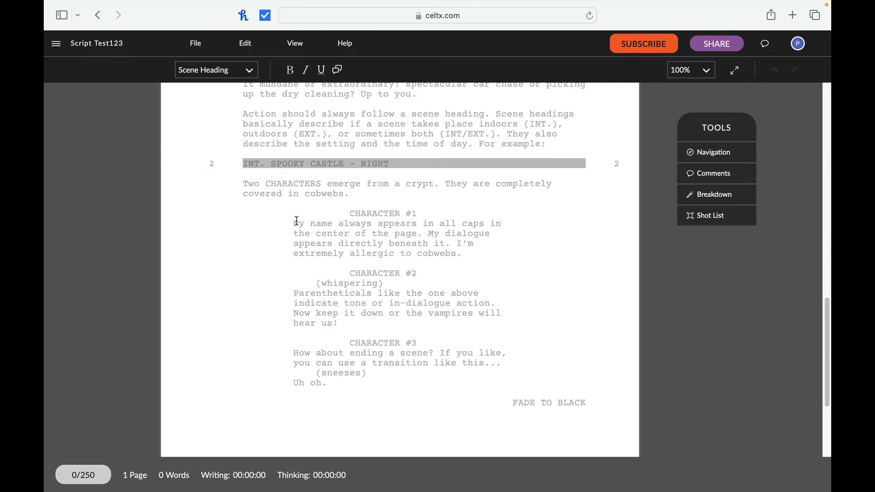
mouse_move(471, 263)
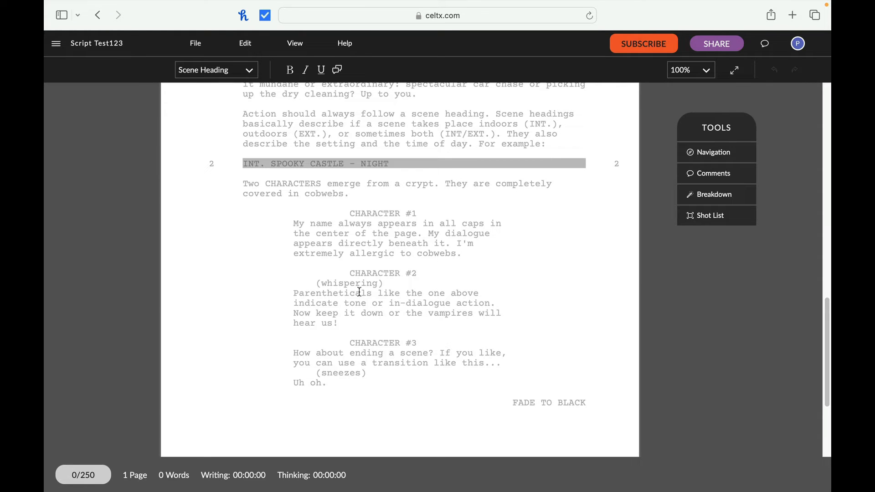
mouse_move(396, 316)
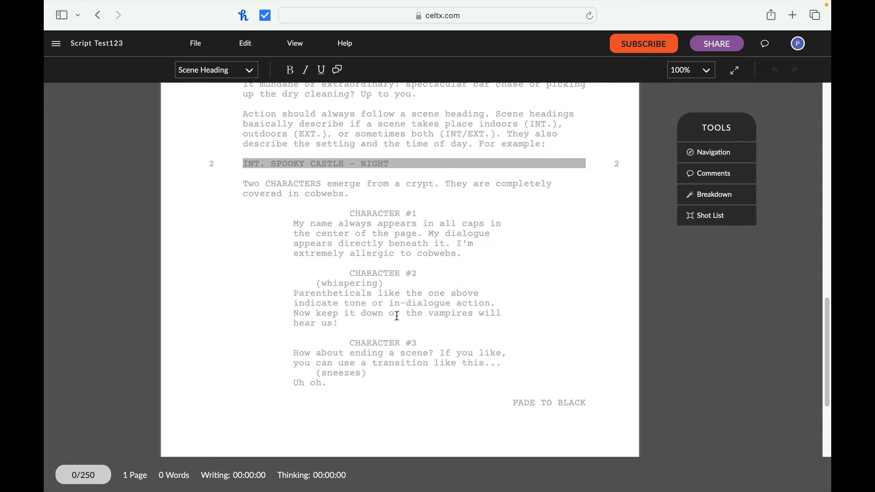
mouse_move(530, 414)
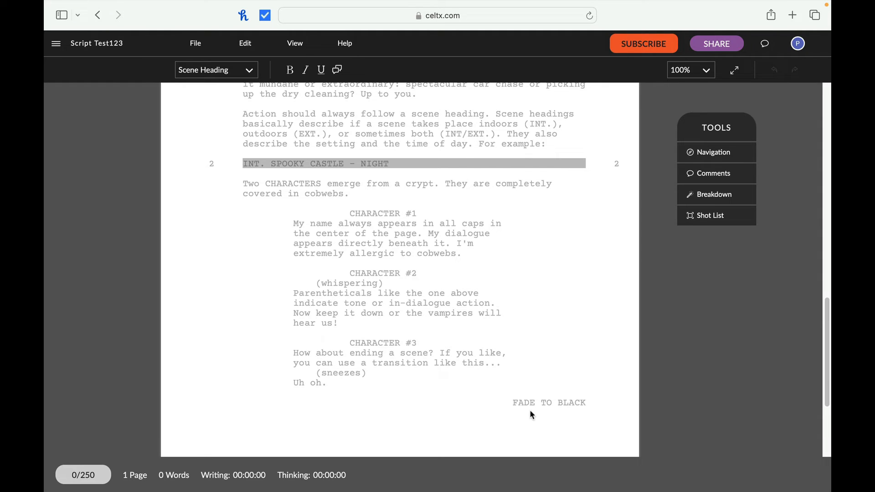
scroll(down, 3)
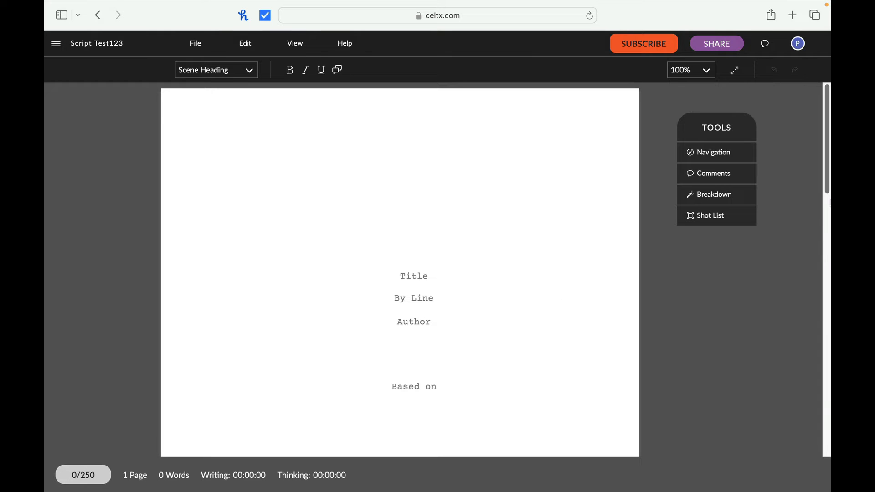
scroll(down, 3)
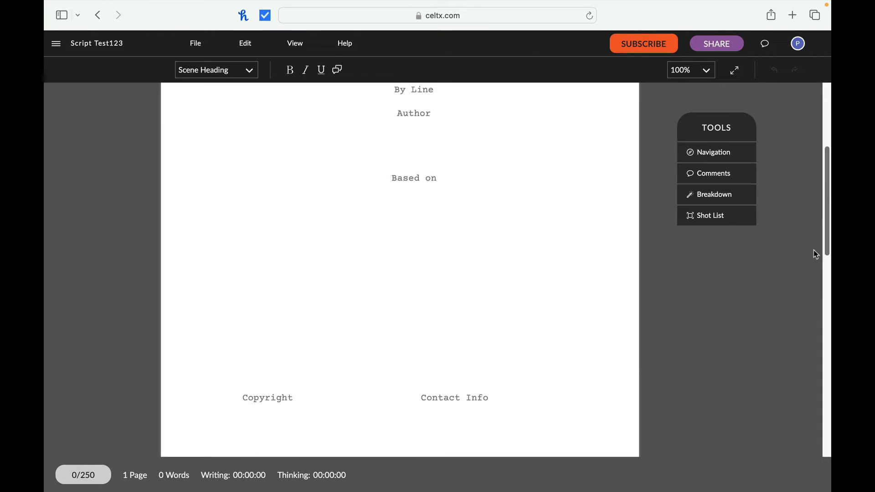
scroll(down, 3)
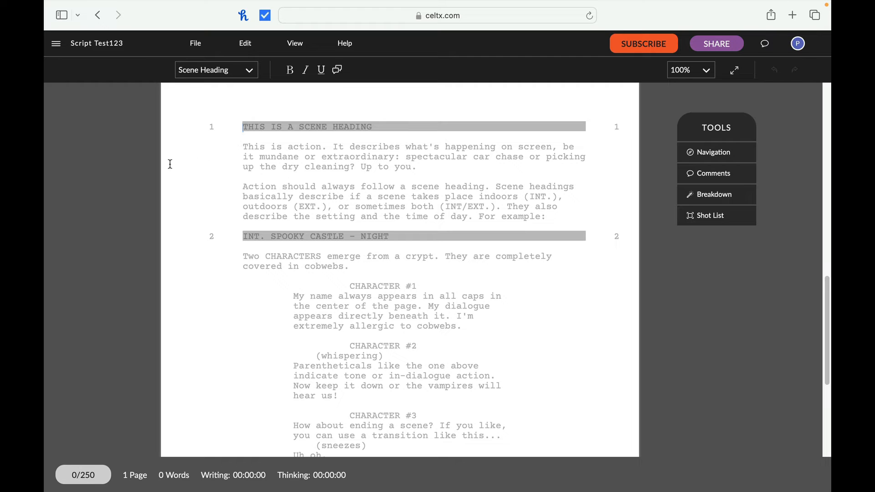
mouse_move(46, 206)
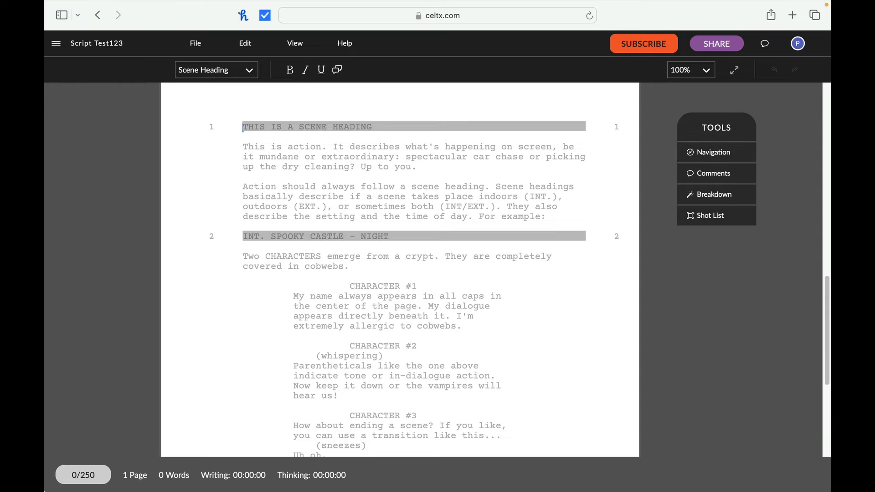
mouse_move(814, 365)
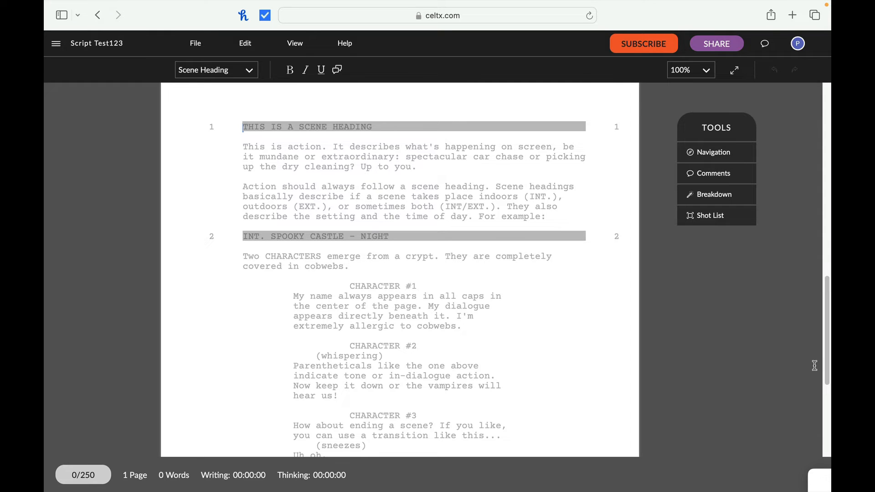
mouse_move(344, 5)
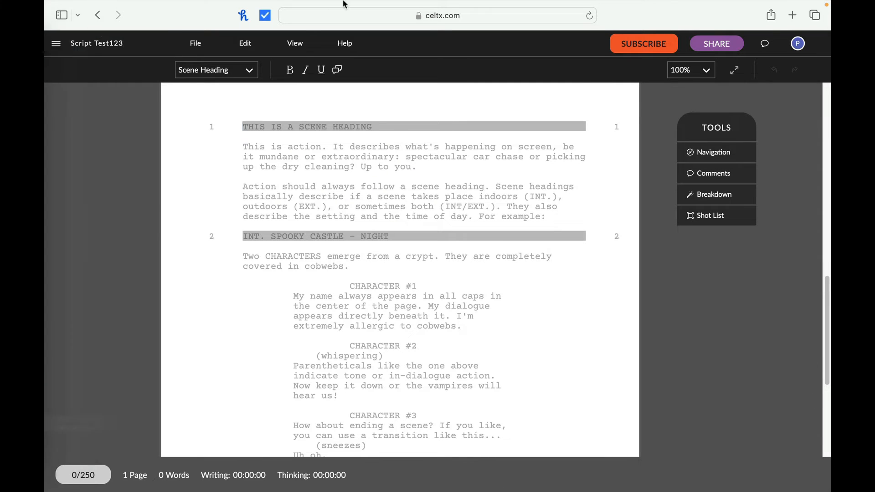
mouse_move(506, 132)
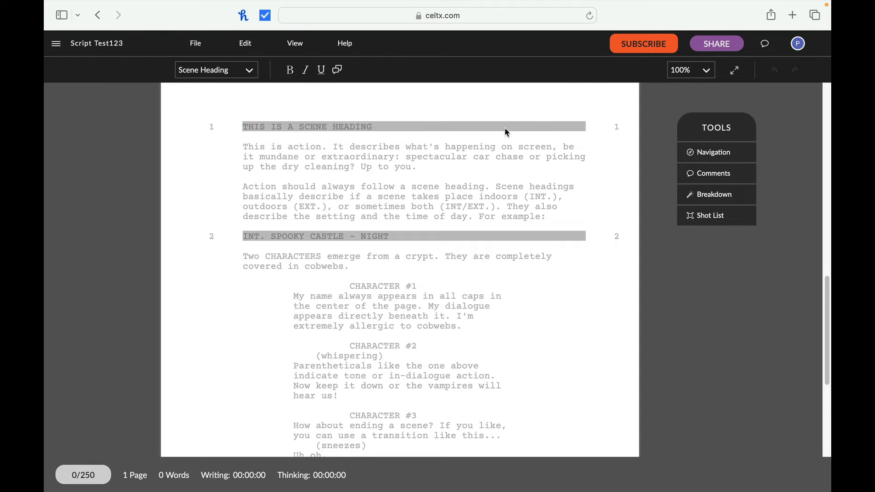
mouse_move(432, 127)
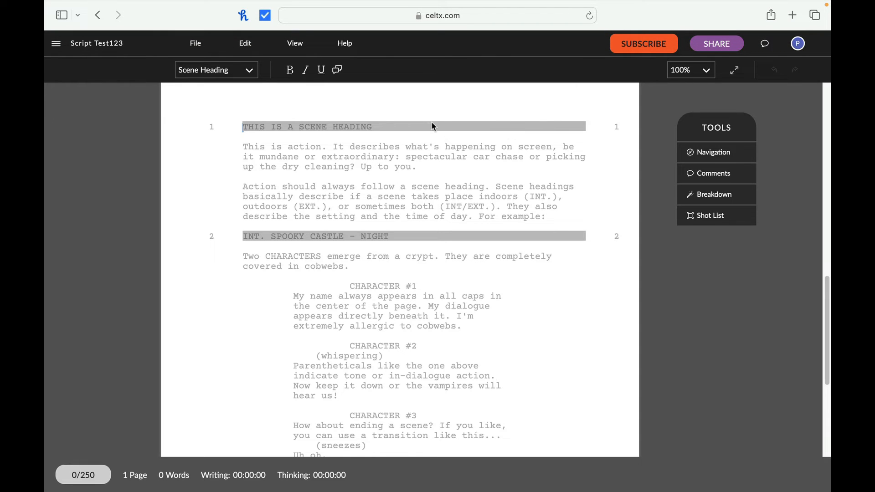
mouse_move(422, 242)
text(EXT. COUR)
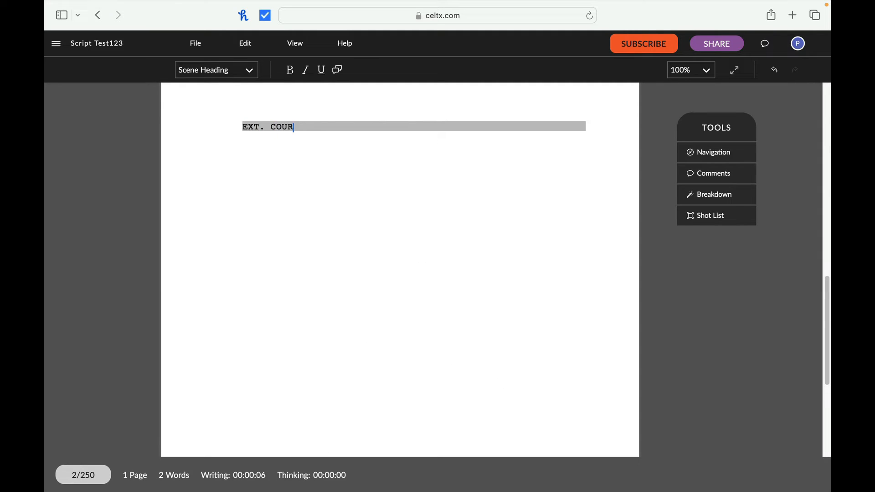
Write the courtyard morning scene heading, Thuragaar's waiting action and the start of the THURAGAAR dialogue
text(TYARD M)
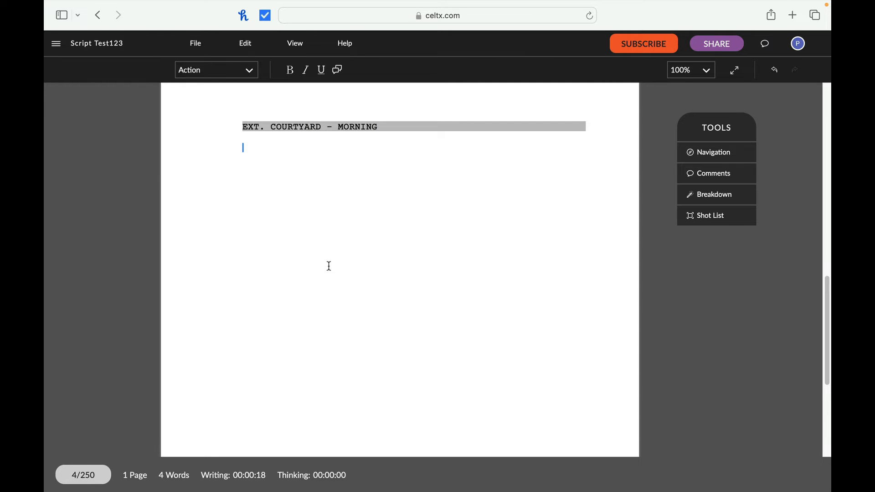
mouse_move(198, 306)
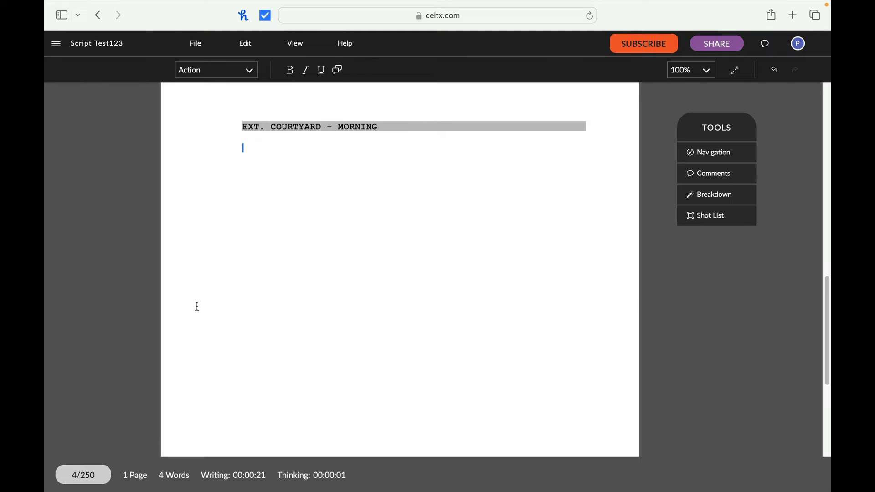
mouse_move(217, 251)
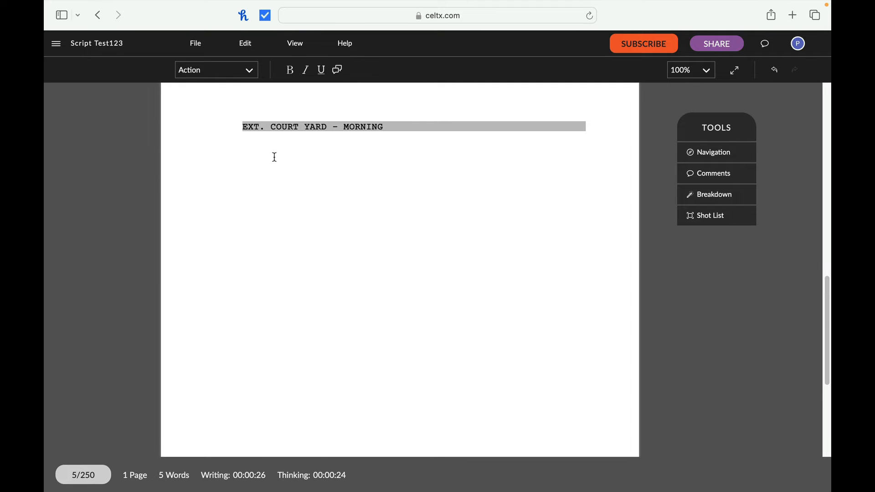
text(THURAGAAR waits impatiently in the court yard.  He is cold and not looking forward to meeting the man from the Ministry of Happiness.  MELVIN opens the door behind him.)
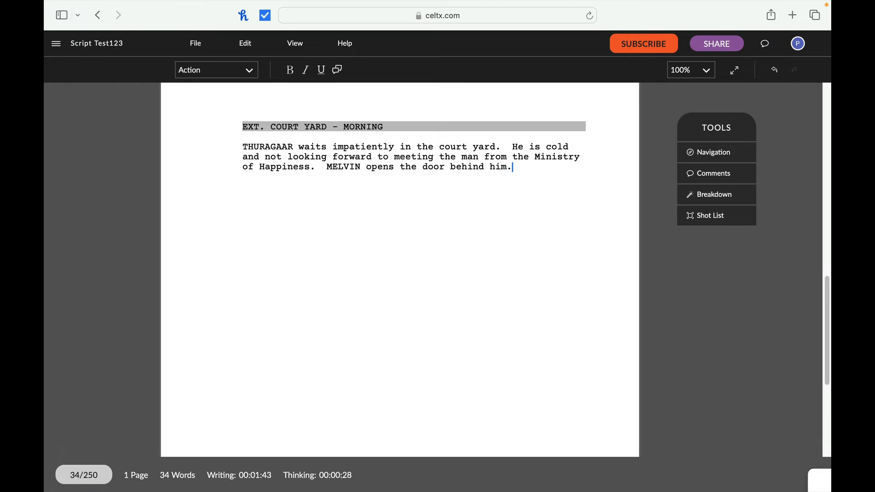
text(THURAGAAR)
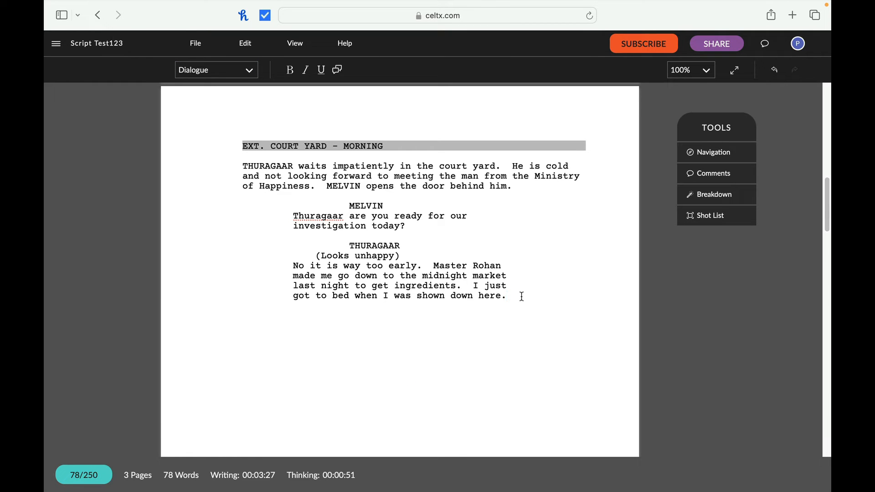
Start a new line below Thuragaar's reply and set it to the Action element type
click(215, 70)
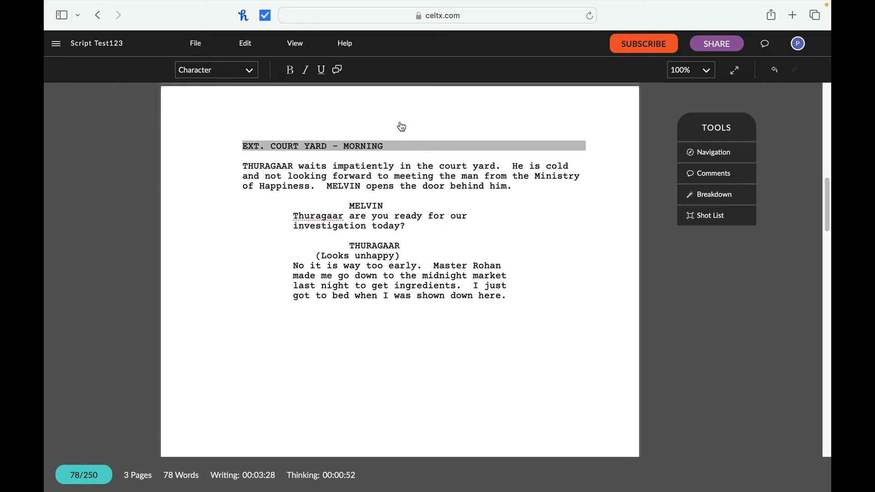
click(215, 69)
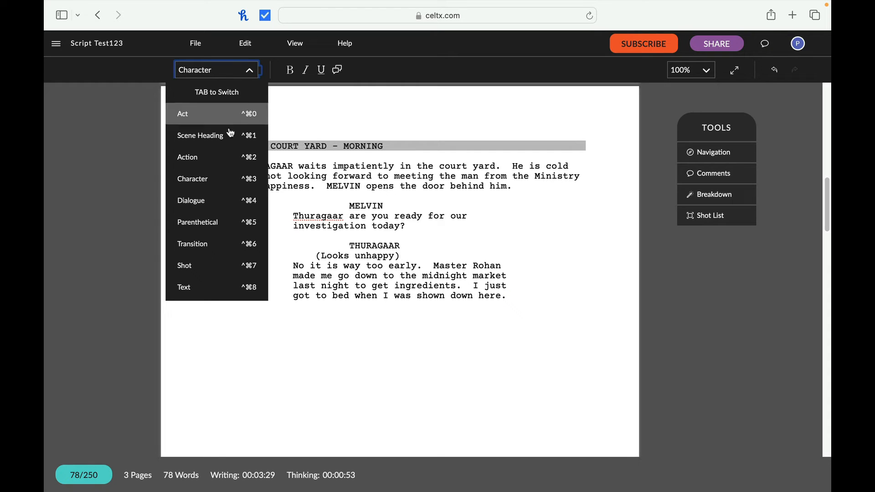
click(187, 157)
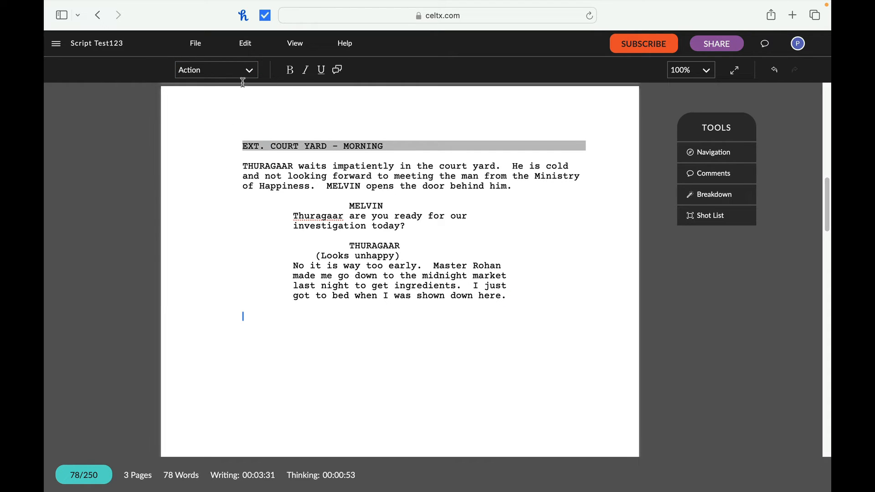
click(215, 71)
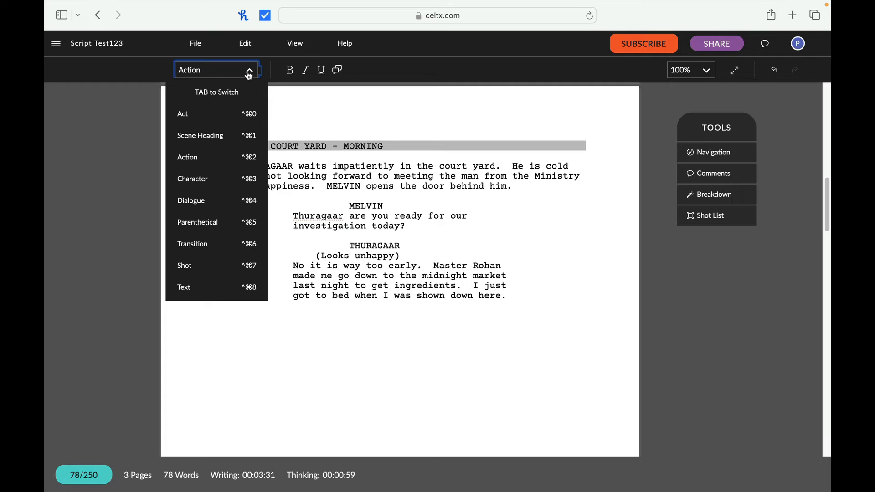
mouse_move(192, 179)
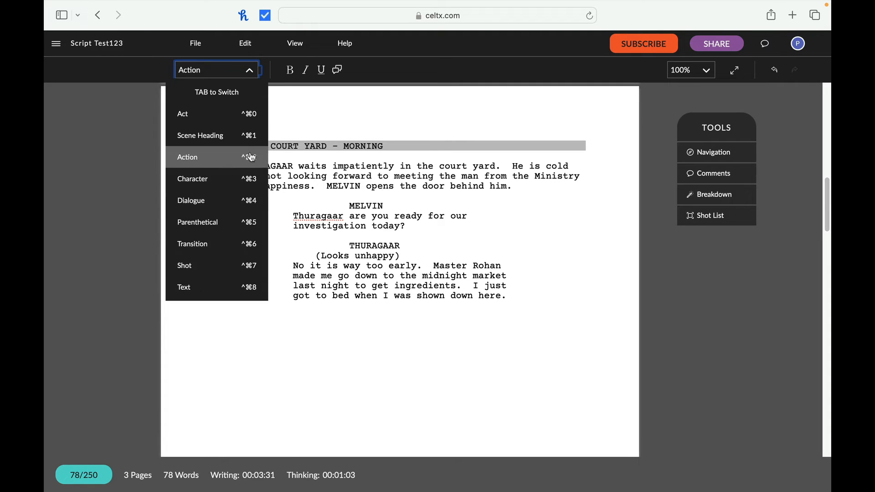
mouse_move(215, 153)
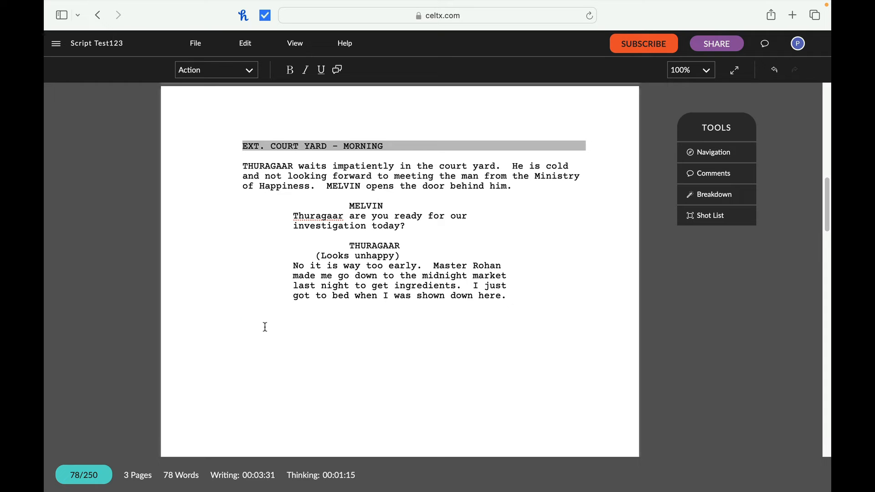
Write Thuragaar yawning as the gates open and MELVIN's 'I see we have company.' line
click(242, 316)
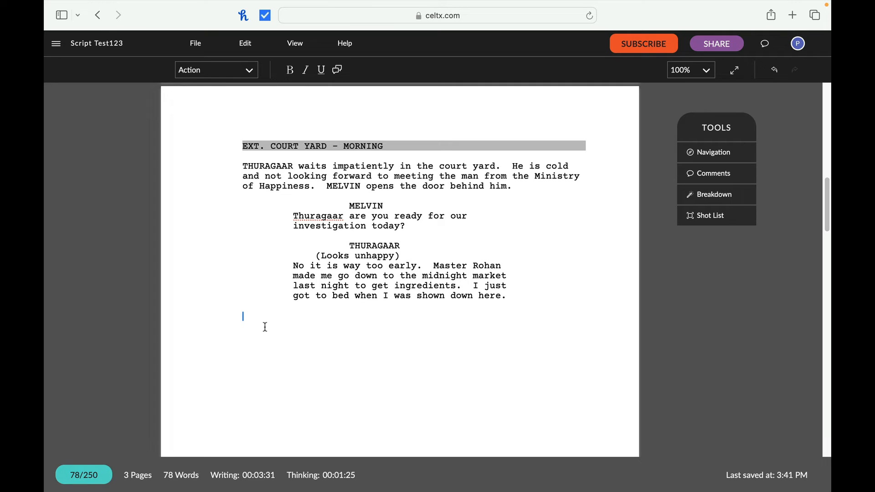
text(Thuragaar ya)
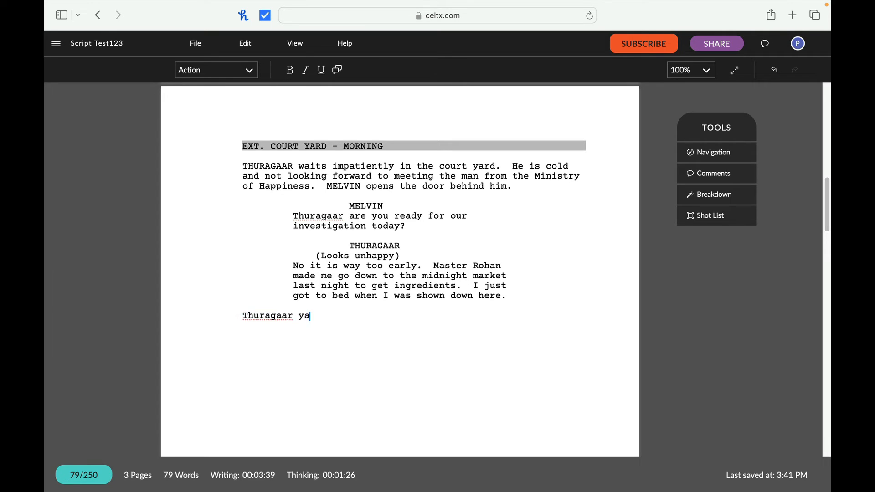
text(wns.  Suddenly the front gates open)
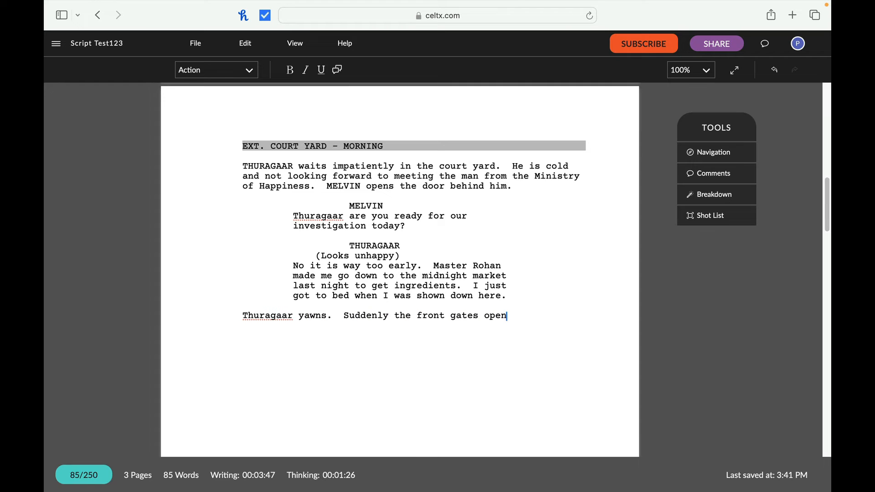
text(MELVIN)
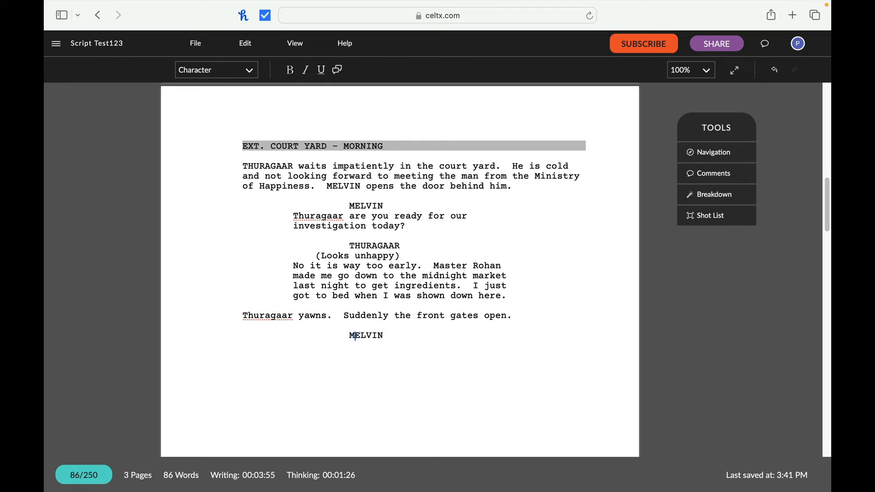
text(I see we)
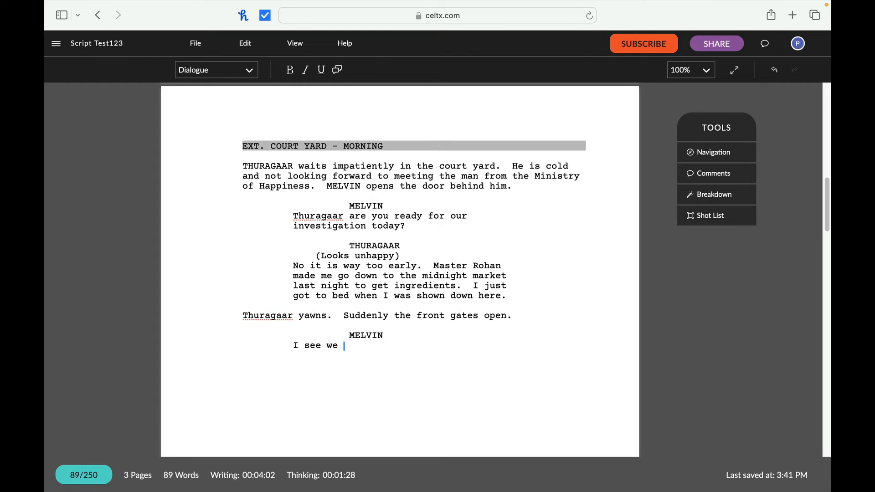
text(have company.)
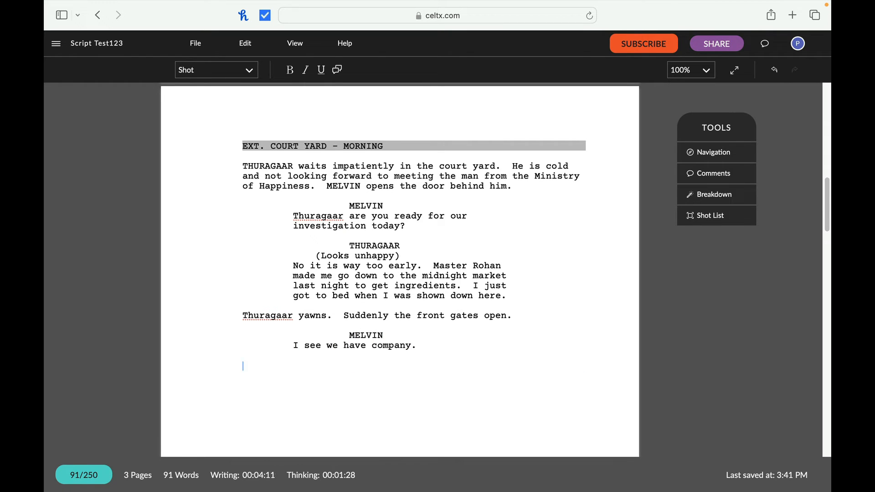
Continue onto page 2 with the powerful young man in brown walking into the courtyard
scroll(down, 3)
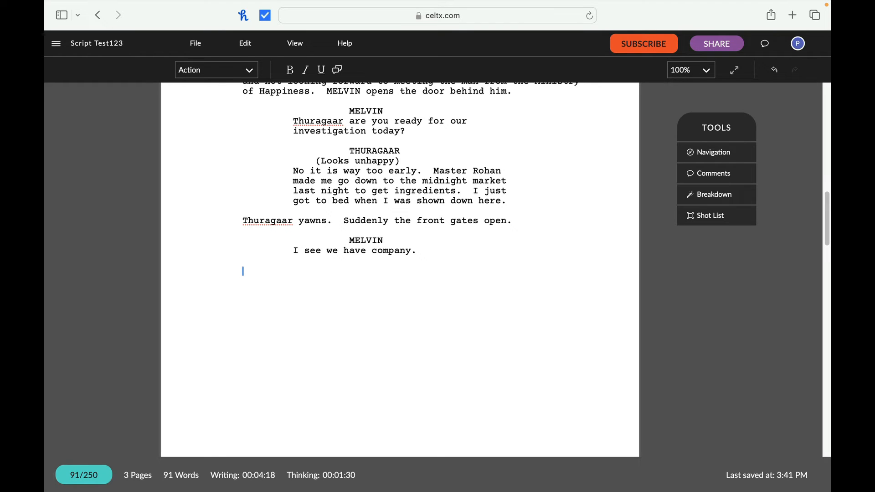
text(A powerful young man dressed in a brown shirt and brown pants walks into the courtyard.)
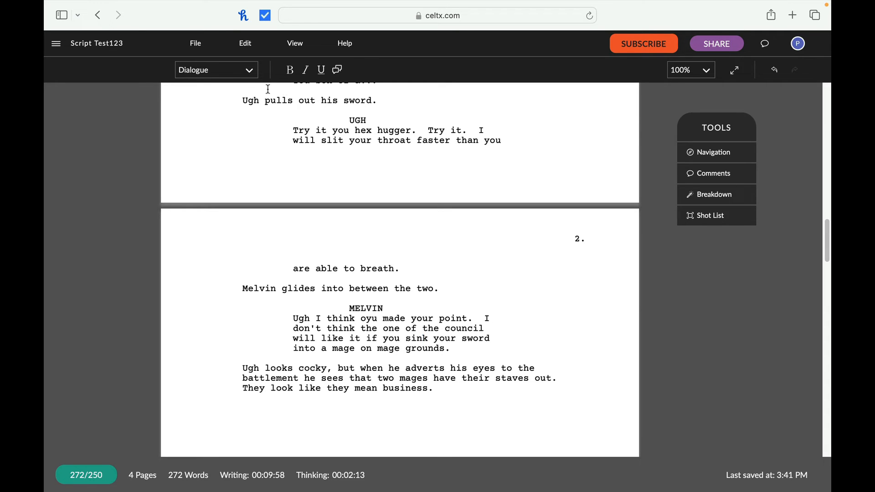
mouse_move(268, 88)
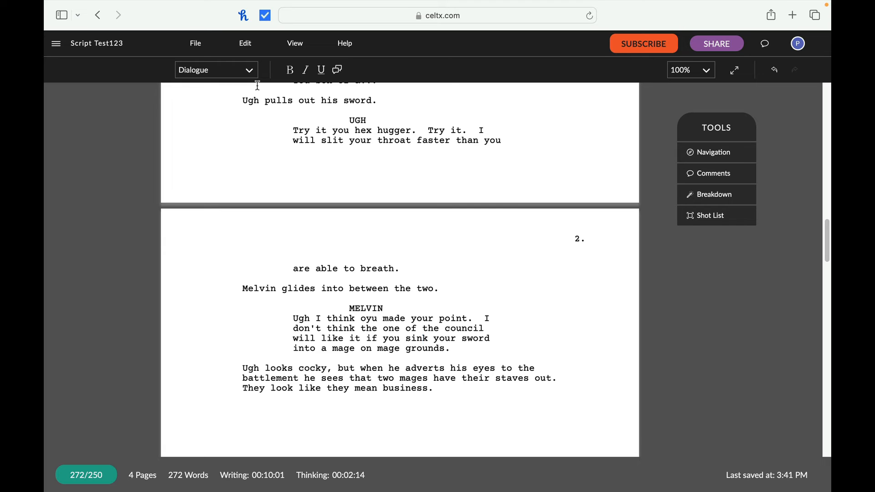
Correct 'oyu' to 'you' in Melvin's line on page 2 and review the following pages
click(216, 69)
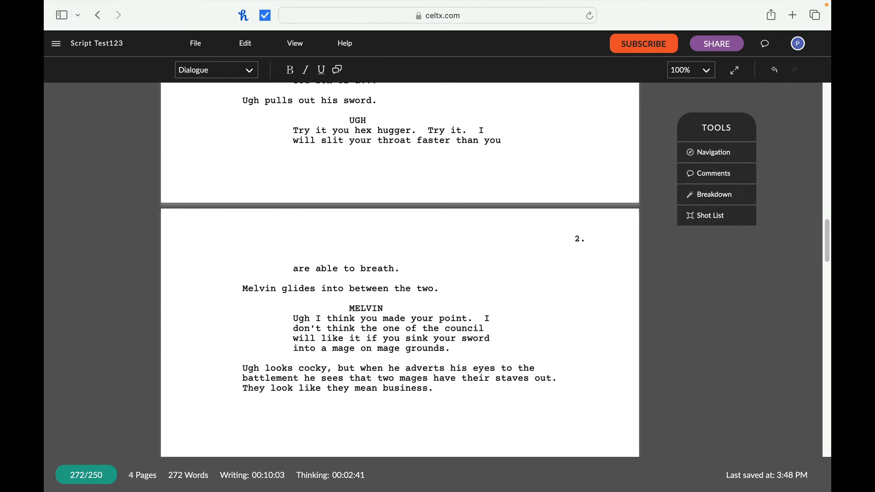
click(380, 319)
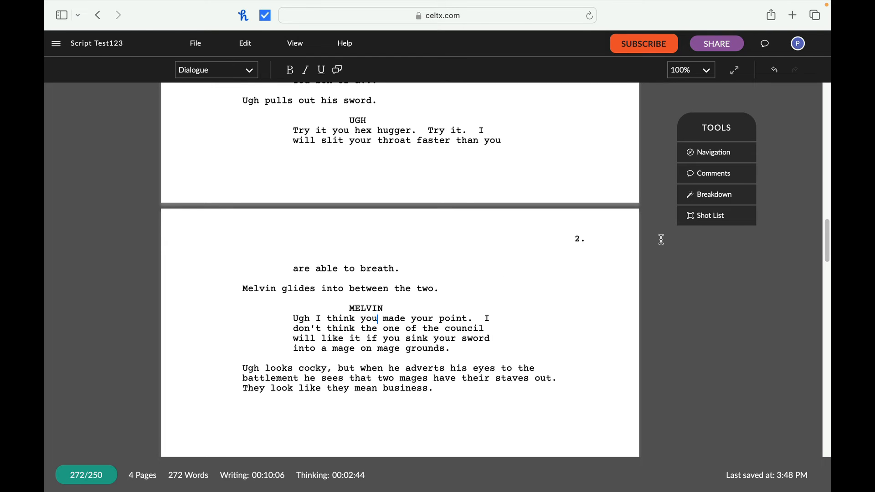
scroll(down, 3)
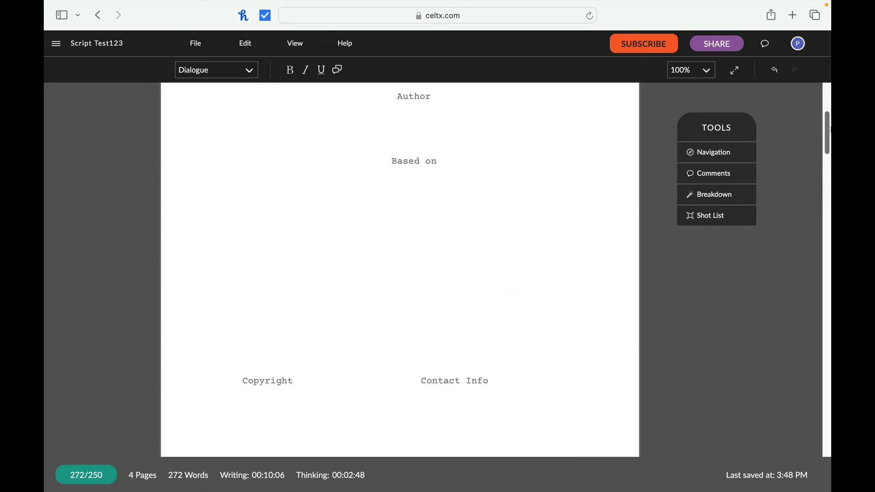
scroll(down, 3)
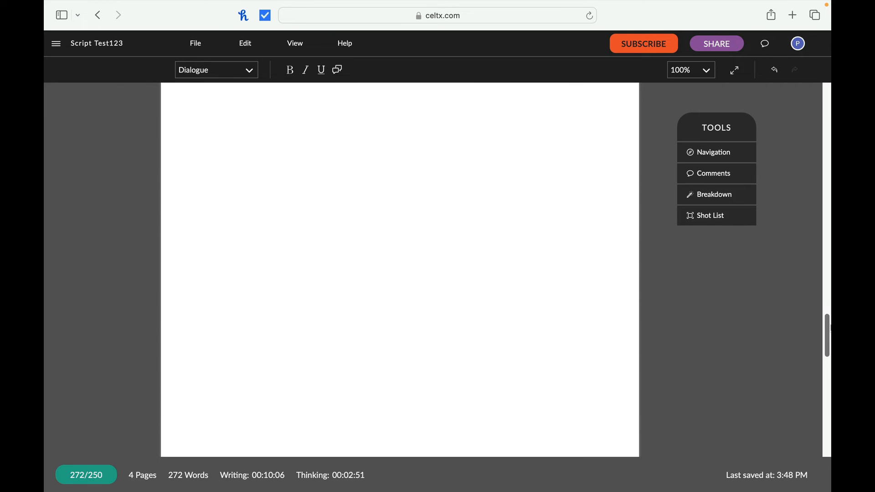
scroll(down, 3)
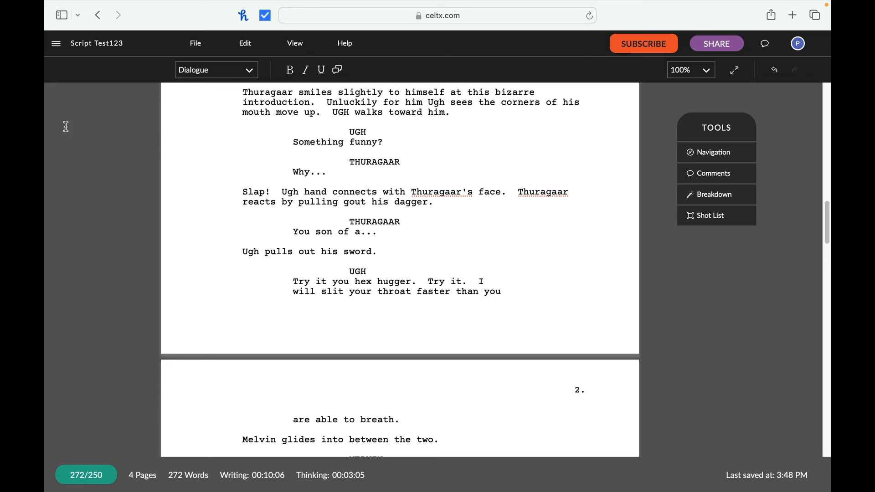
Save a draft of the script named 'beginning1' via File > Save Draft
click(195, 43)
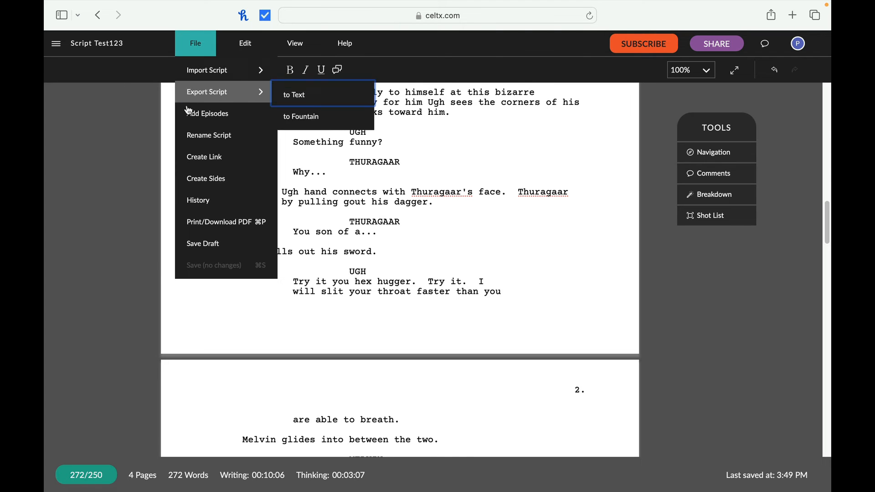
click(203, 243)
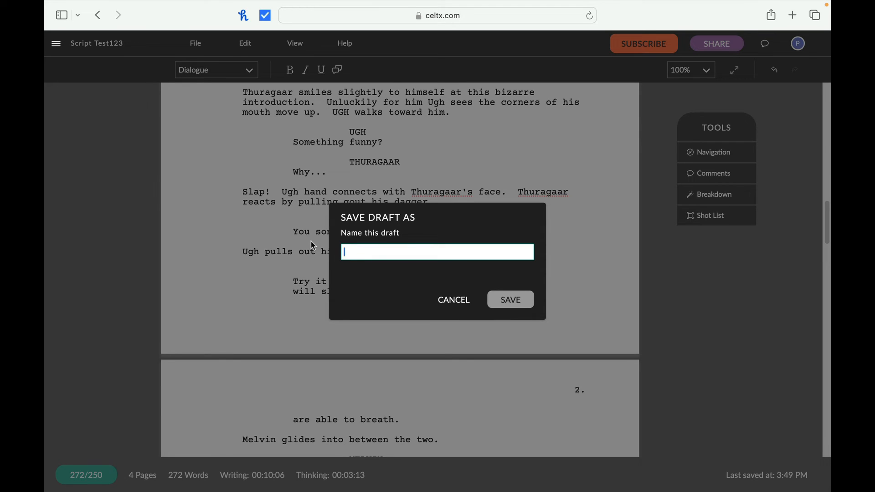
text(beginning)
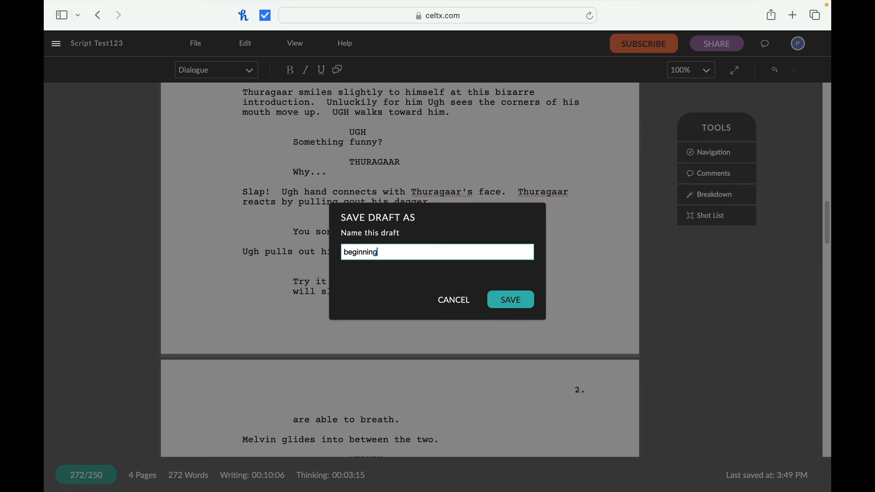
text(1)
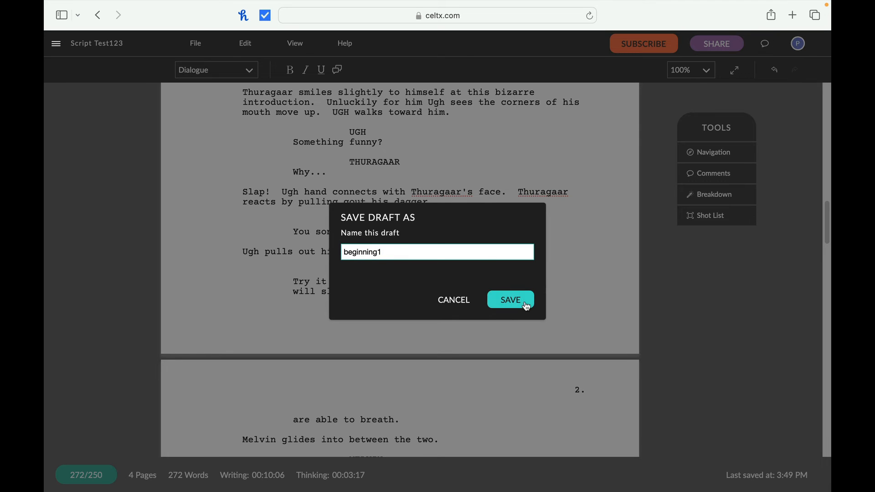
click(509, 300)
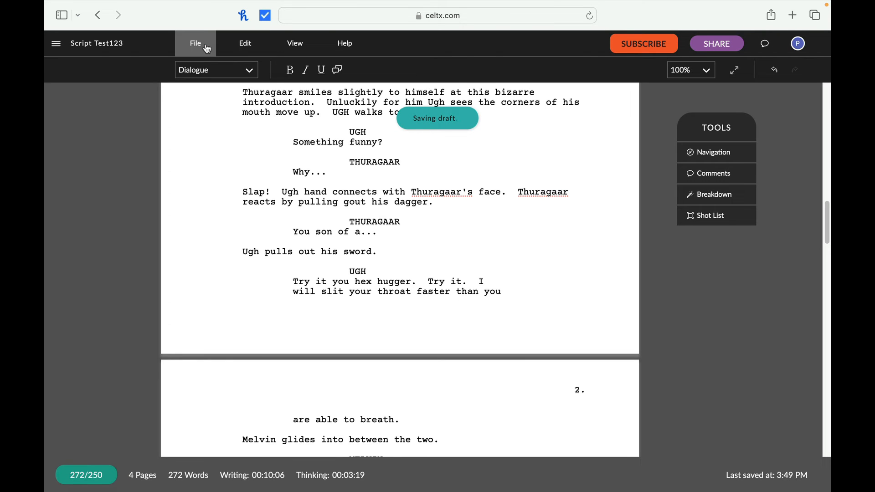
Export the script to Fountain as 'Script Test123.txt', check Downloads, and reopen the File menu
click(195, 43)
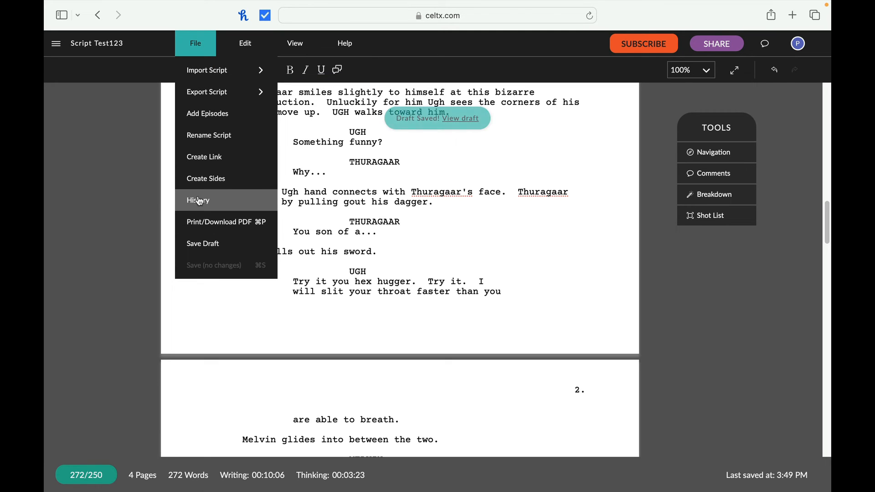
mouse_move(222, 152)
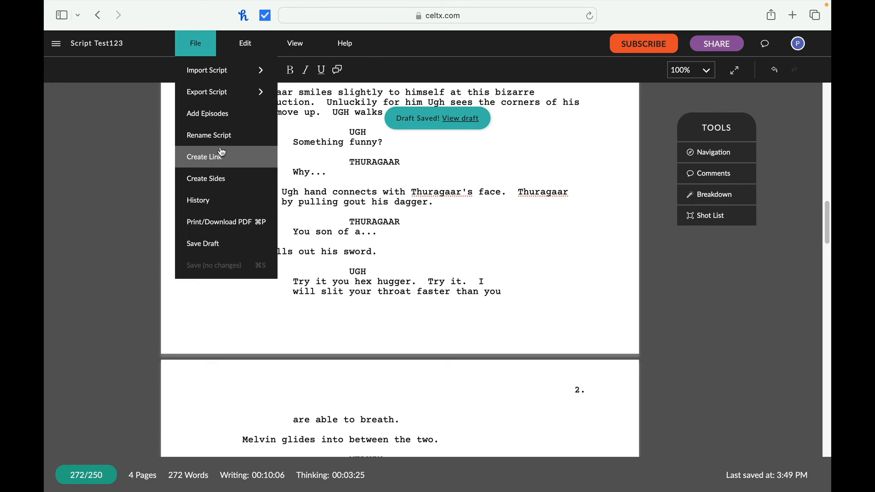
mouse_move(208, 135)
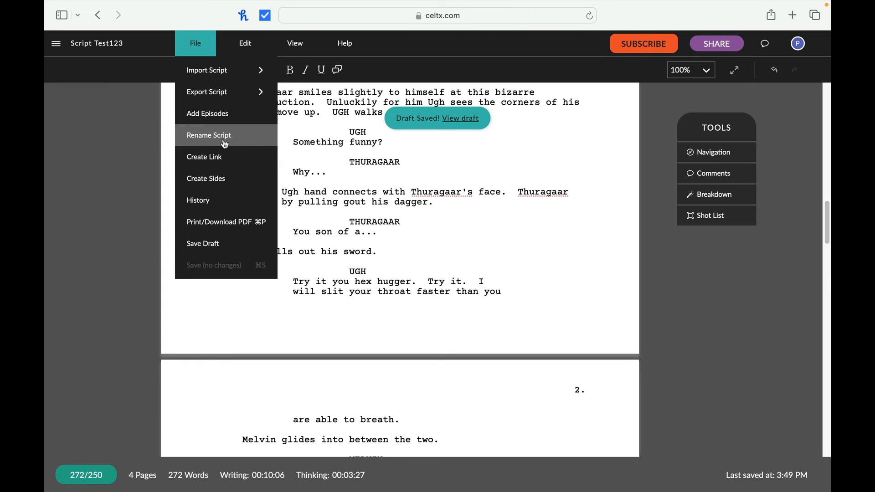
mouse_move(207, 91)
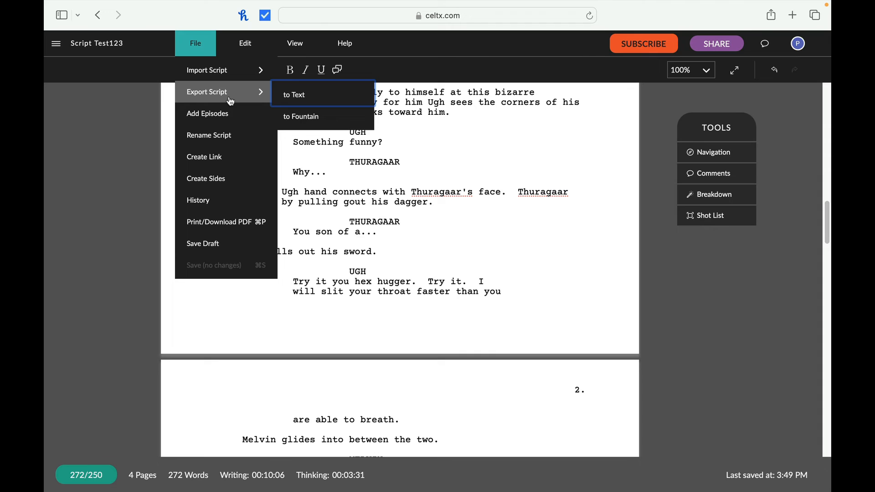
mouse_move(316, 116)
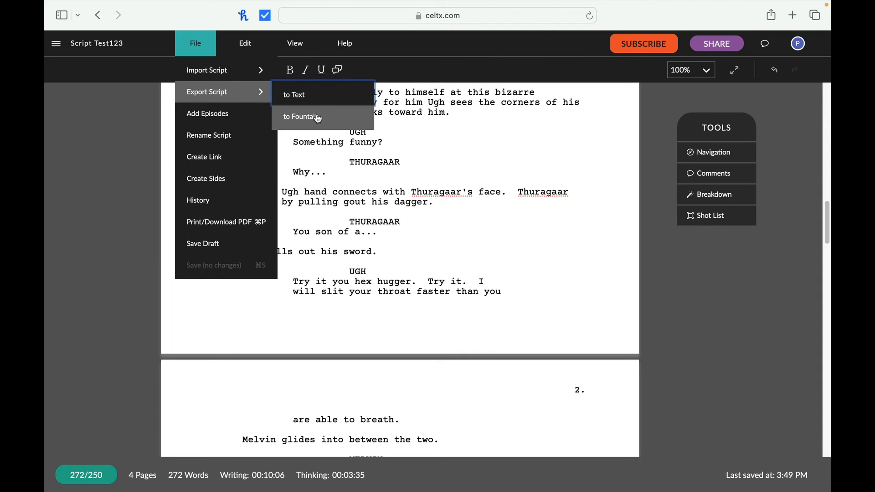
click(301, 116)
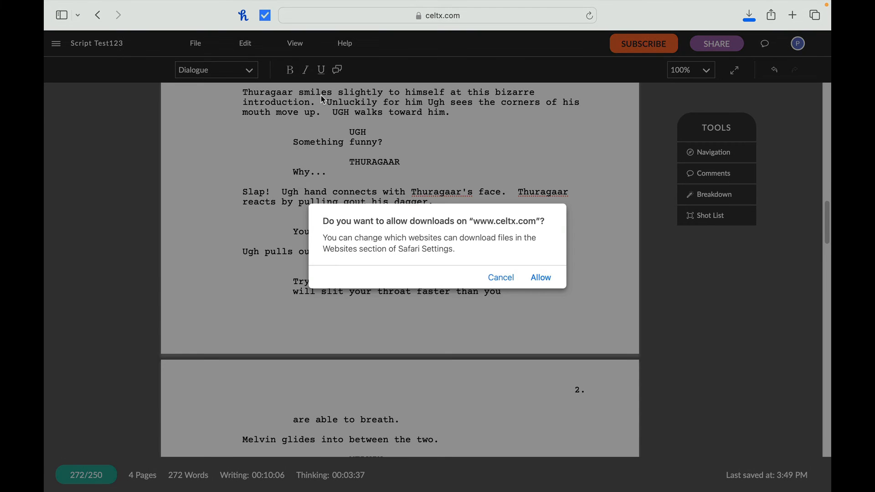
mouse_move(535, 277)
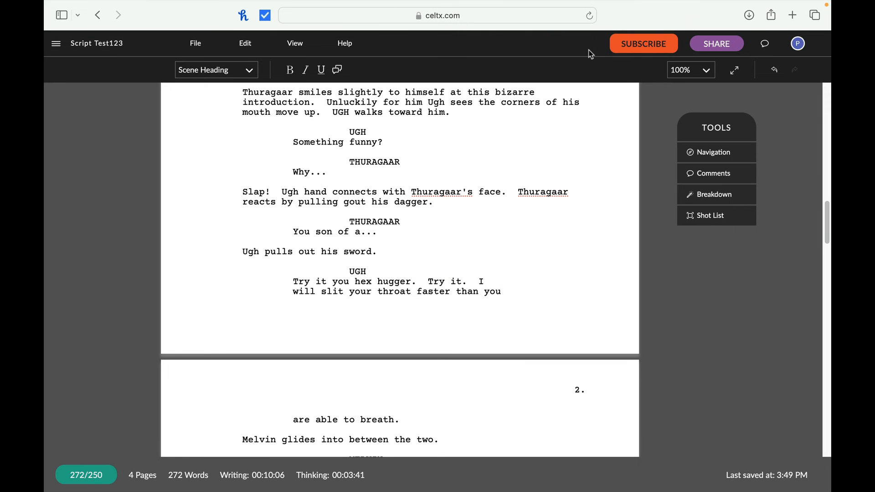
click(748, 16)
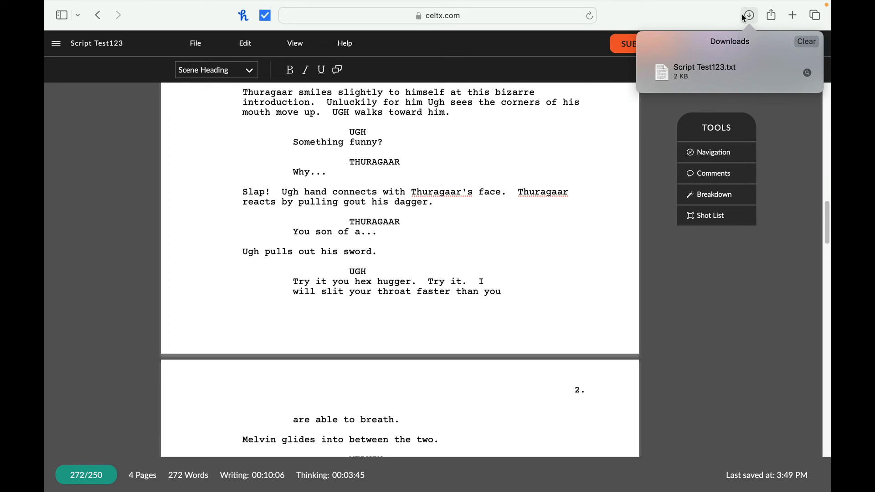
mouse_move(748, 15)
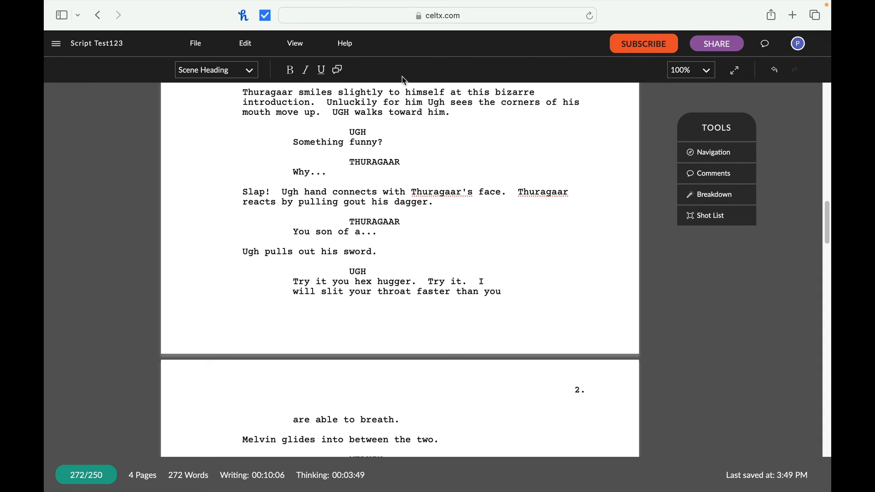
click(195, 42)
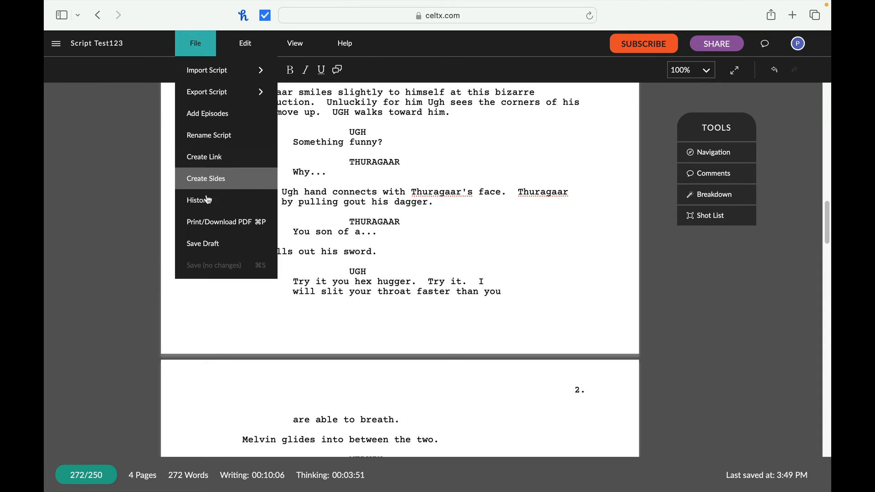
mouse_move(435, 49)
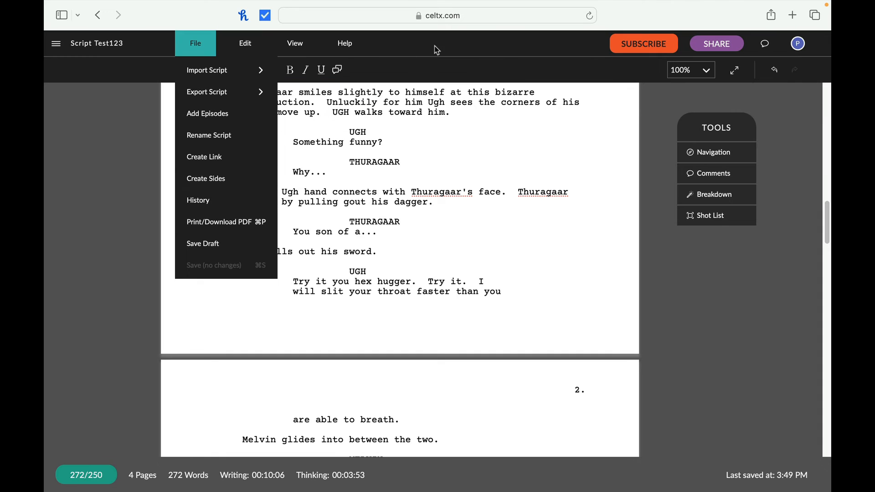
Import the Final Draft screenplay and scroll through its pages, starting with Lillian's bedroom scene
click(294, 43)
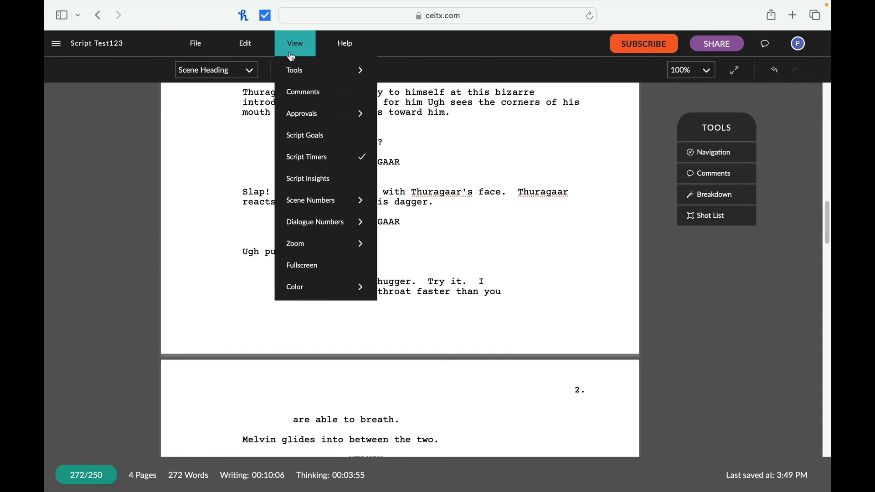
click(195, 43)
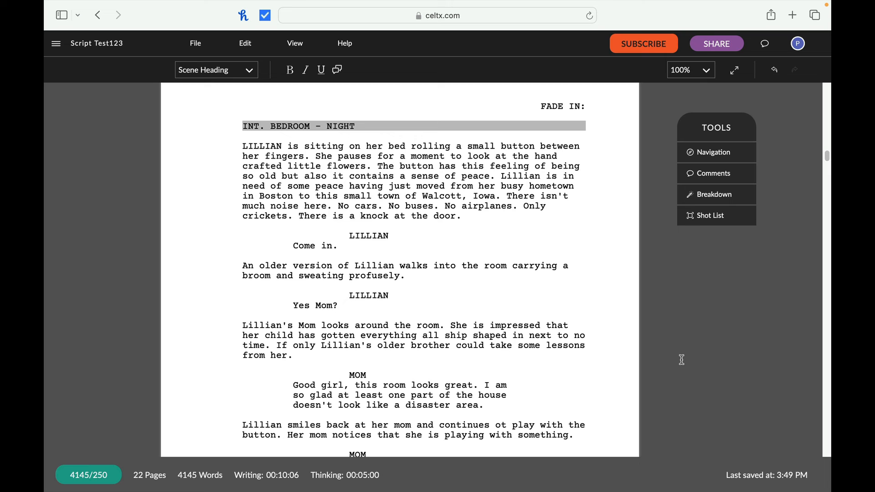
mouse_move(814, 193)
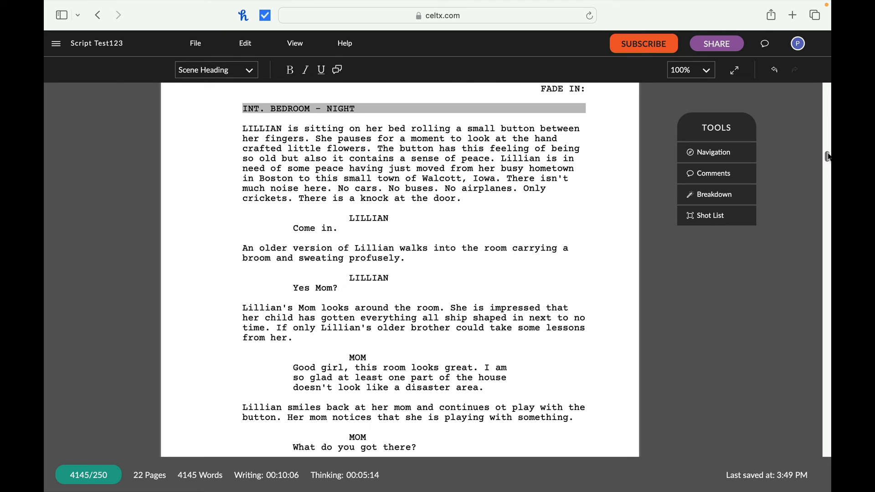
scroll(down, 3)
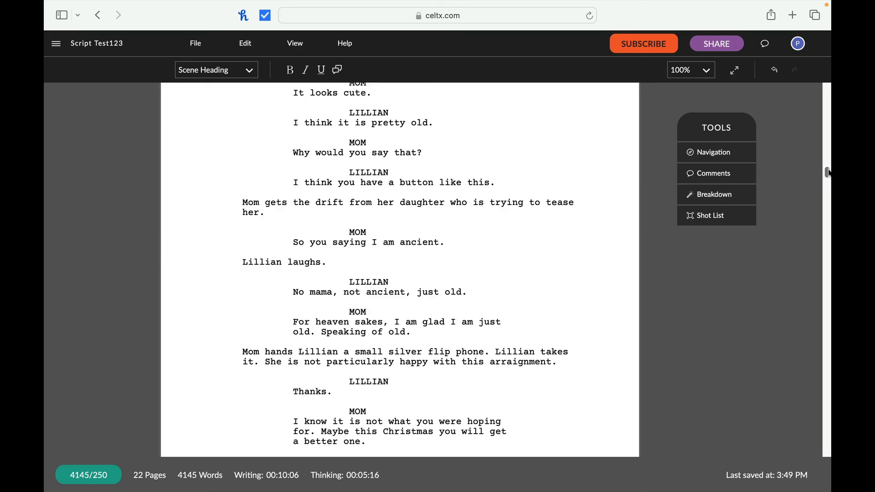
scroll(down, 3)
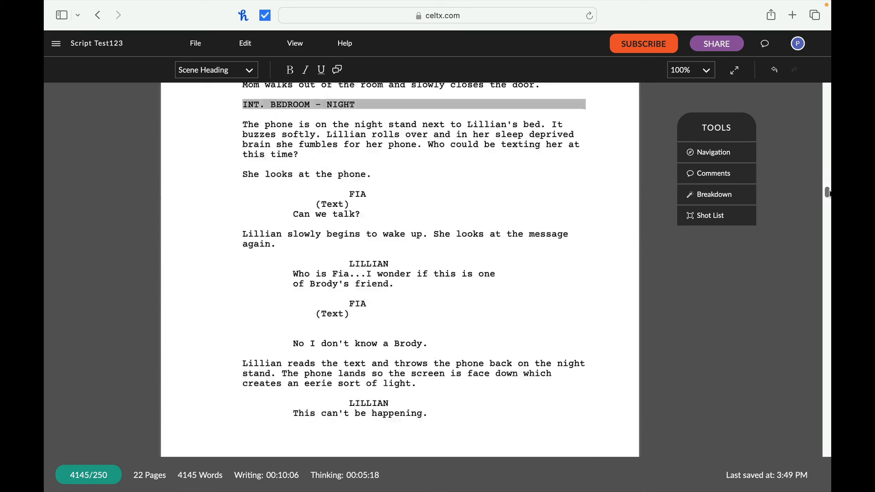
scroll(down, 3)
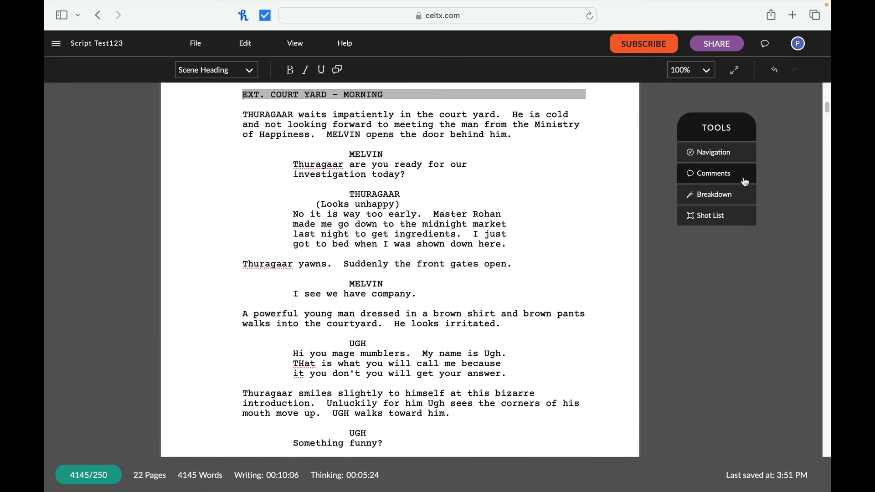
Use Navigation to jump to scene 9 INT. BEDROOM - DAY, then bring up Breakdown
click(713, 152)
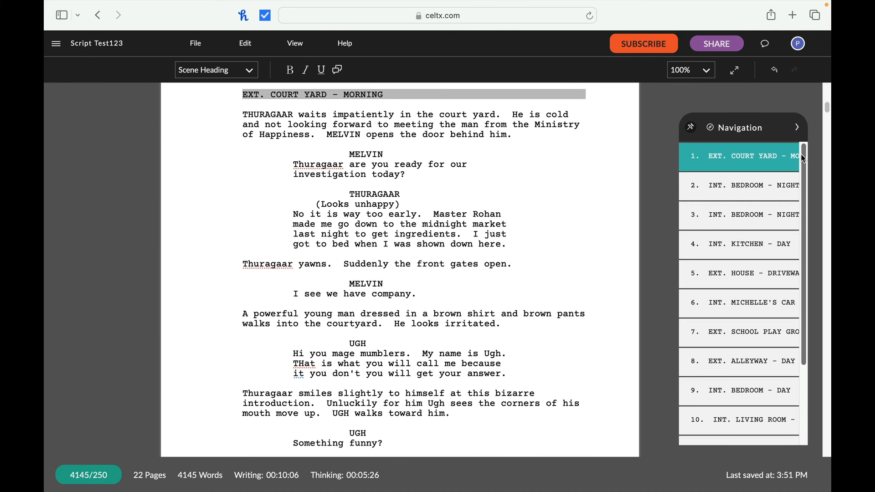
mouse_move(762, 399)
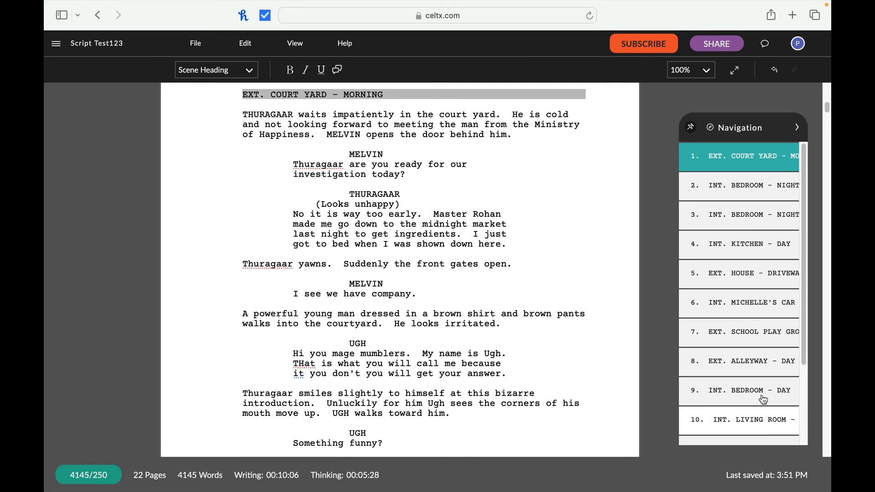
mouse_move(750, 395)
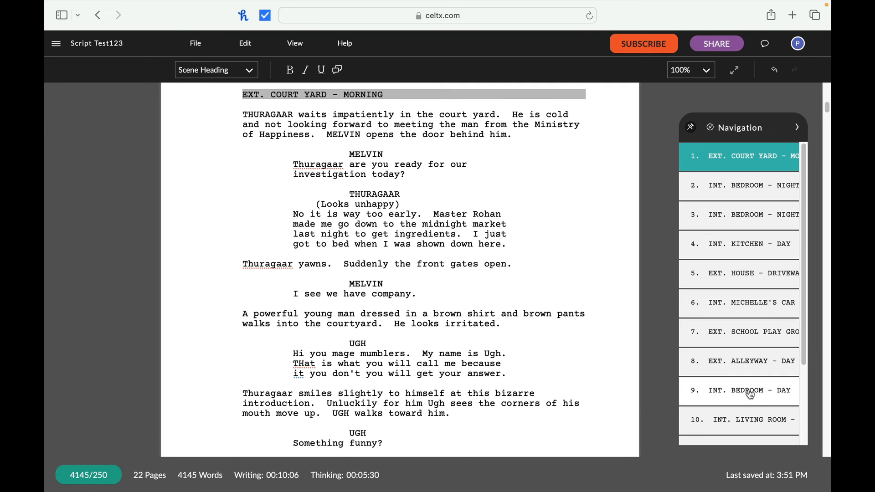
click(750, 390)
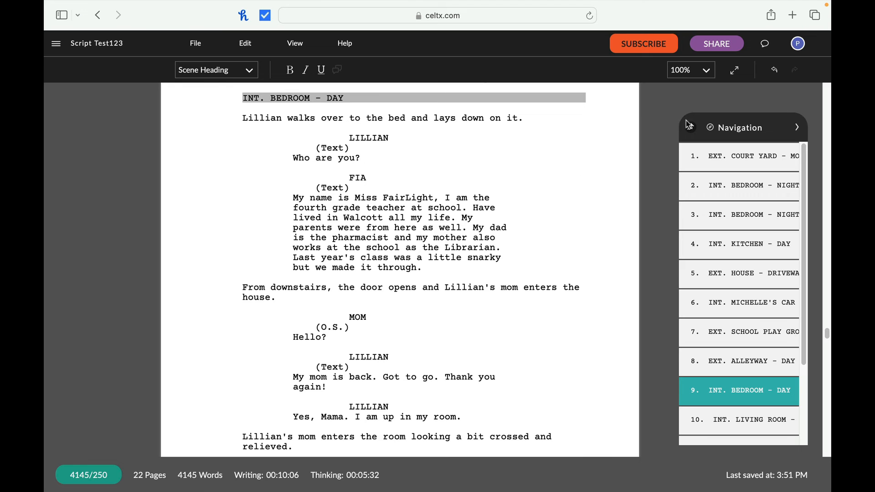
click(798, 127)
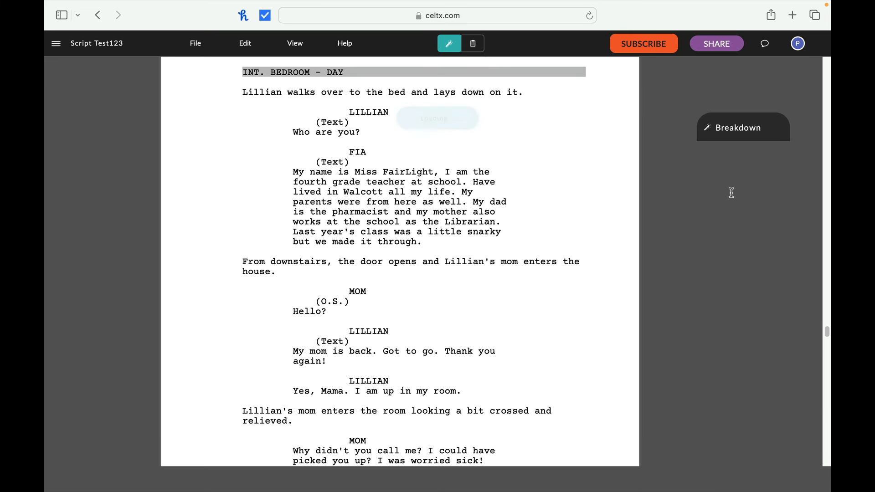
click(437, 117)
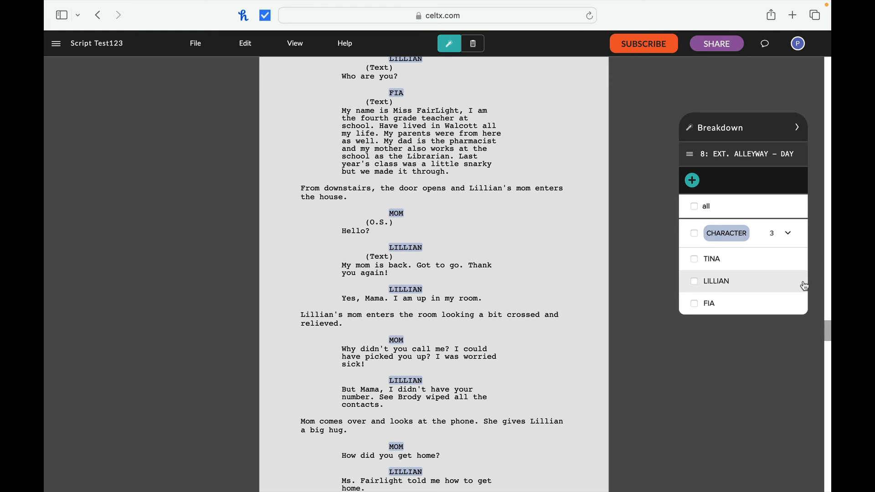
click(717, 281)
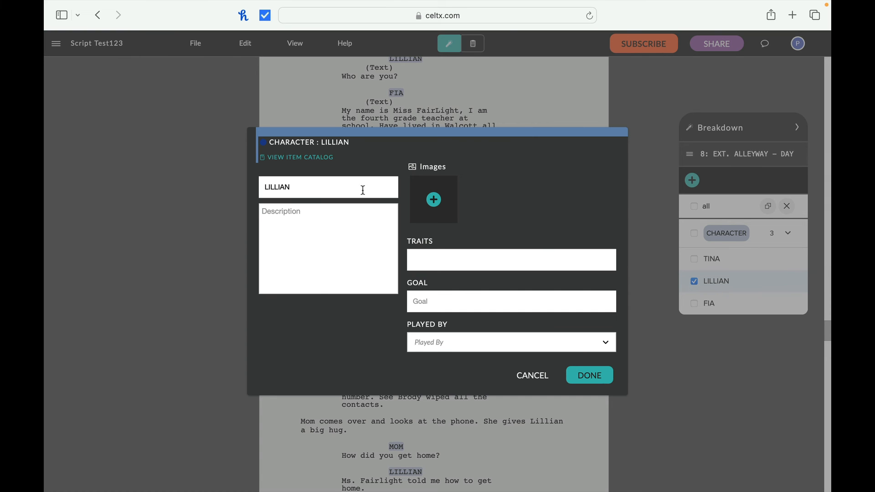
mouse_move(333, 202)
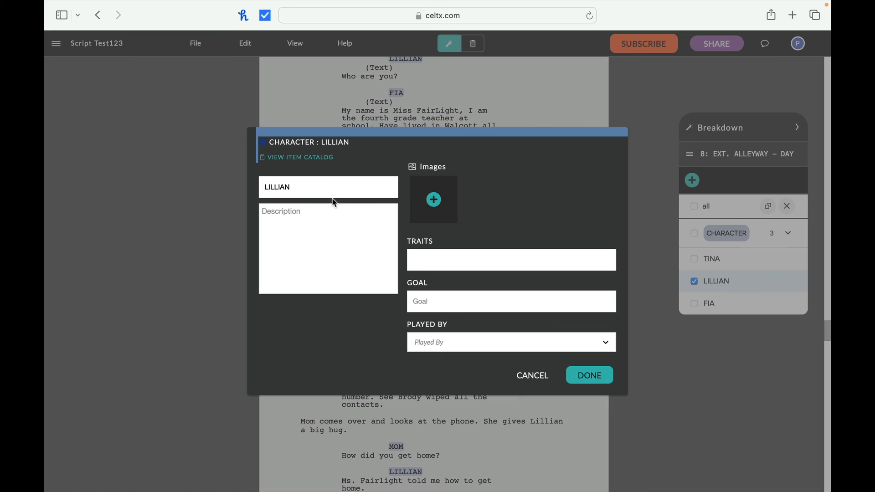
mouse_move(474, 252)
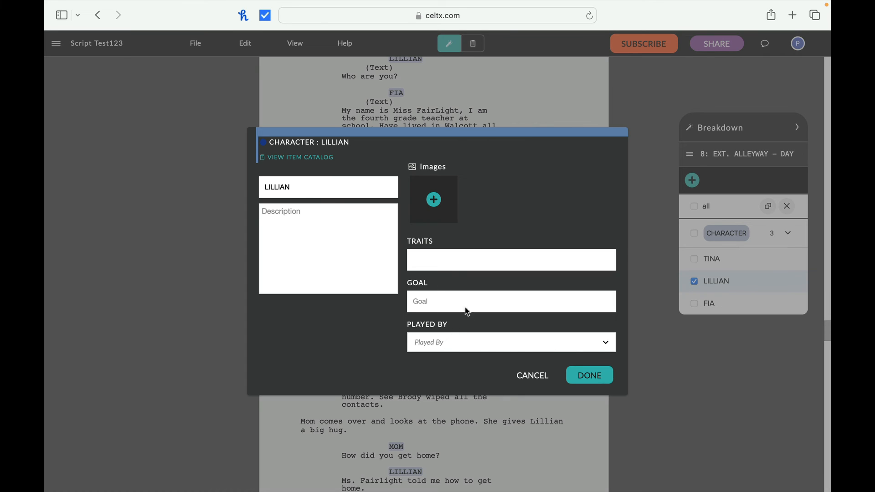
mouse_move(320, 166)
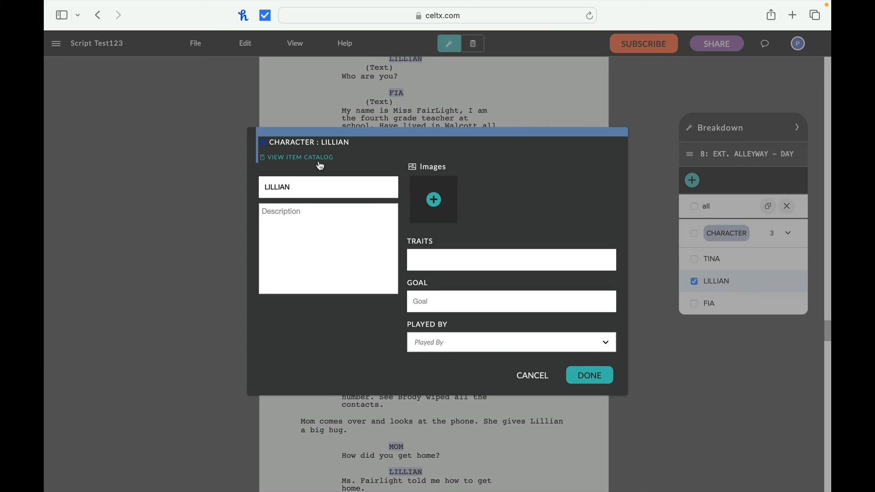
click(588, 374)
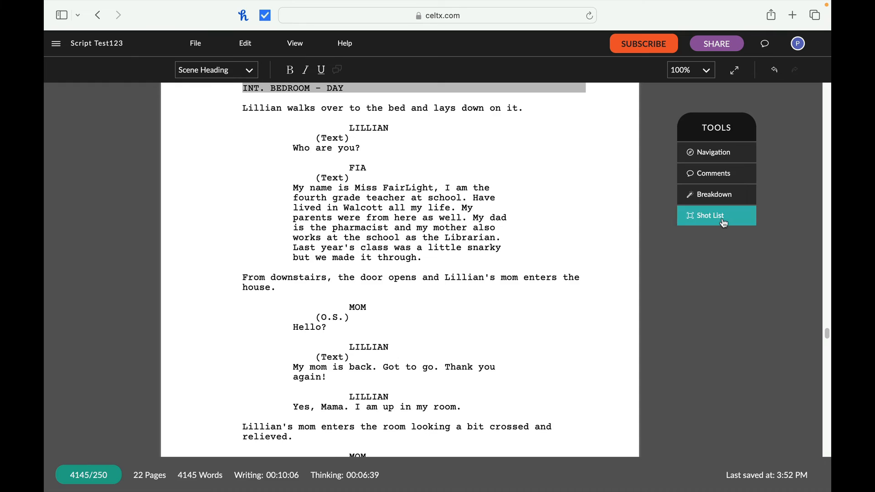
click(709, 215)
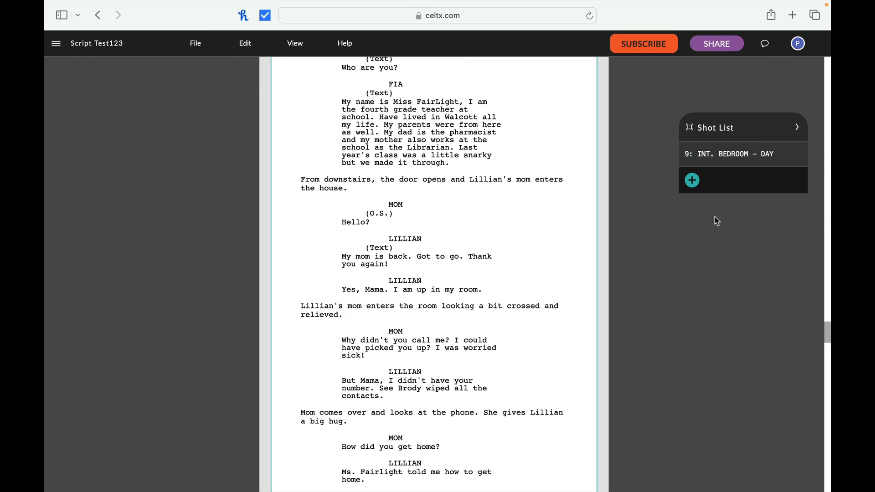
mouse_move(640, 199)
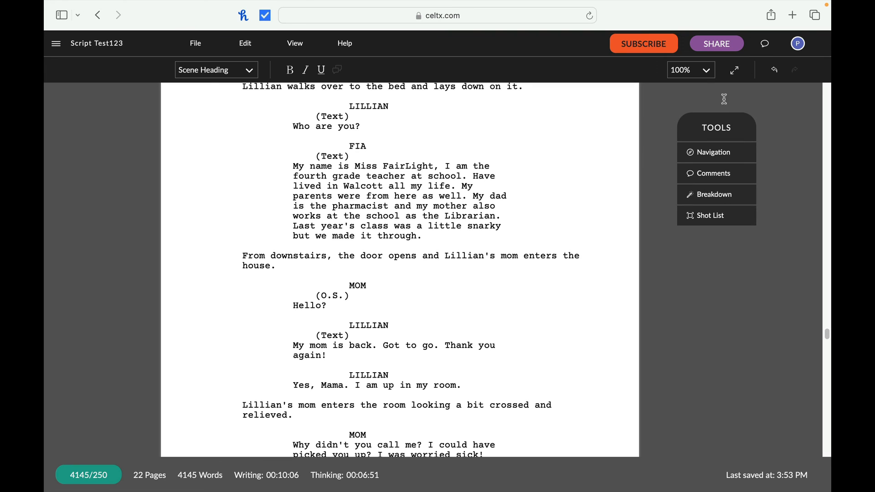
mouse_move(760, 94)
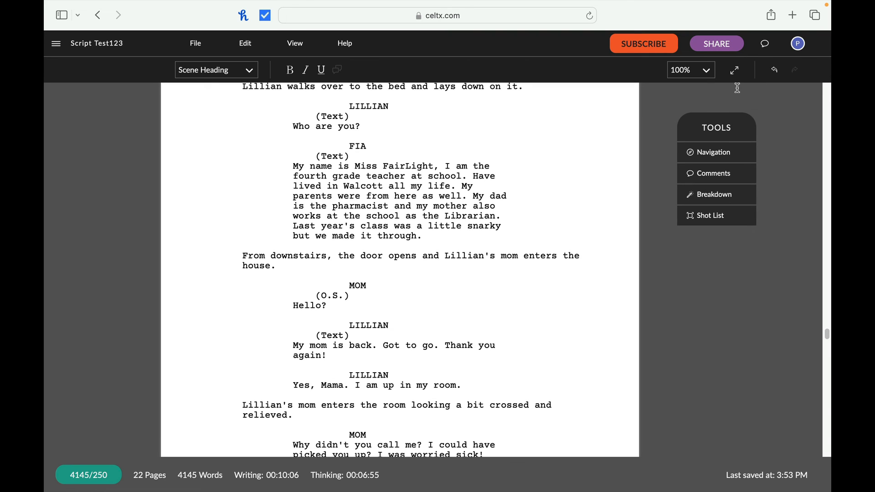
mouse_move(735, 70)
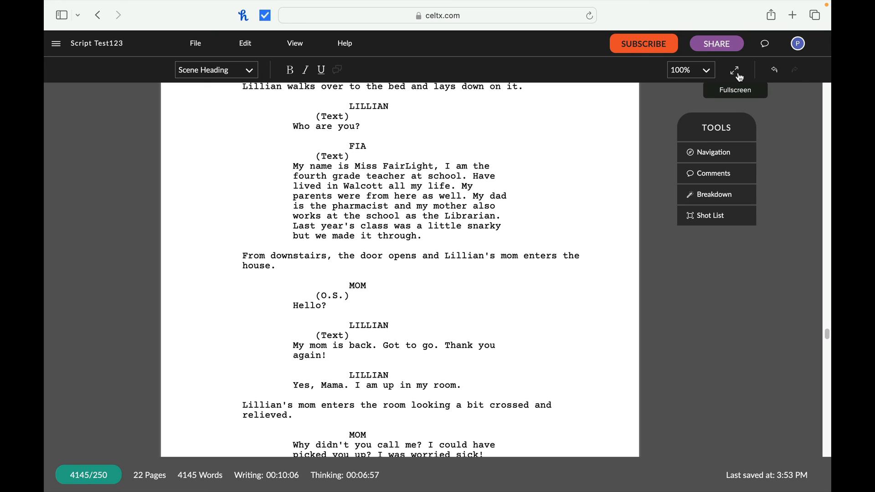
mouse_move(732, 79)
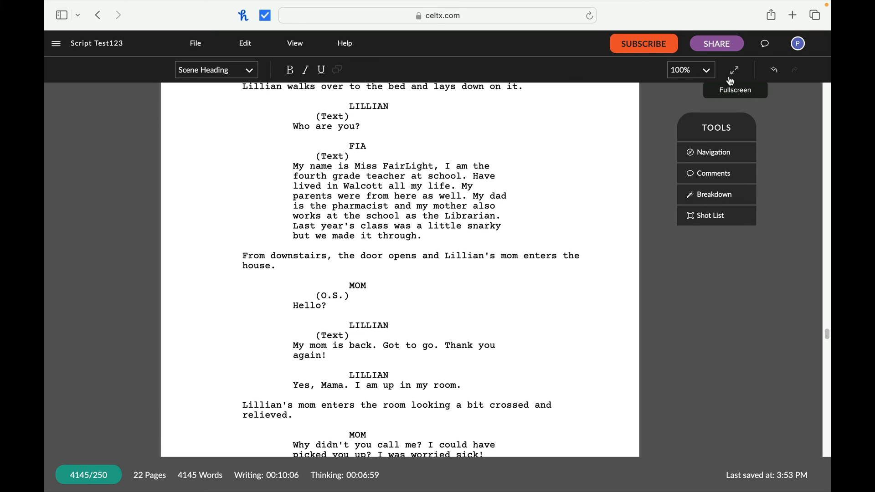
mouse_move(704, 81)
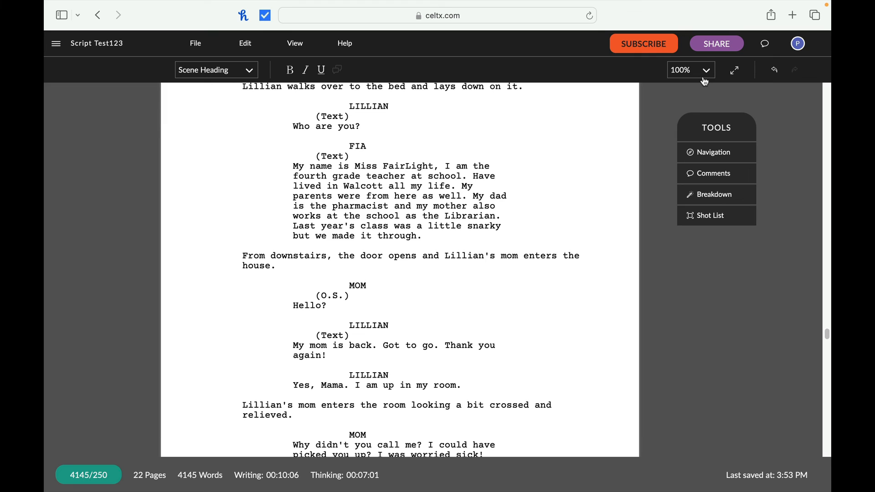
click(690, 70)
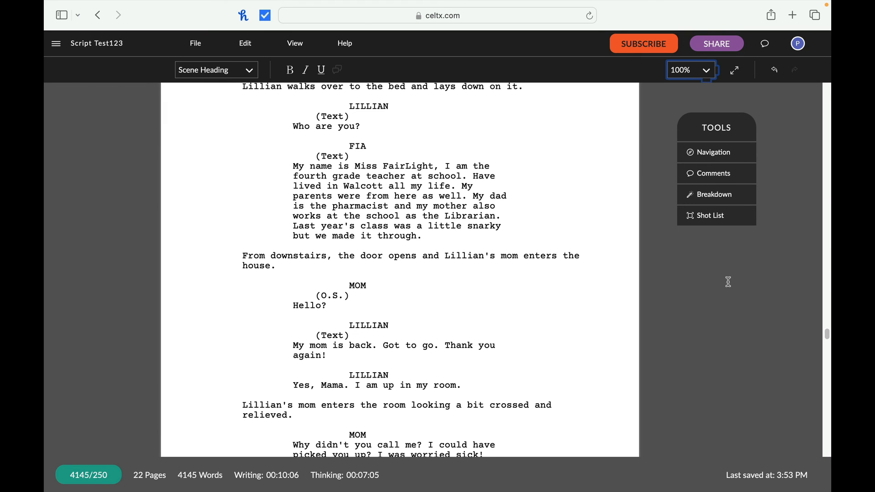
mouse_move(345, 44)
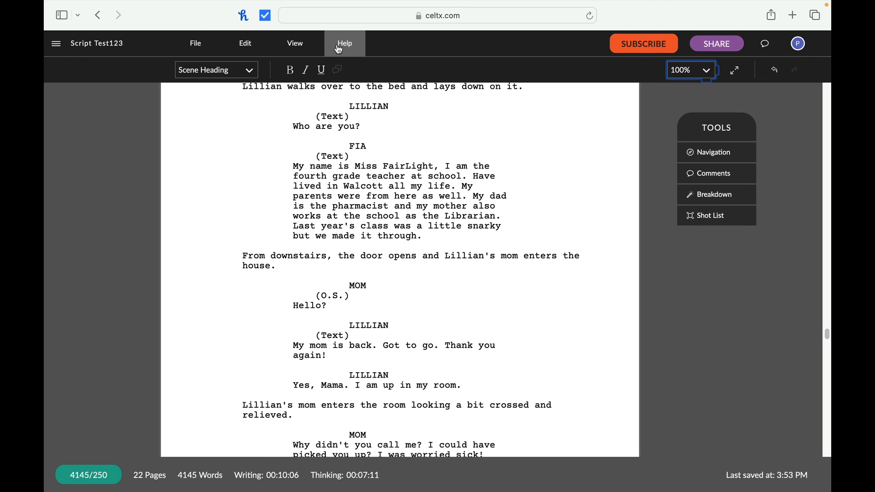
mouse_move(295, 42)
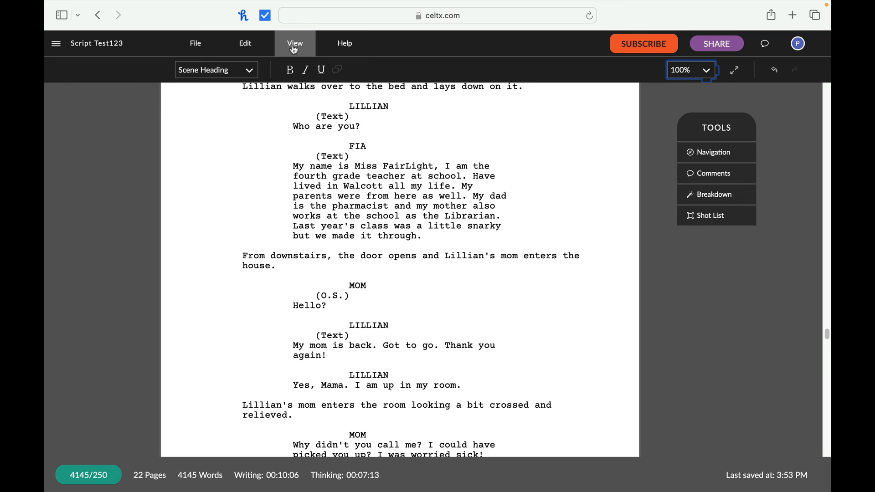
Browse the View menu's Tools, Scene Numbers and Color submenus and show the project sidebar
click(294, 43)
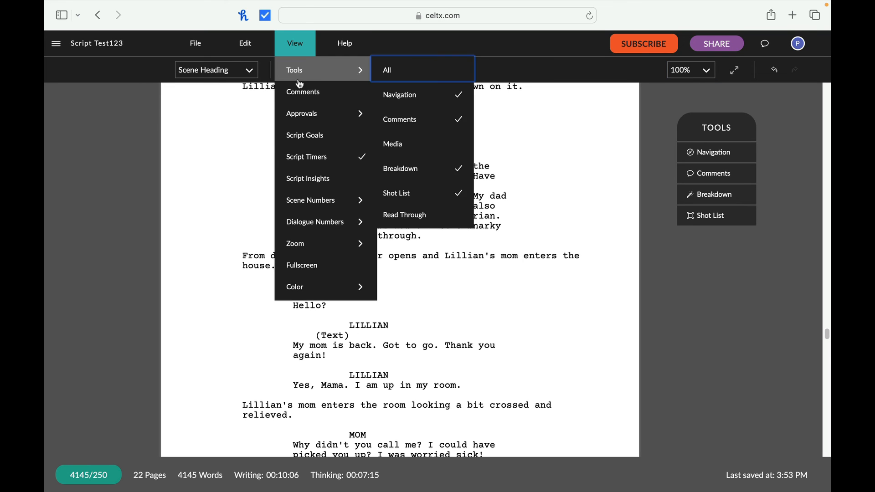
mouse_move(327, 163)
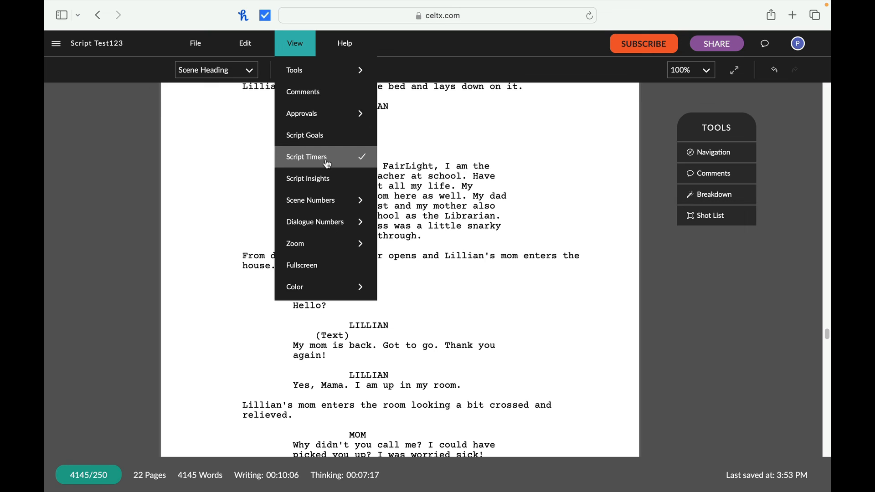
mouse_move(309, 200)
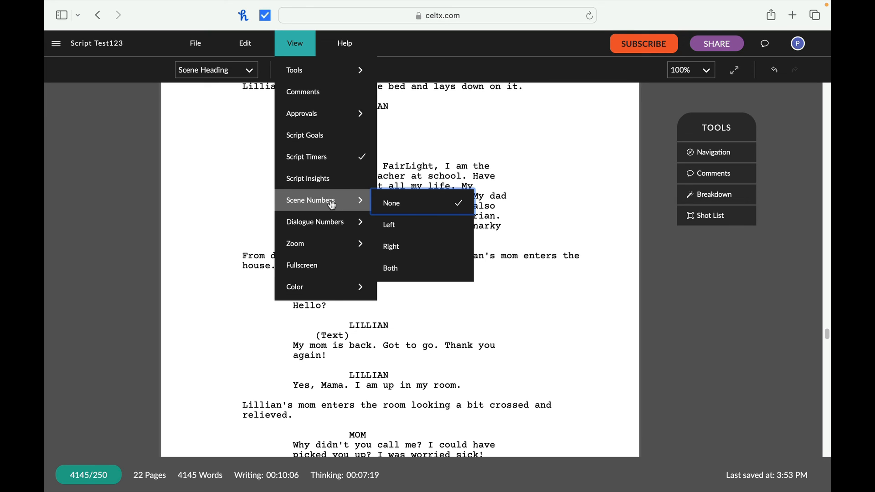
mouse_move(296, 243)
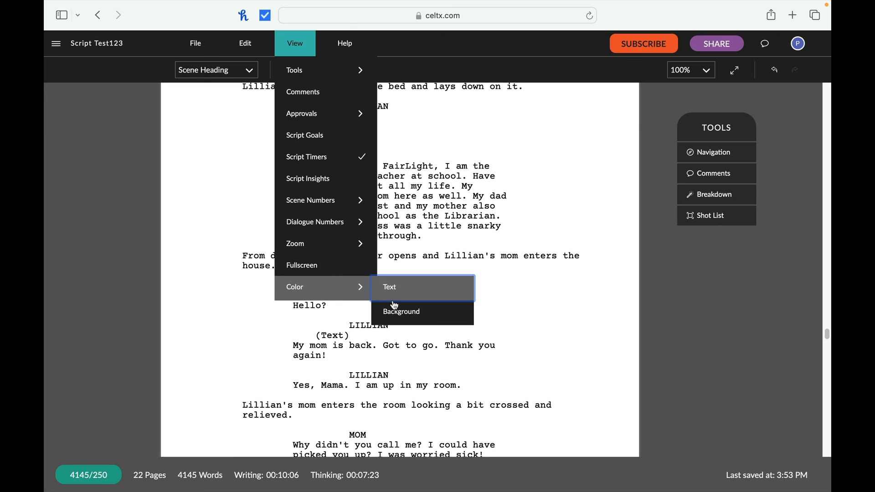
mouse_move(314, 221)
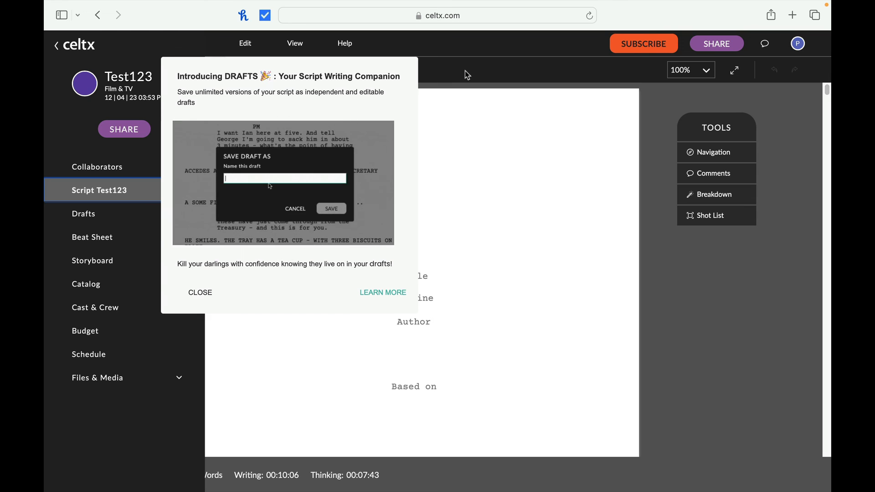
Dismiss the Drafts introduction popup
click(330, 208)
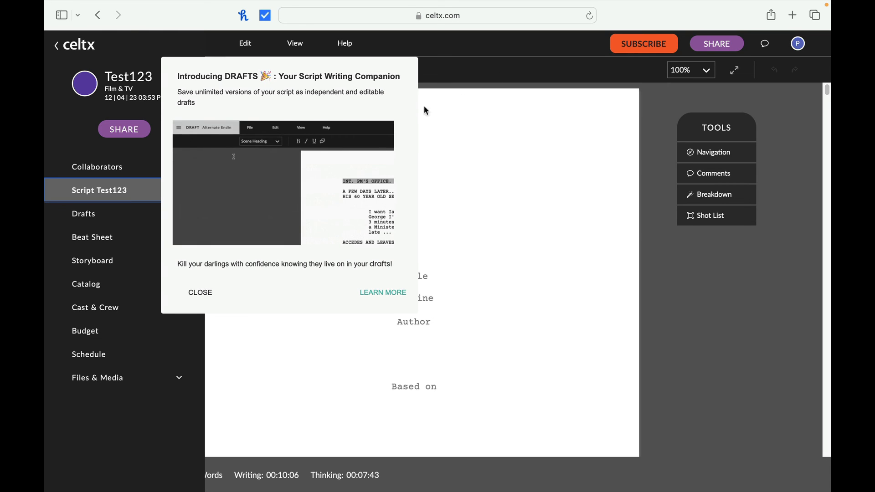
click(200, 292)
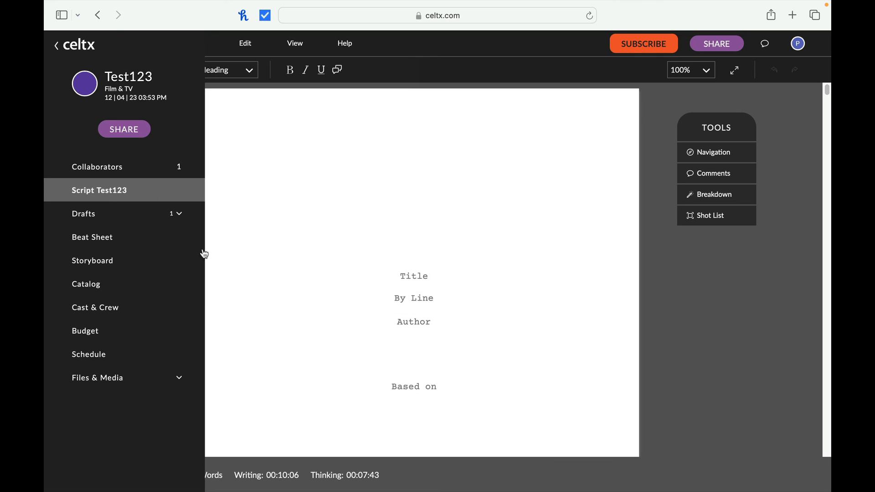
mouse_move(56, 83)
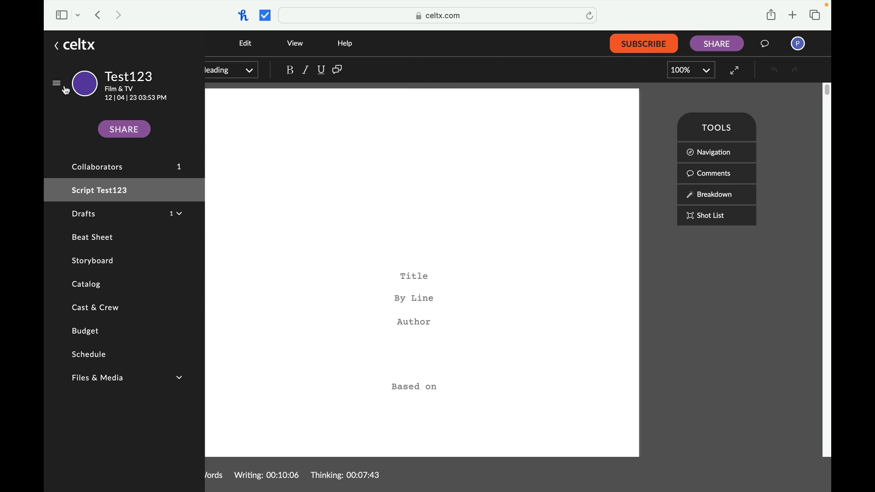
mouse_move(197, 95)
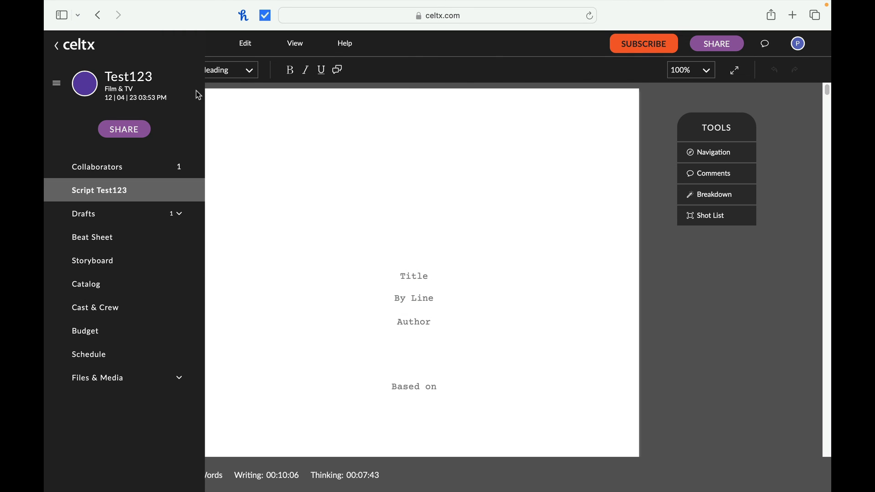
mouse_move(147, 172)
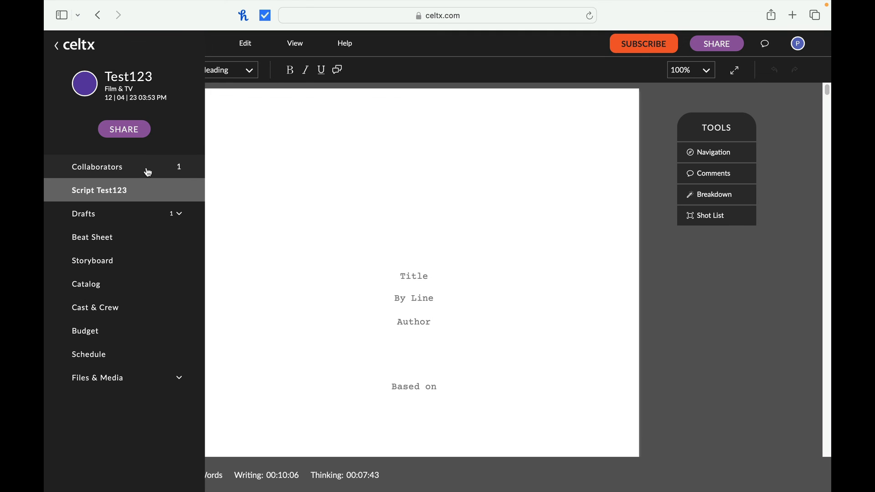
mouse_move(107, 210)
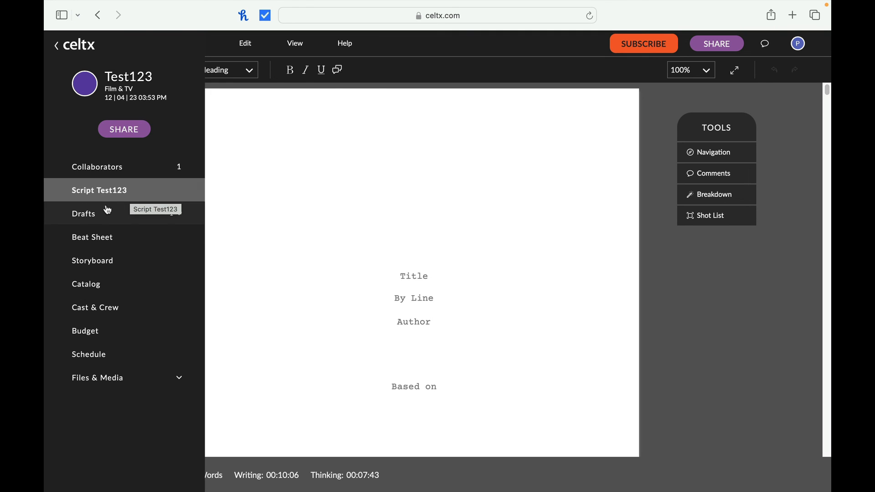
View the Beat Sheet and Storyboard, ending on the empty Cast & Crew page
click(92, 236)
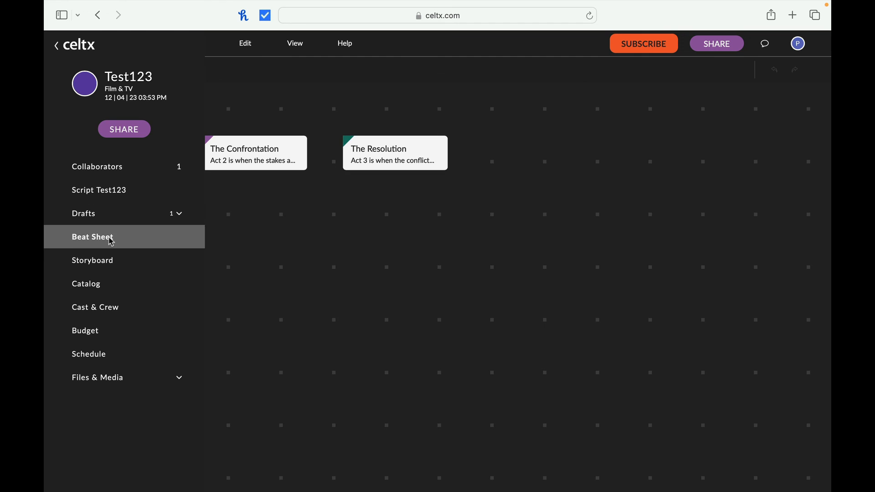
click(92, 260)
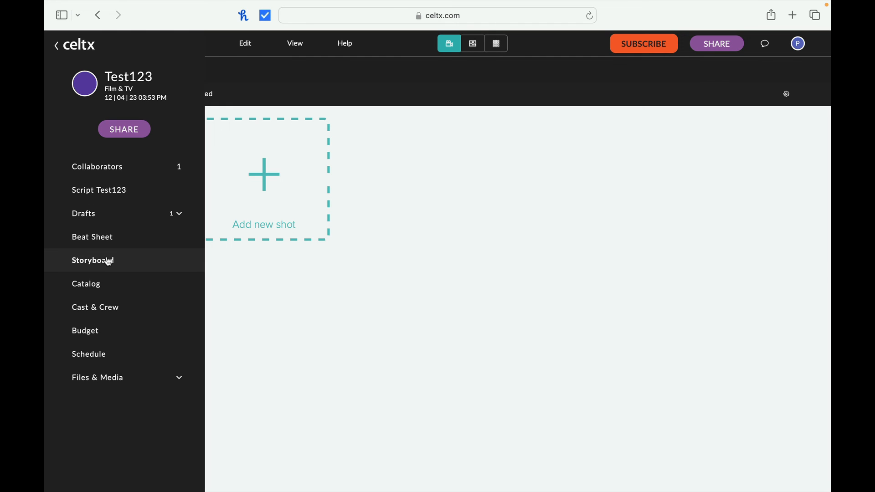
click(95, 307)
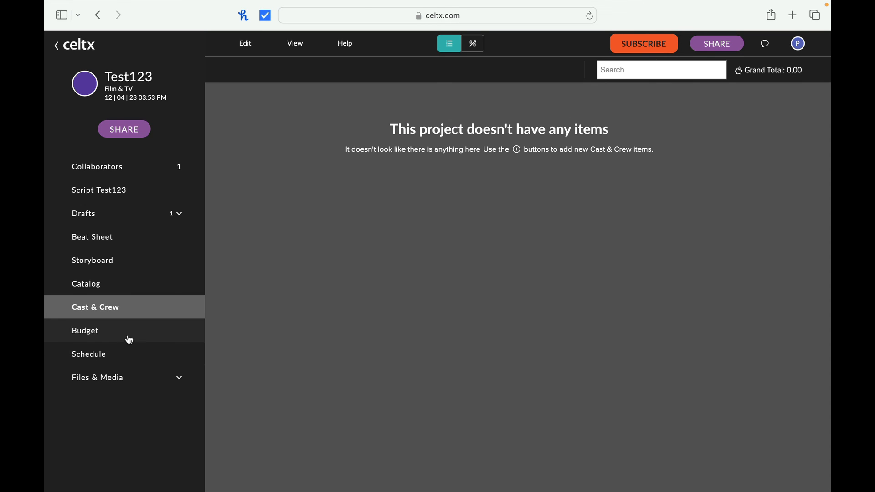
mouse_move(196, 115)
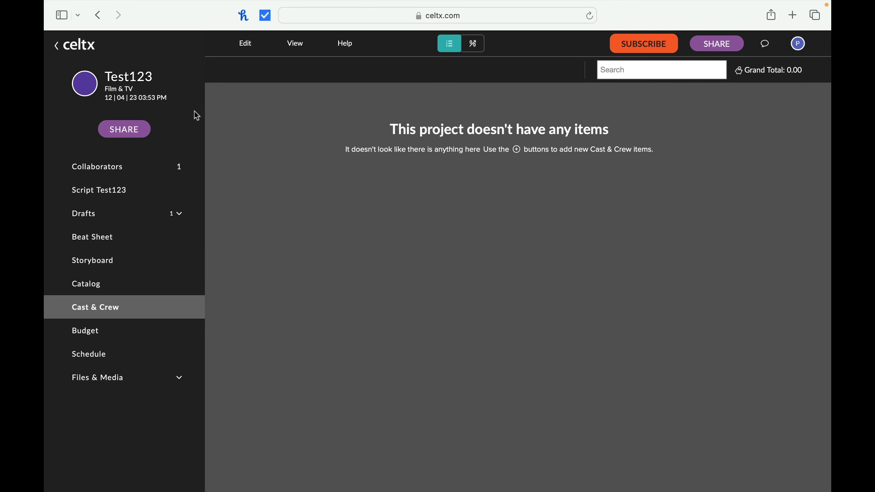
mouse_move(210, 57)
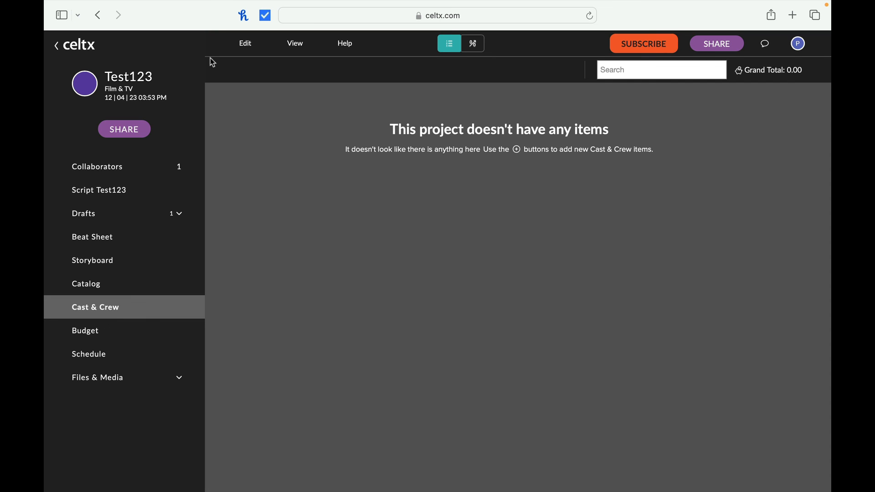
mouse_move(225, 75)
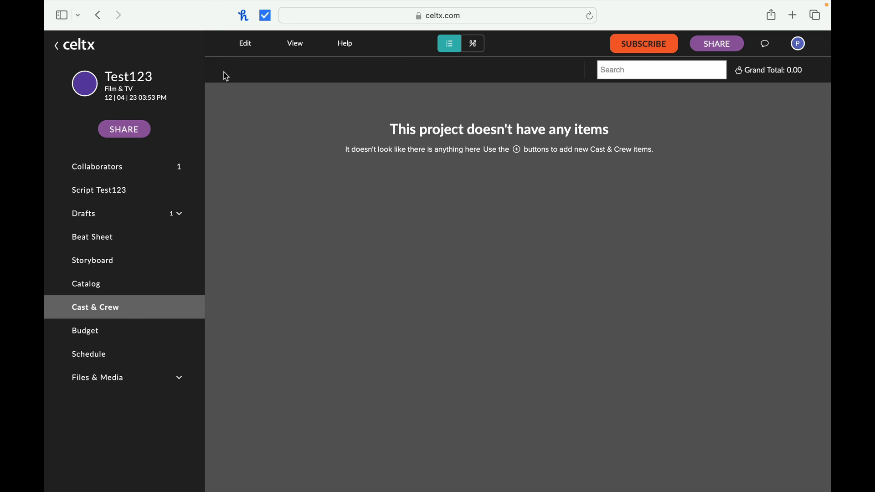